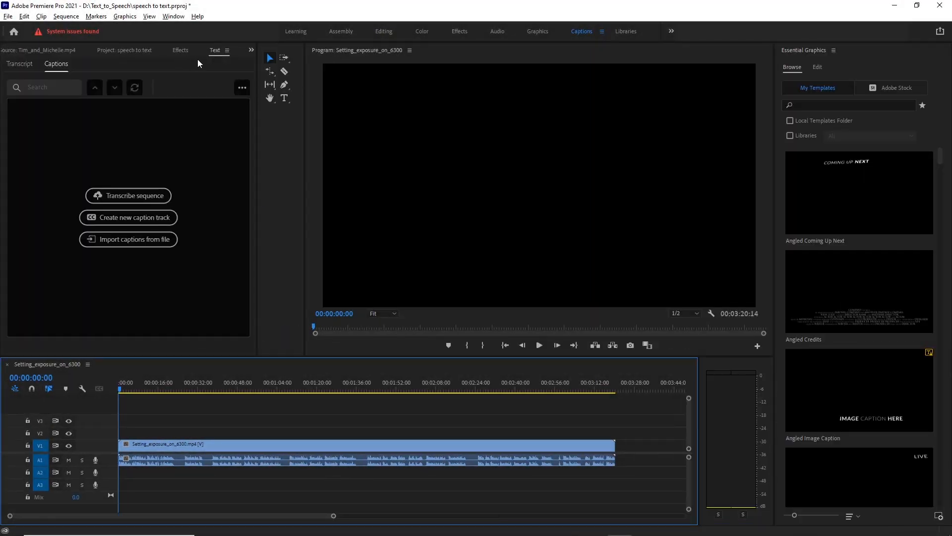
Create captions from the exposure sequence transcript using the Subtitle Default preset
left_click(127, 195)
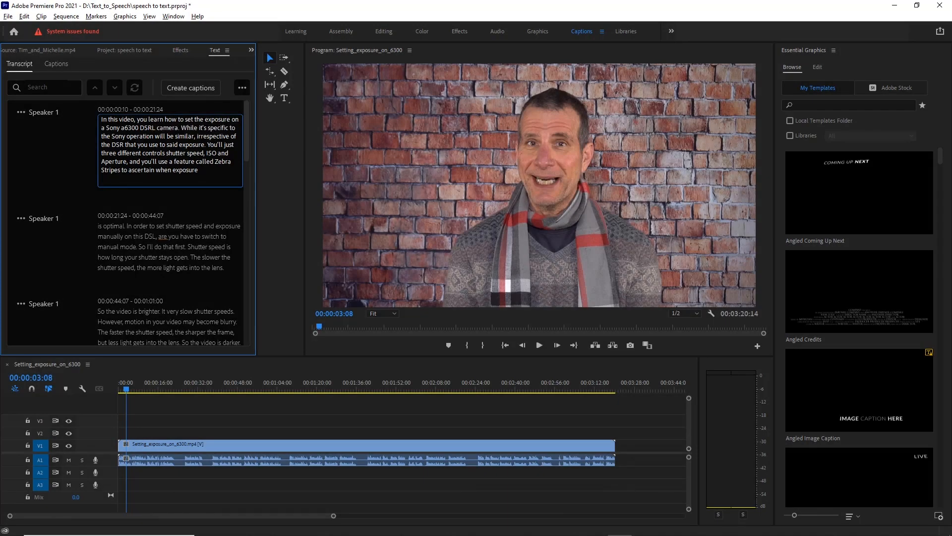
left_click(190, 88)
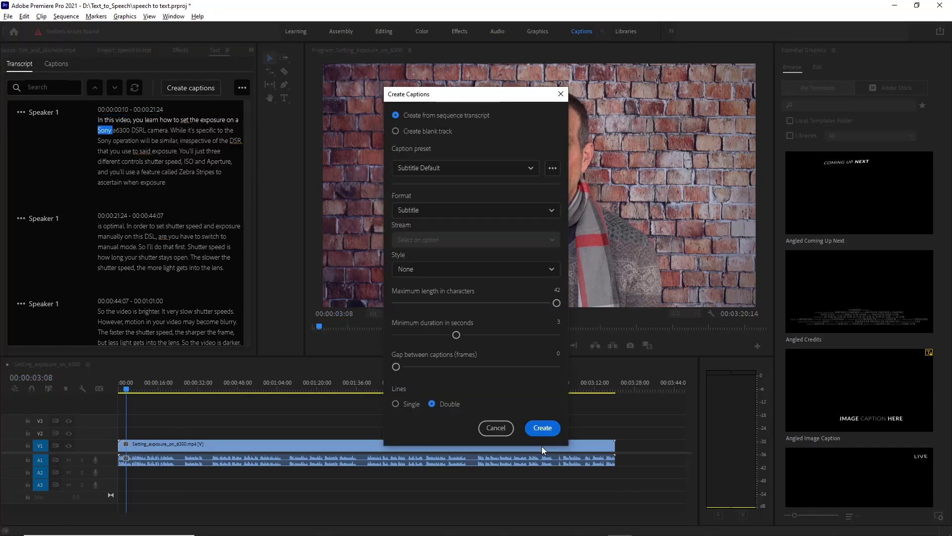
left_click(541, 428)
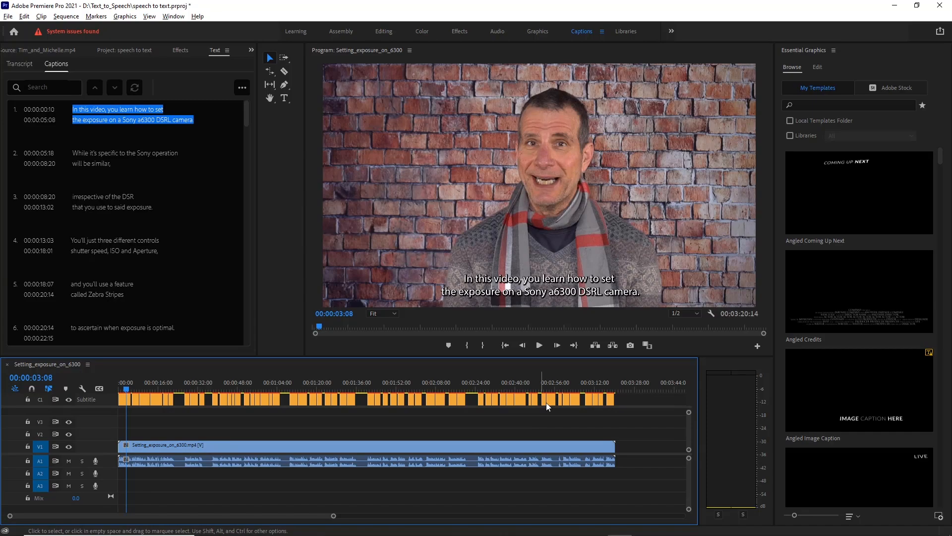
left_click(665, 301)
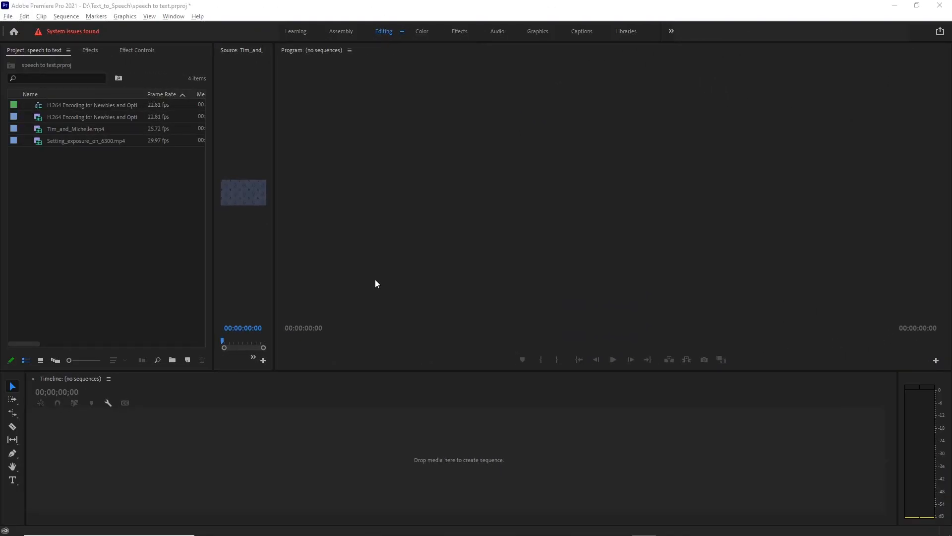
mouse_move(72, 170)
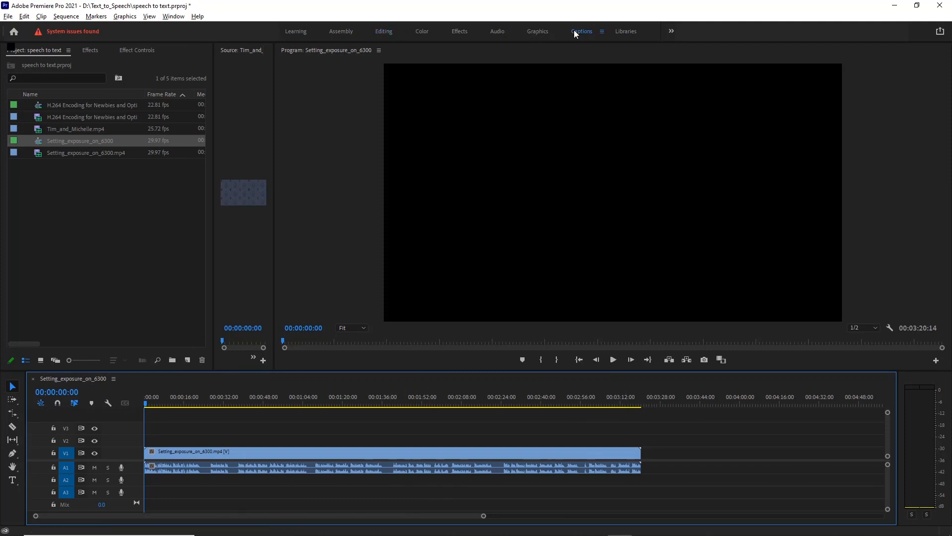
Switch to the Captions workspace and start transcribing the Setting_exposure_on_6300 sequence
left_click(581, 31)
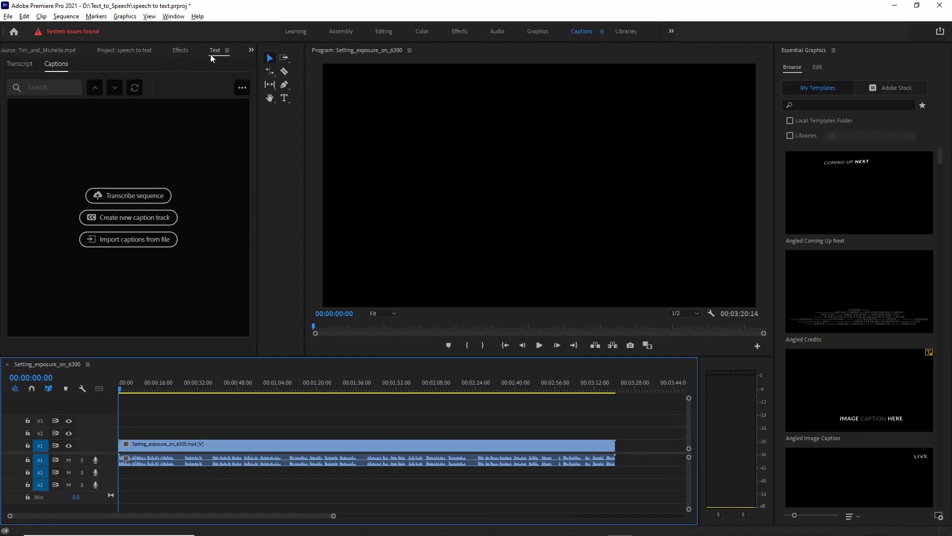
mouse_move(127, 194)
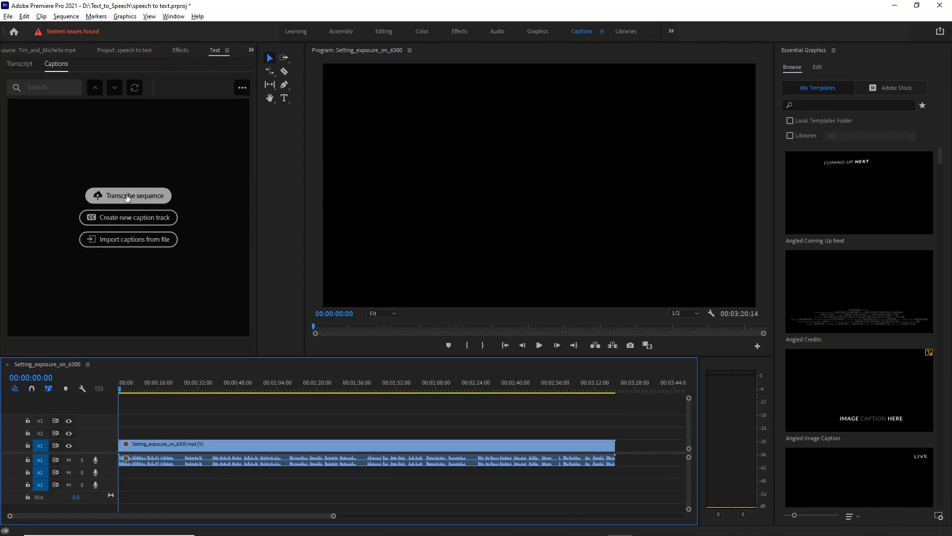
left_click(128, 195)
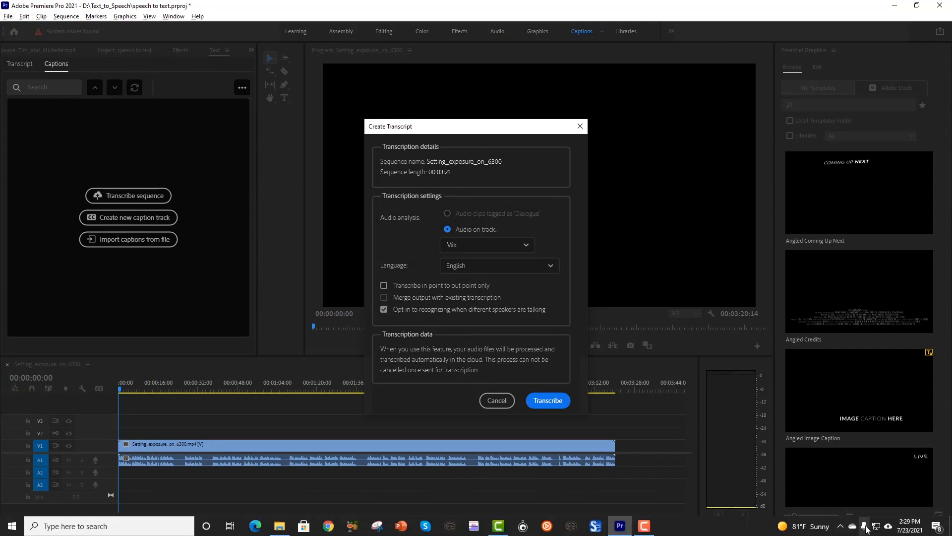
left_click(909, 525)
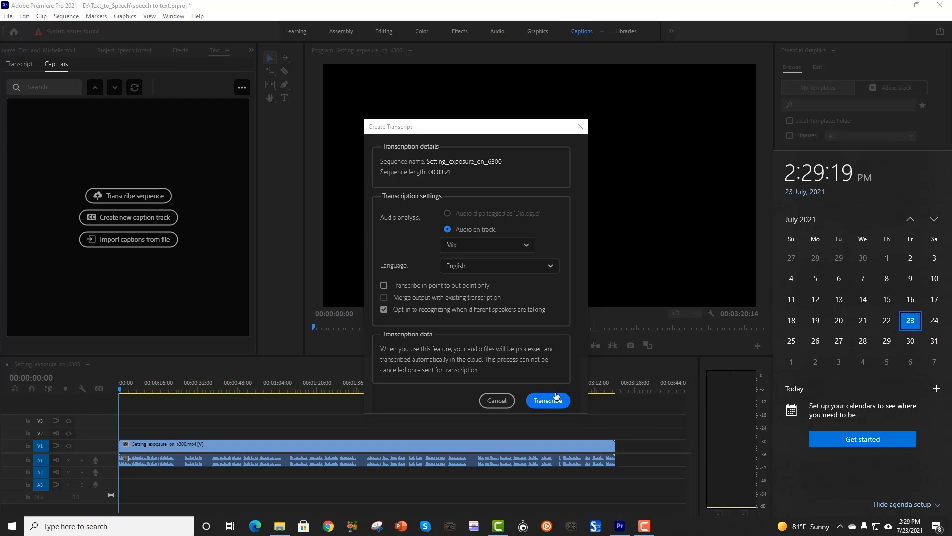
left_click(546, 400)
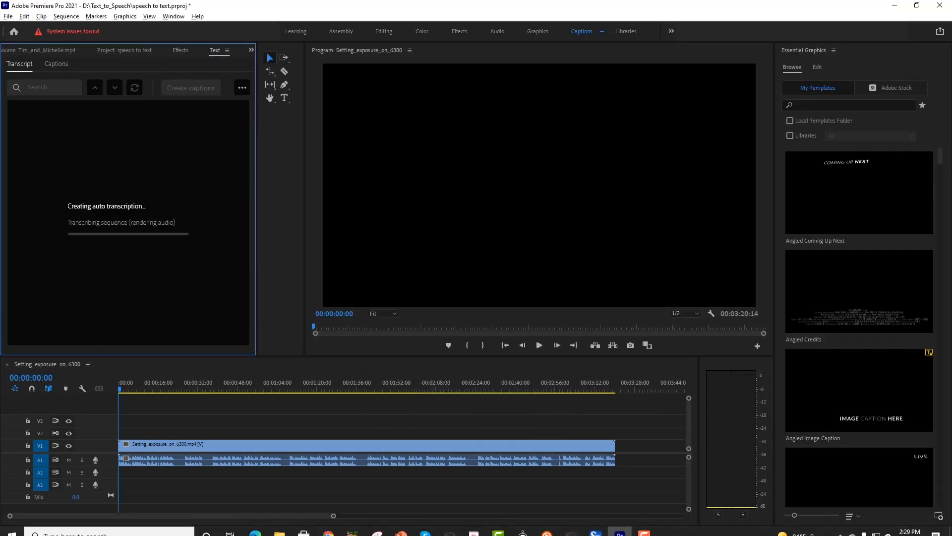
Check the clock while the auto transcription progress bar completes
left_click(904, 525)
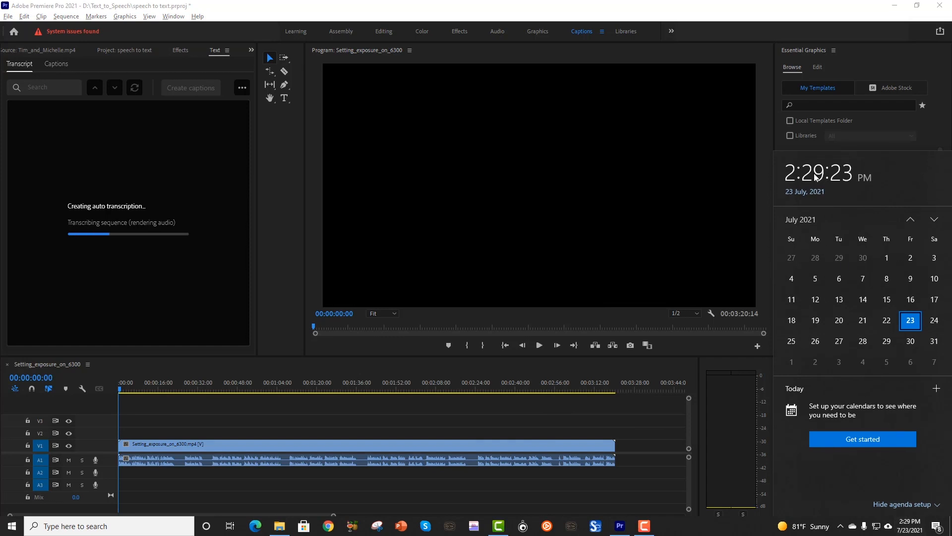
mouse_move(255, 231)
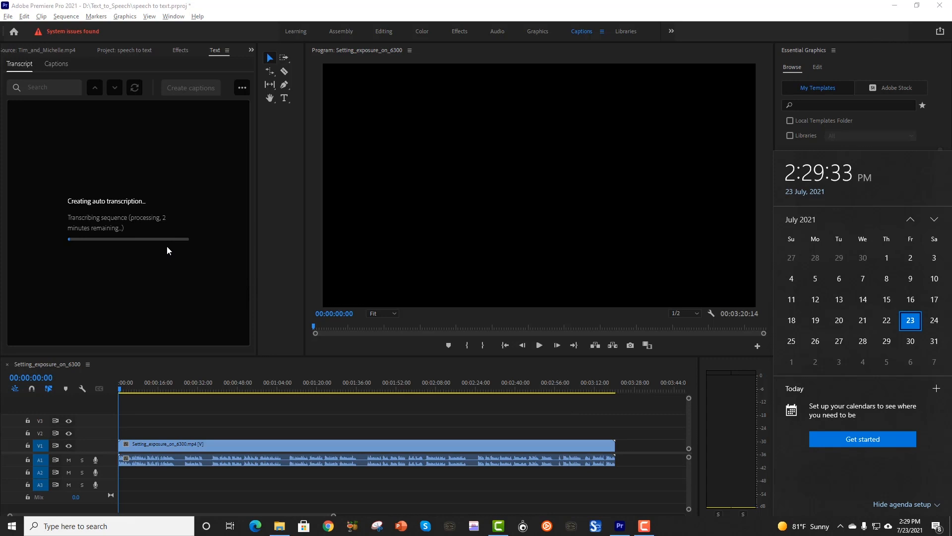
mouse_move(8, 97)
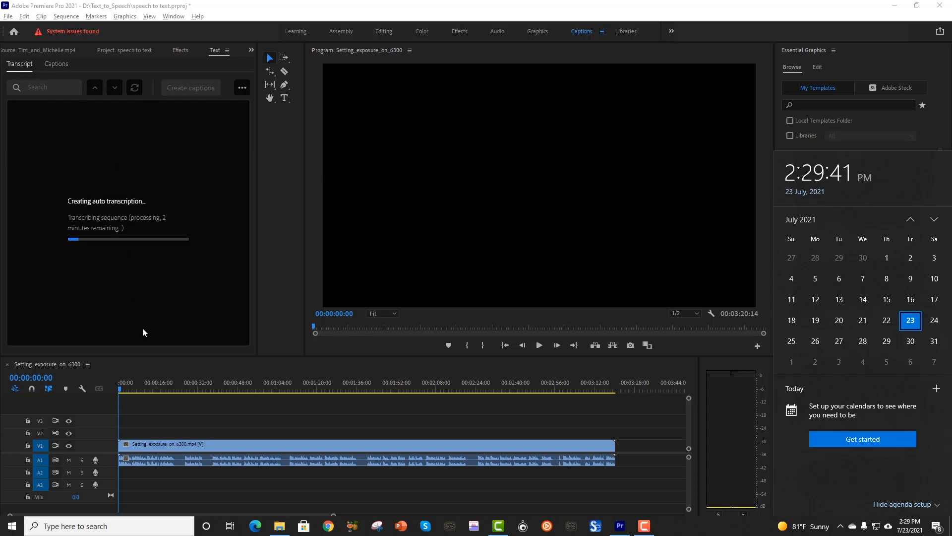
mouse_move(59, 84)
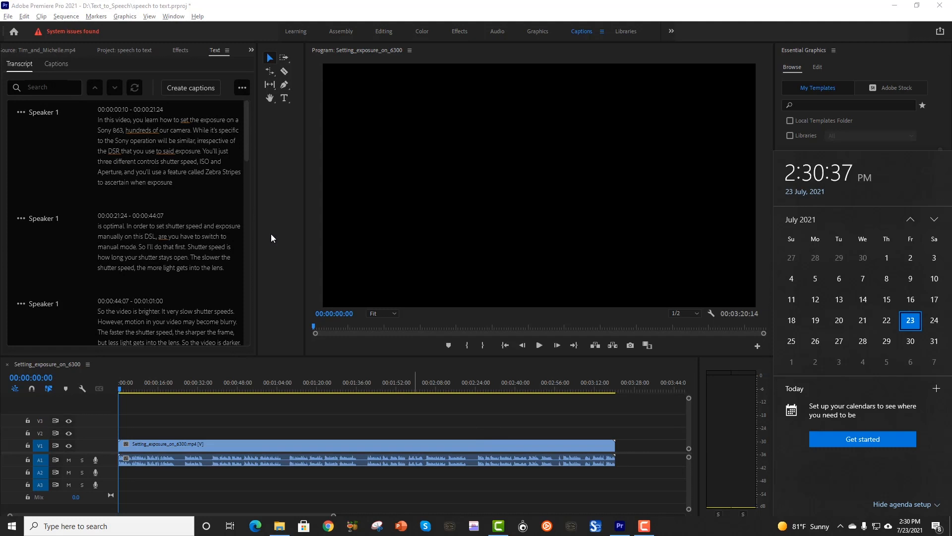
mouse_move(868, 168)
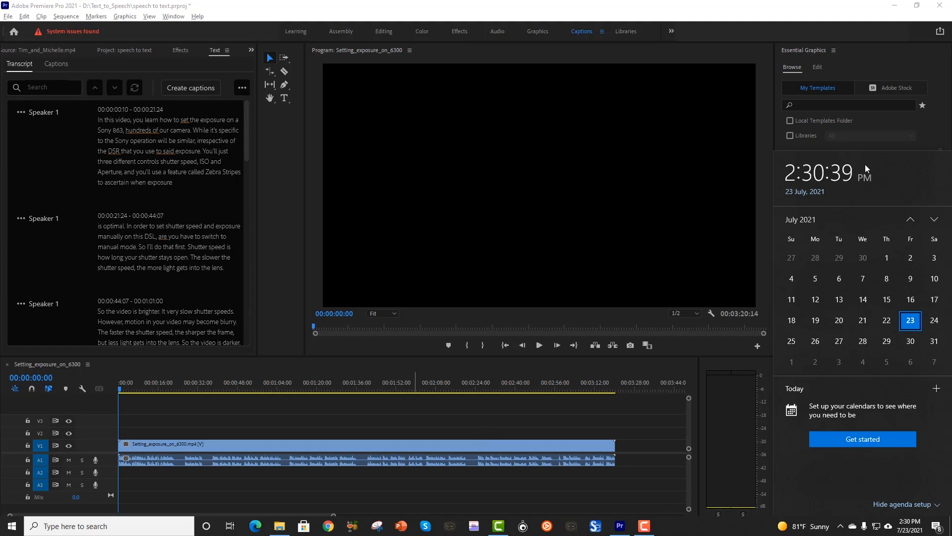
mouse_move(835, 189)
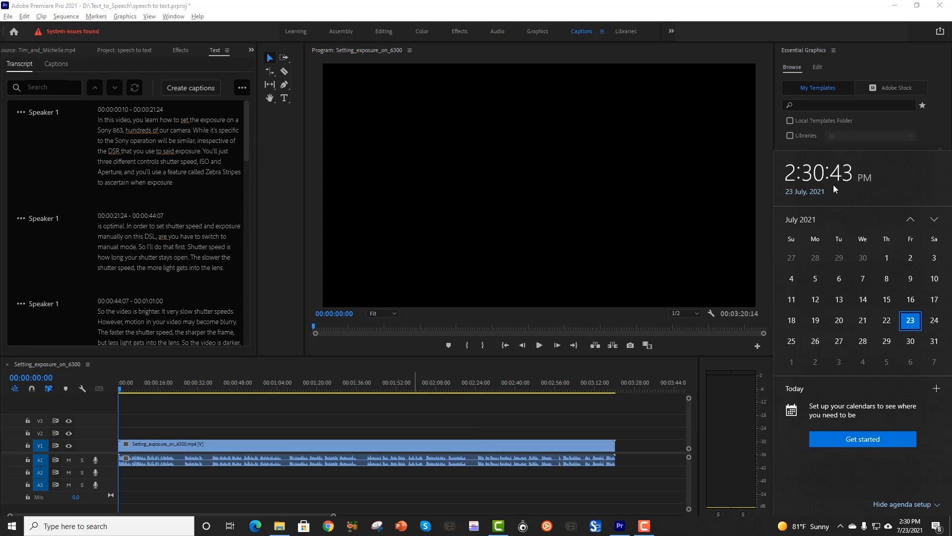
mouse_move(230, 238)
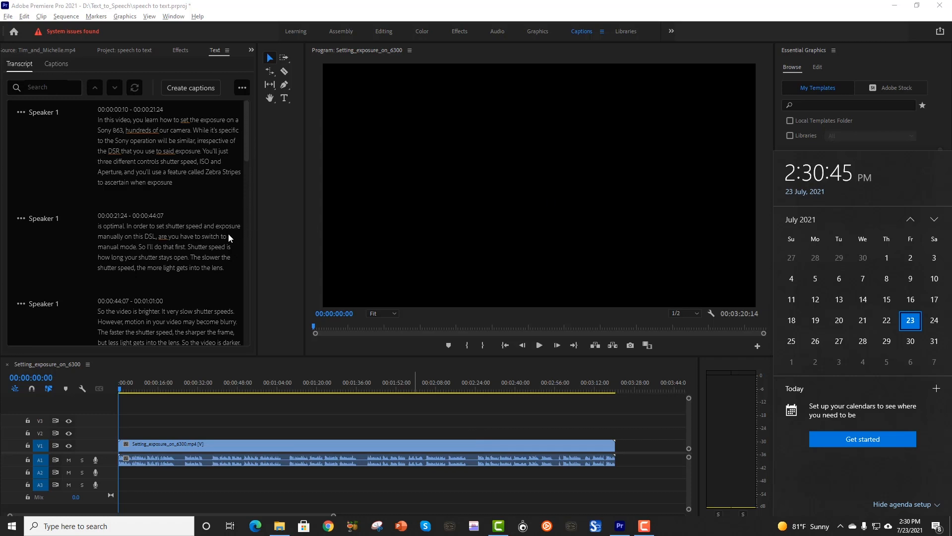
mouse_move(189, 358)
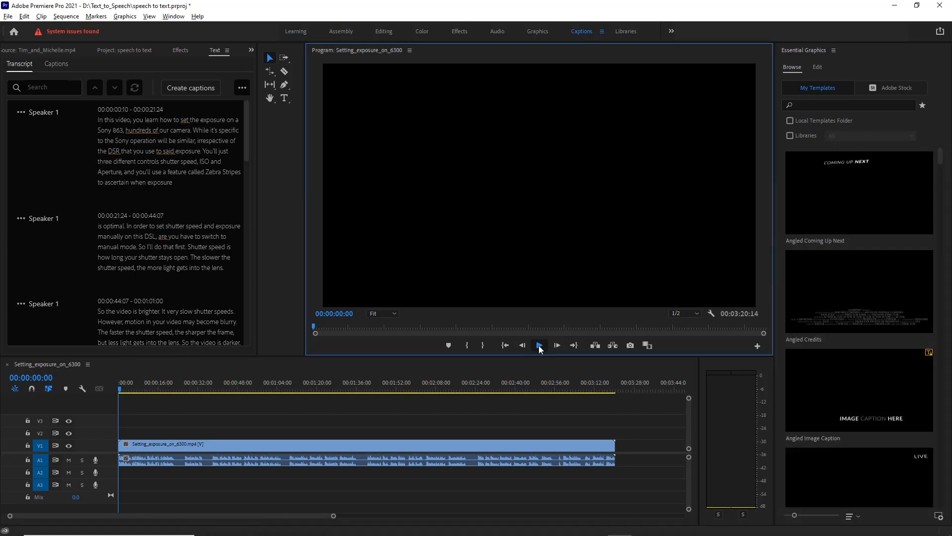
Play and stop the sequence to compare the speech with the first transcript passage
left_click(538, 345)
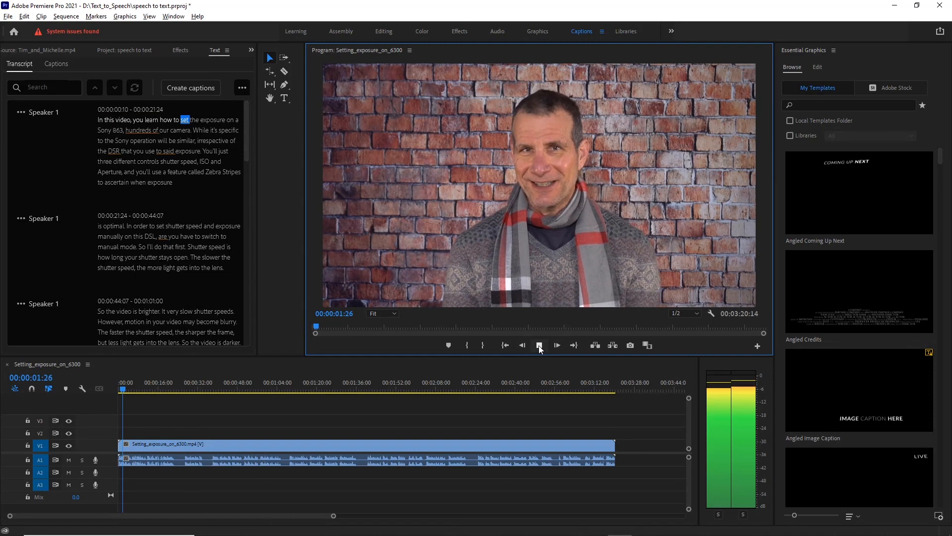
left_click(556, 345)
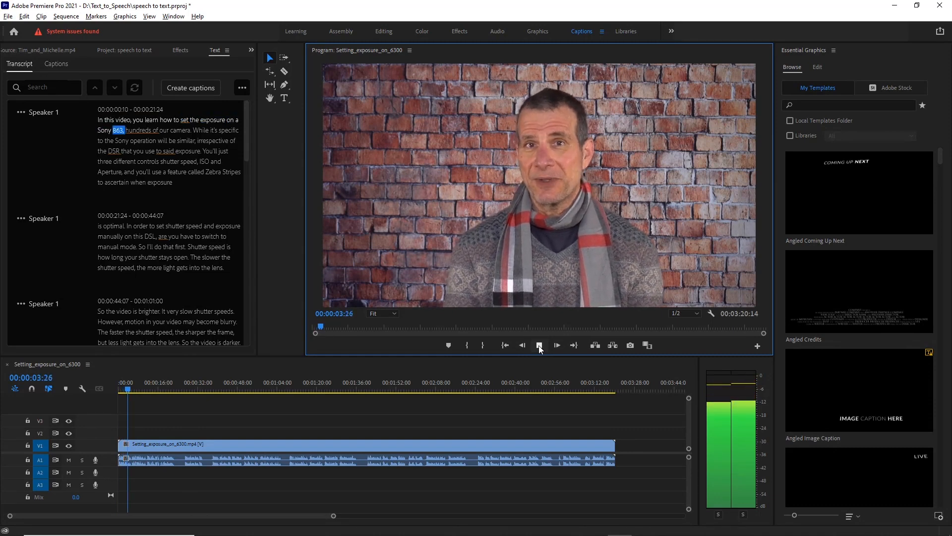
left_click(538, 345)
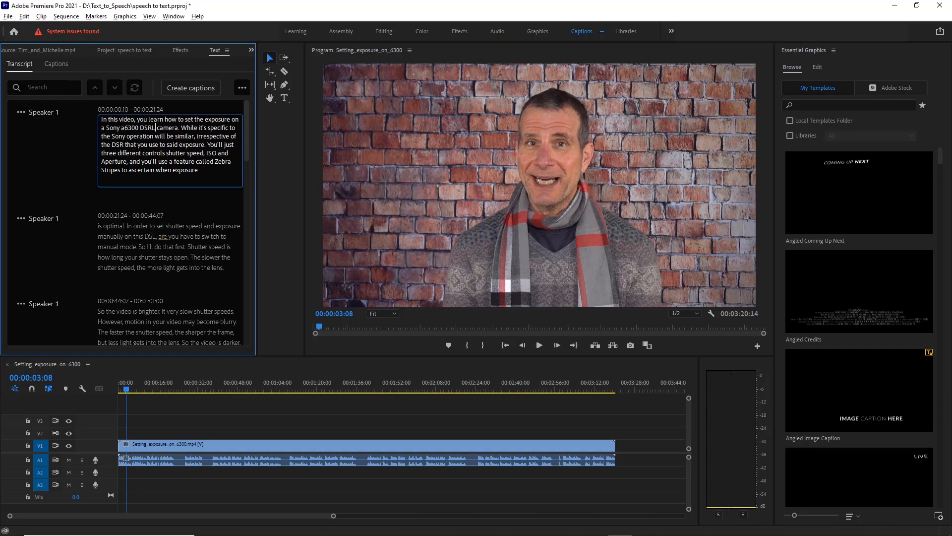
mouse_move(191, 88)
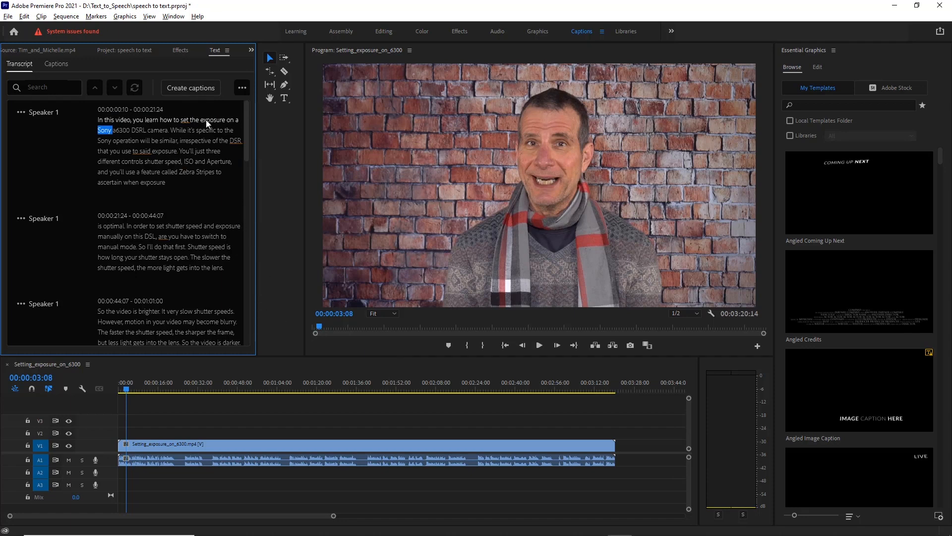
mouse_move(189, 88)
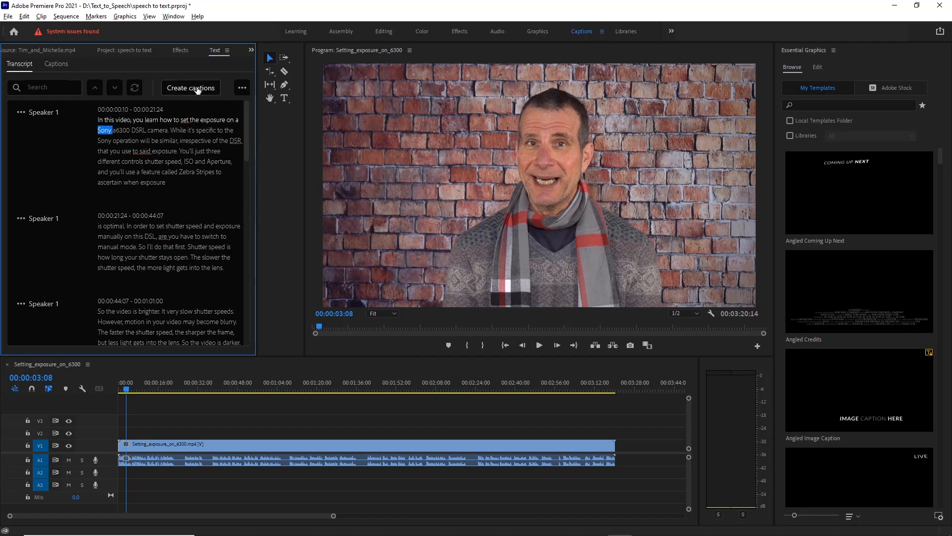
Generate Subtitle Default captions from the corrected transcript
left_click(190, 89)
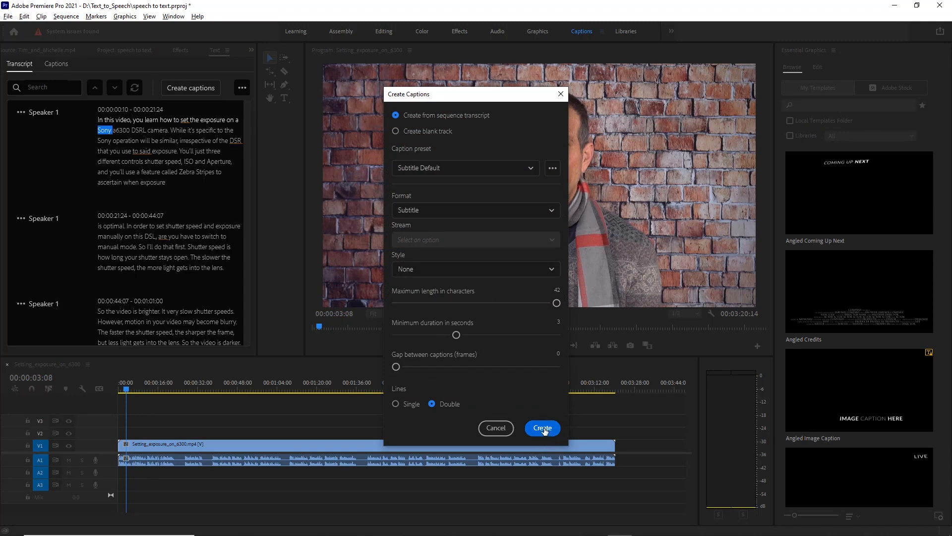
left_click(541, 427)
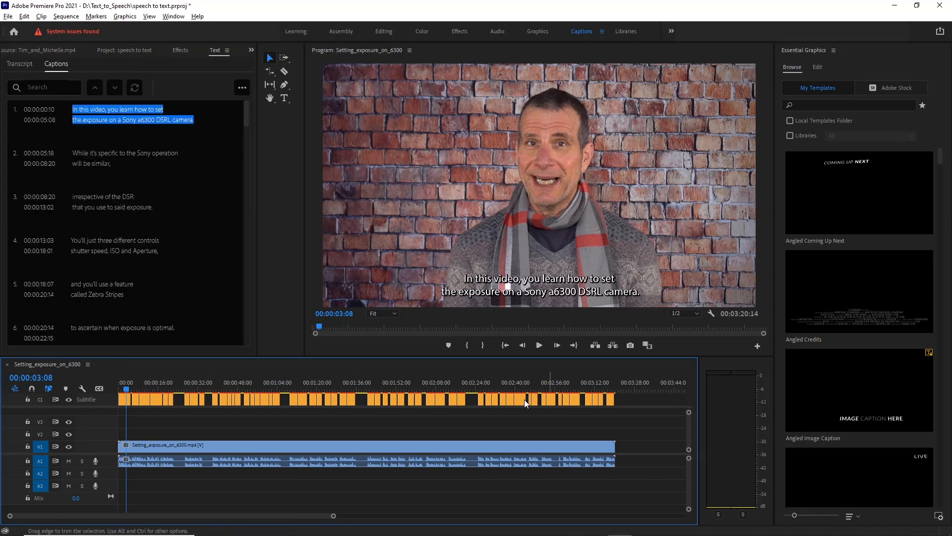
mouse_move(376, 369)
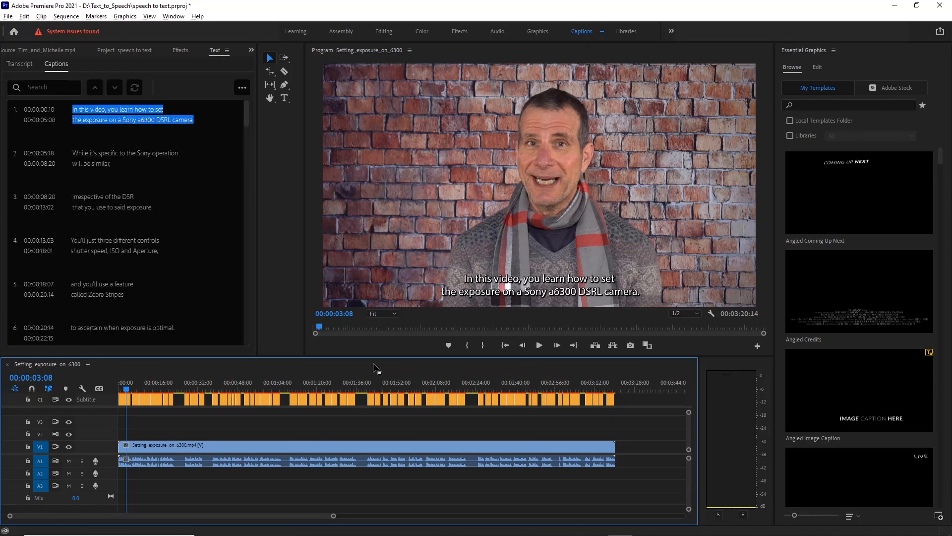
mouse_move(576, 384)
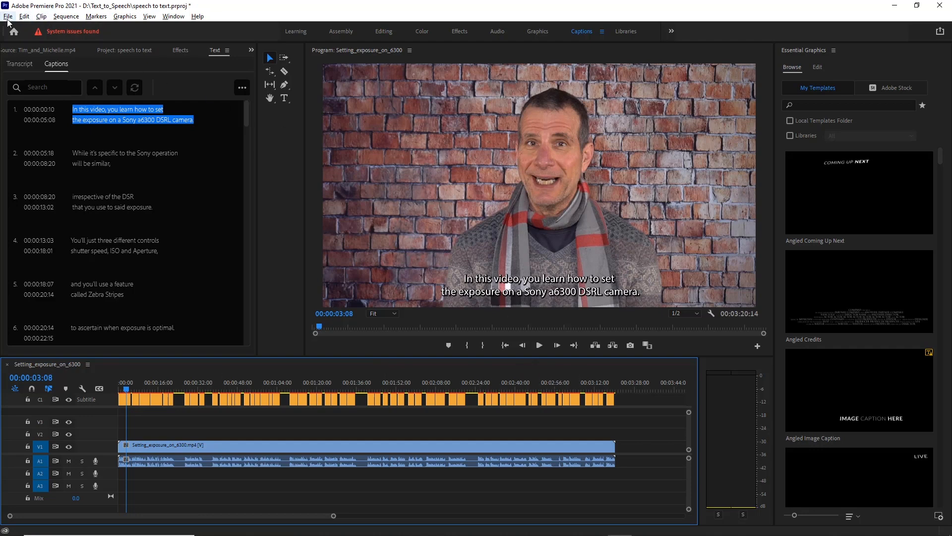
Open export settings with captions set to burn into the H.264 video
left_click(8, 16)
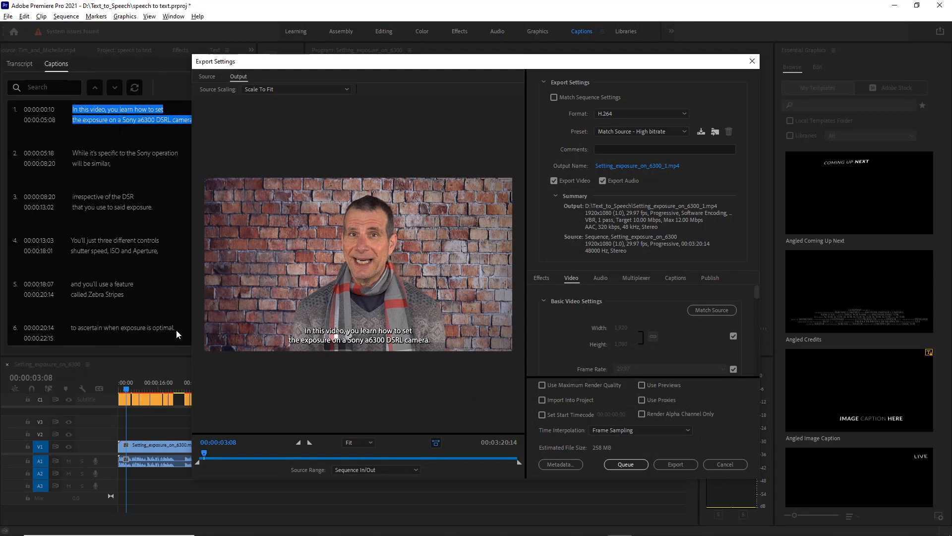
left_click(675, 277)
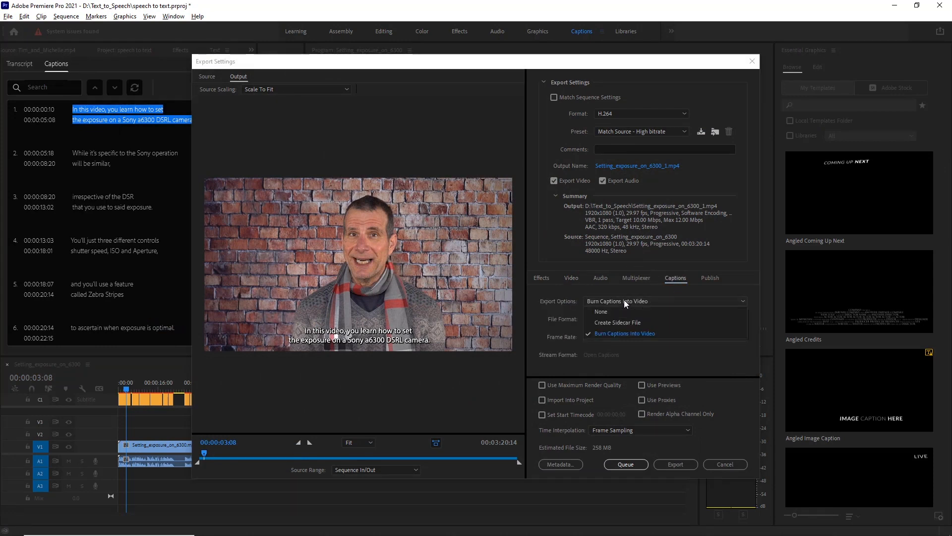
mouse_move(626, 323)
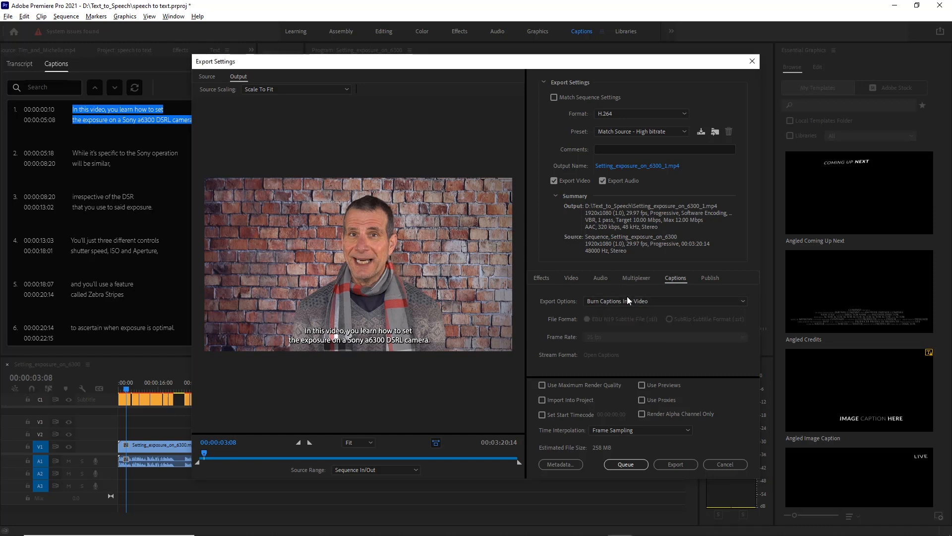
mouse_move(631, 301)
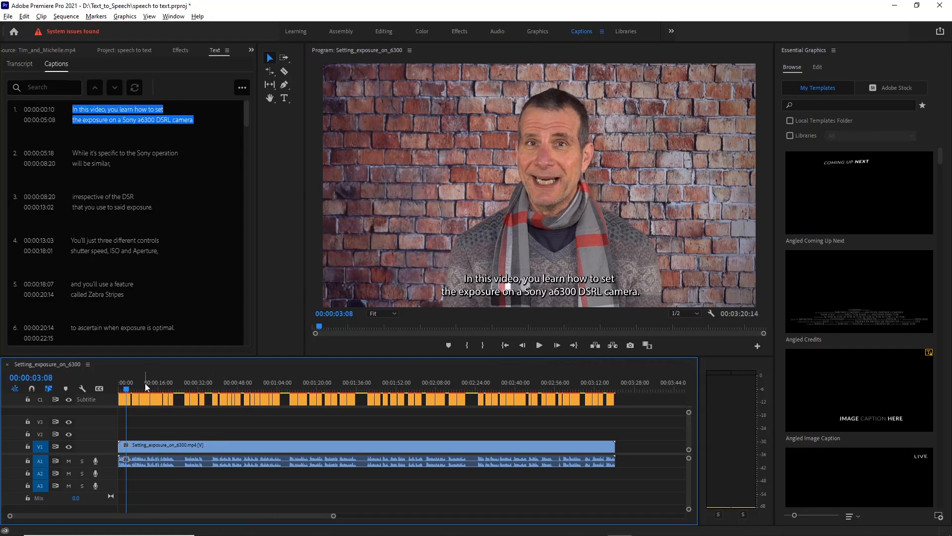
mouse_move(294, 331)
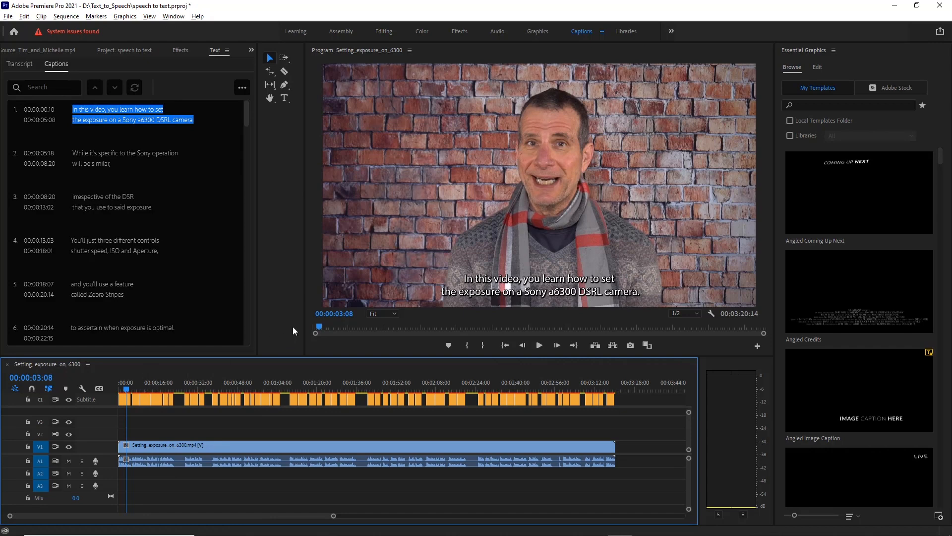
In the Editing workspace, create a Tim_and_Michelle sequence and scrub into the interview
left_click(383, 31)
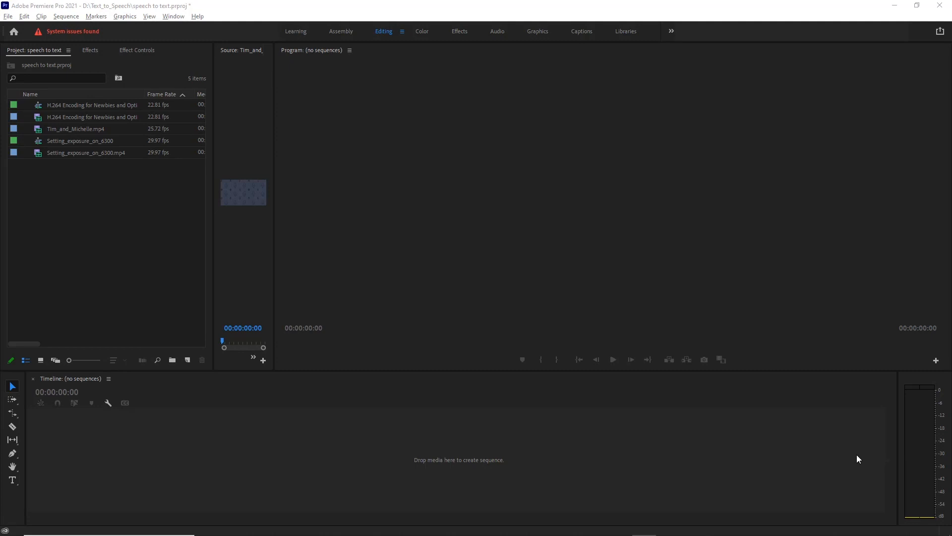
mouse_move(100, 184)
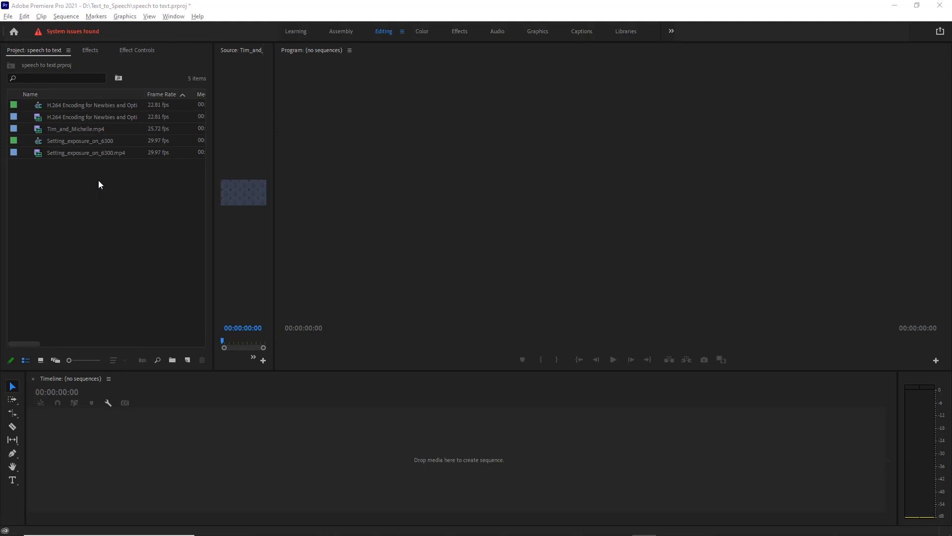
left_click(76, 128)
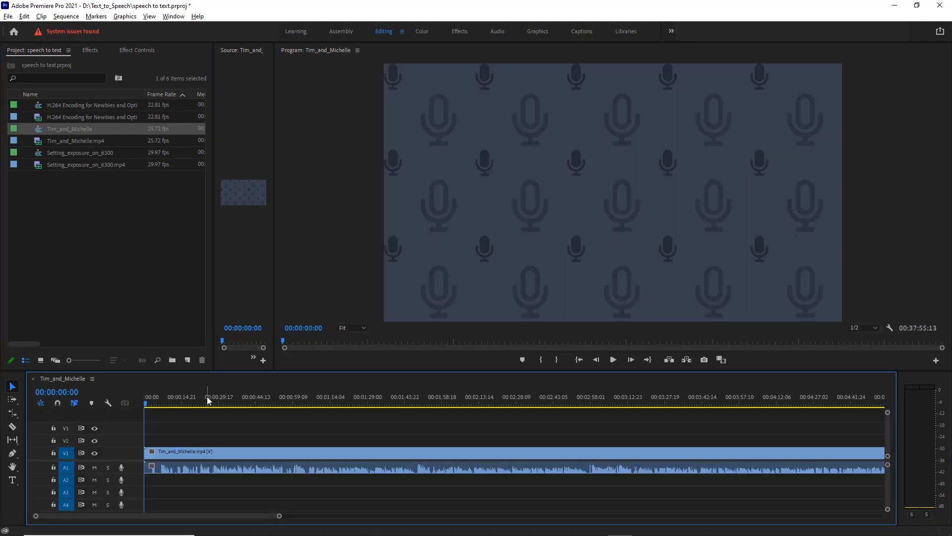
left_click(185, 397)
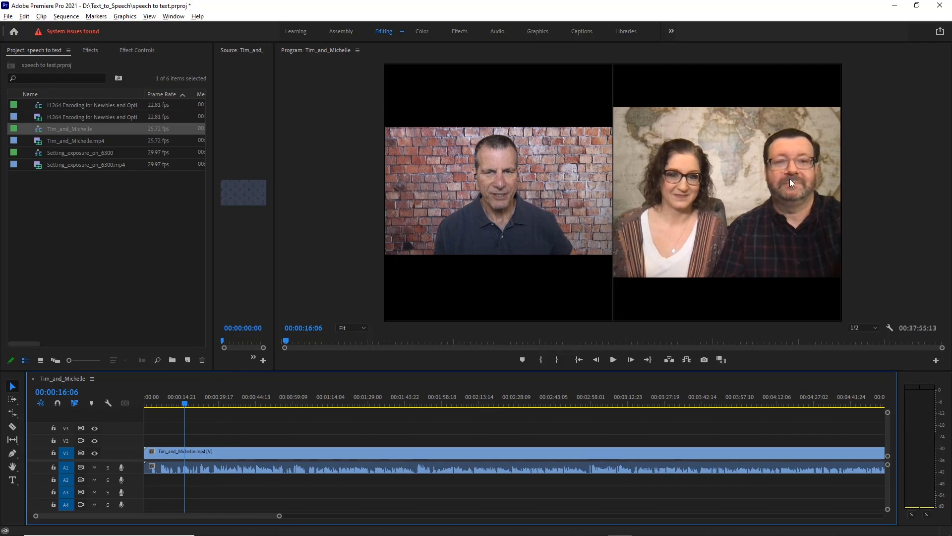
mouse_move(774, 187)
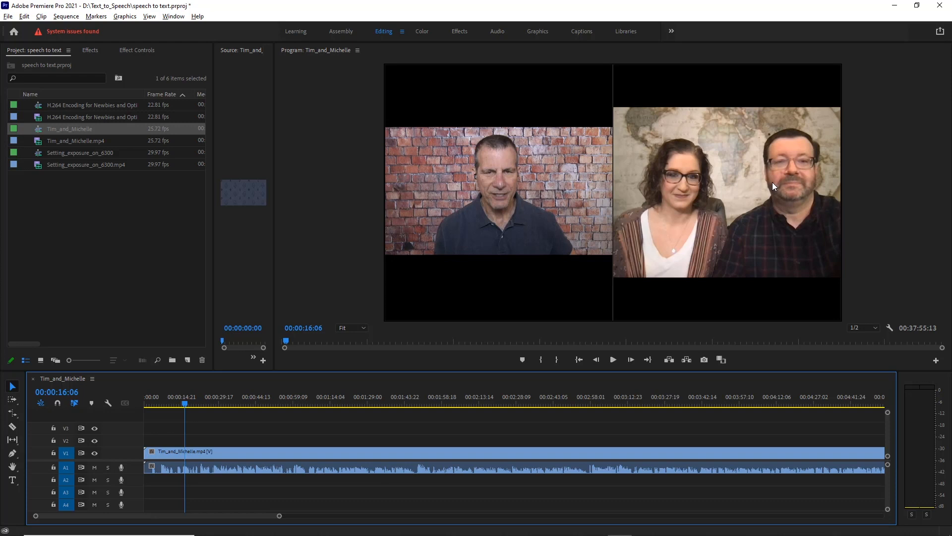
mouse_move(685, 300)
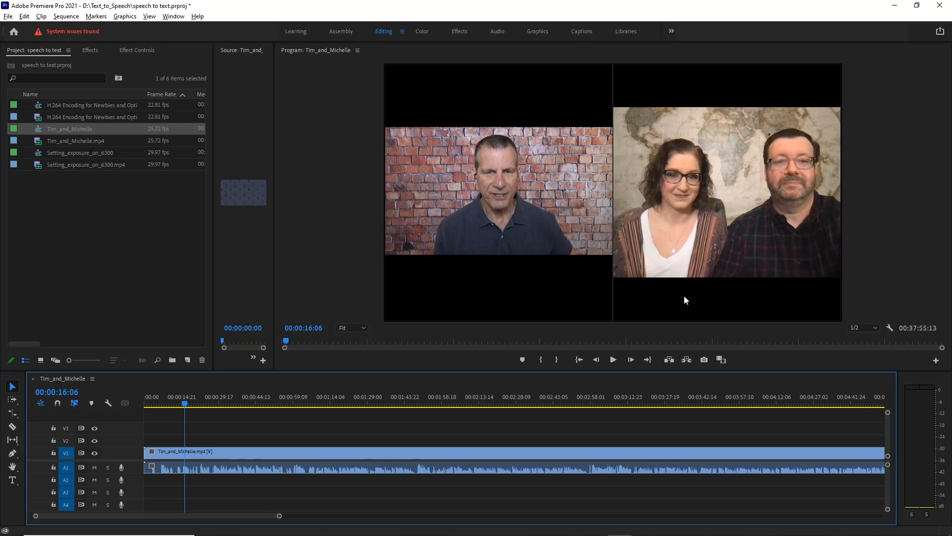
mouse_move(286, 253)
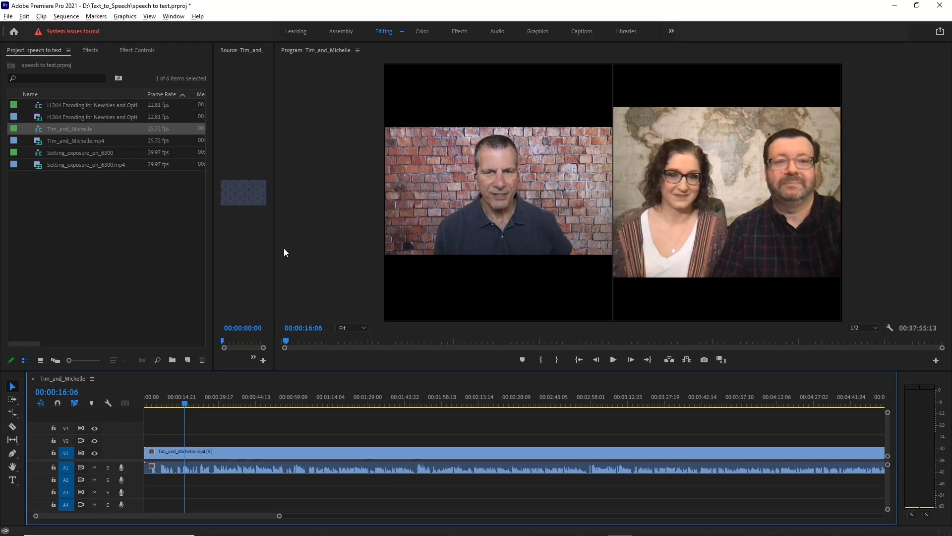
mouse_move(179, 462)
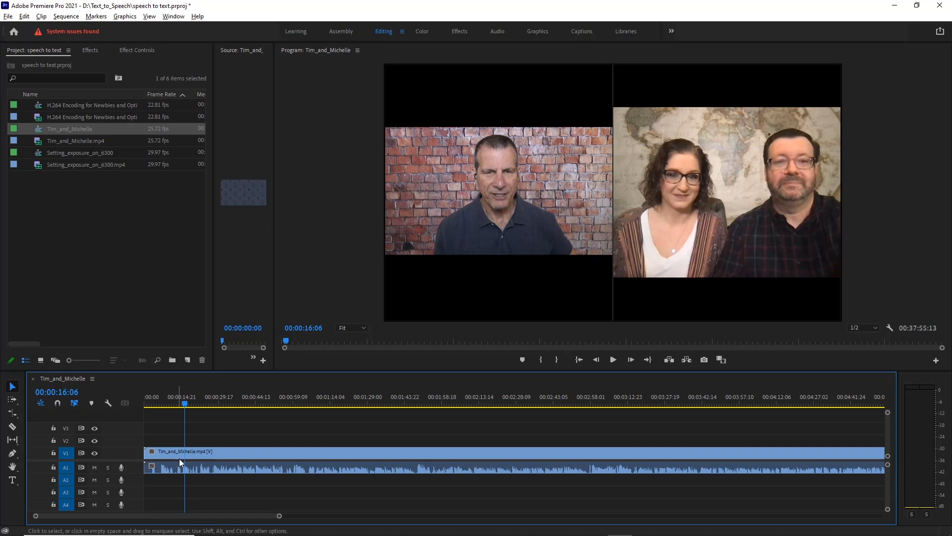
mouse_move(545, 41)
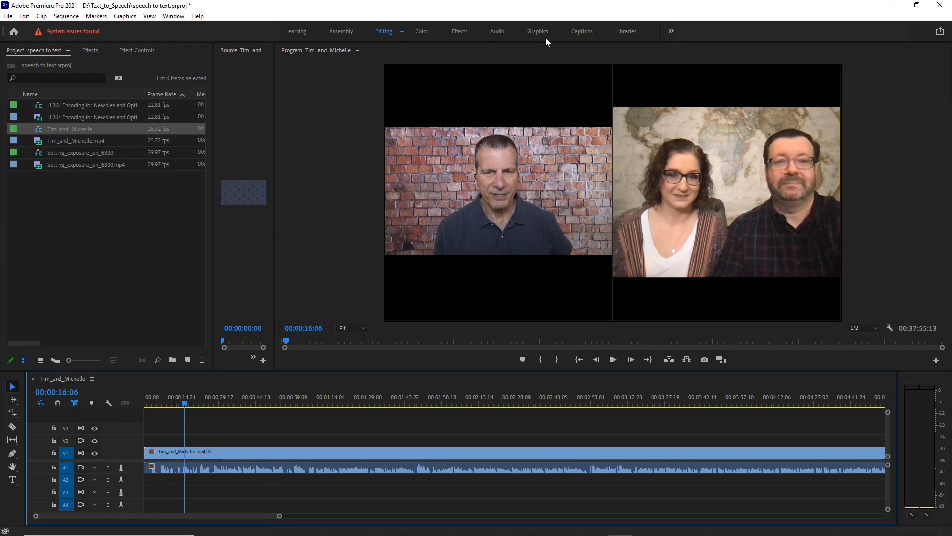
Switch to the Captions workspace and move the playhead to 00:05:00:00
left_click(581, 30)
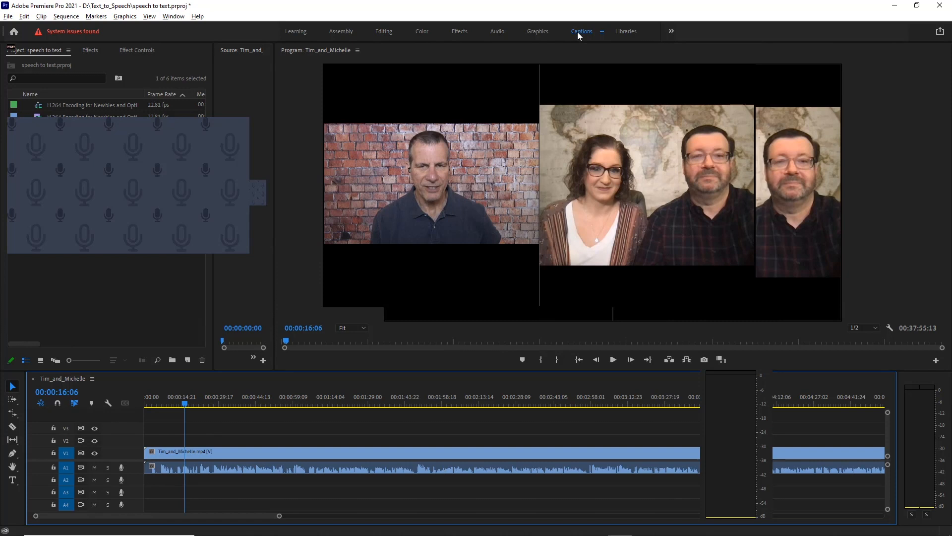
left_click(581, 31)
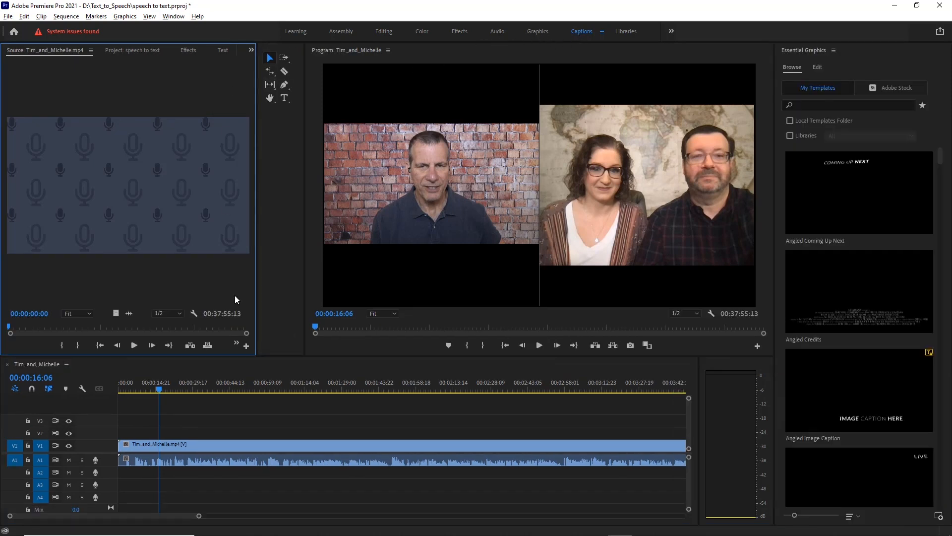
left_click(158, 387)
type("00:05:00:00")
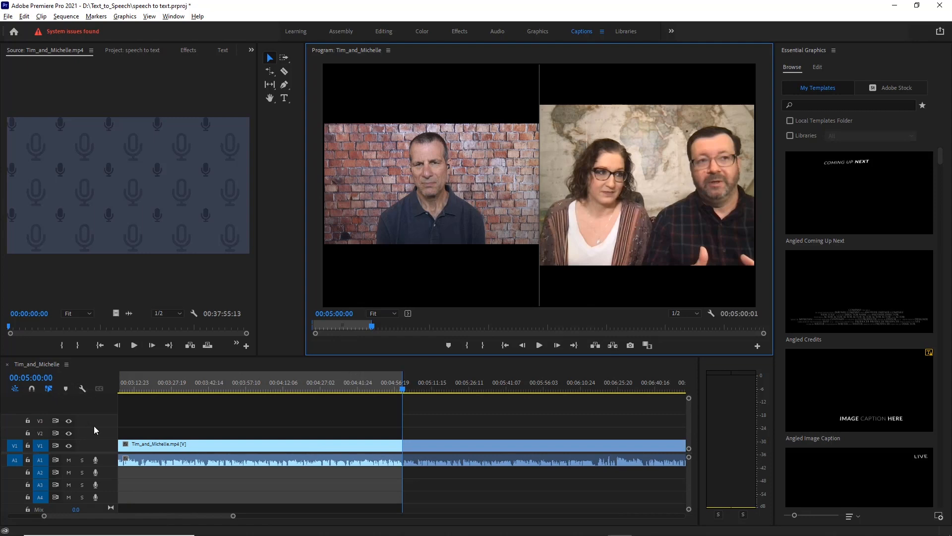
Configure the Mix transcript for In to Out only with speaker recognition enabled
left_click(217, 49)
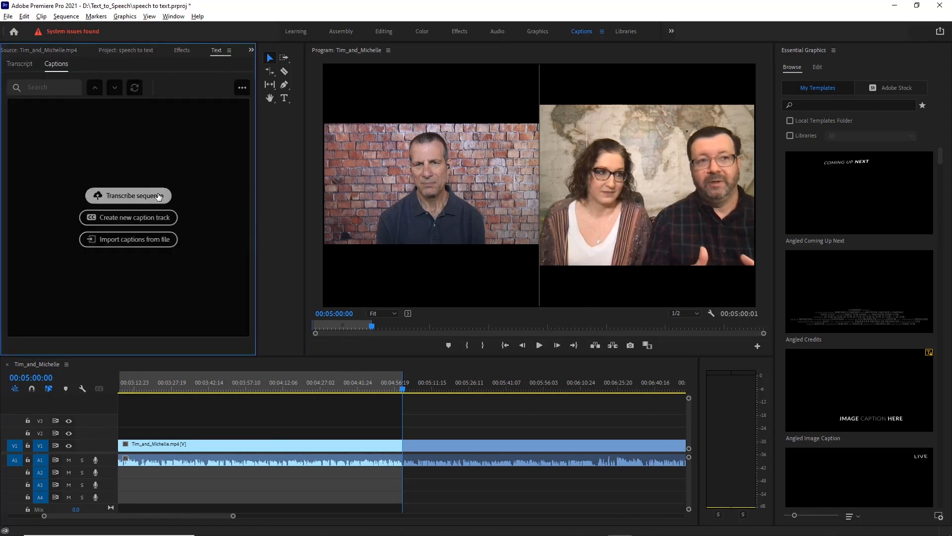
left_click(128, 195)
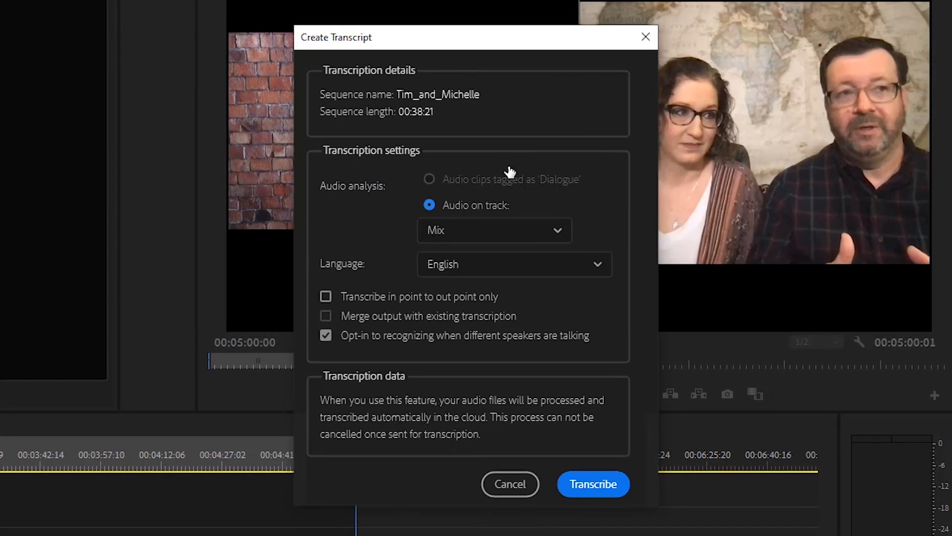
mouse_move(524, 195)
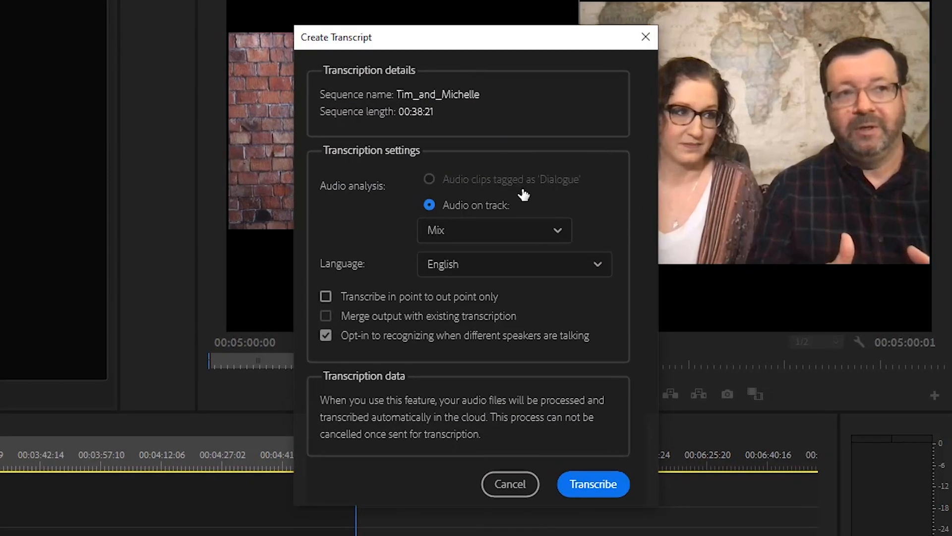
mouse_move(573, 188)
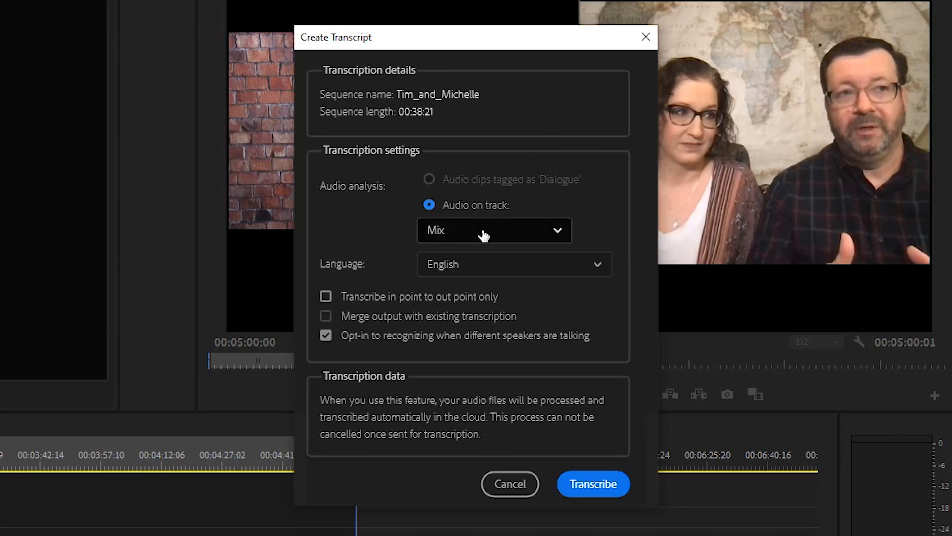
left_click(494, 230)
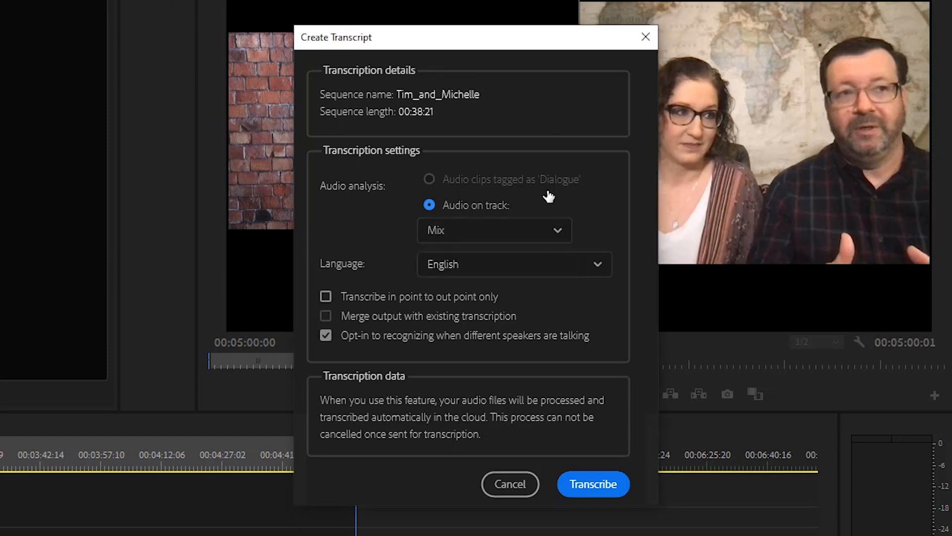
mouse_move(326, 297)
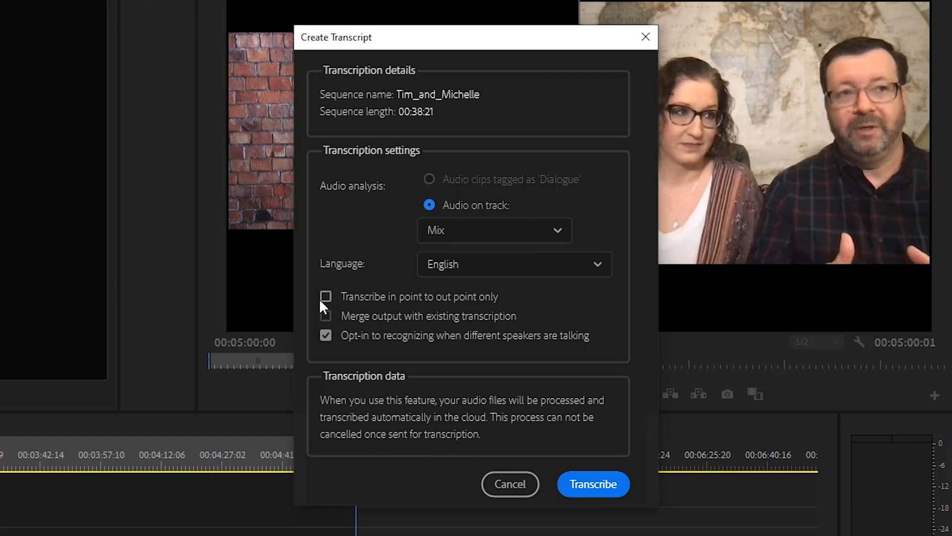
left_click(325, 297)
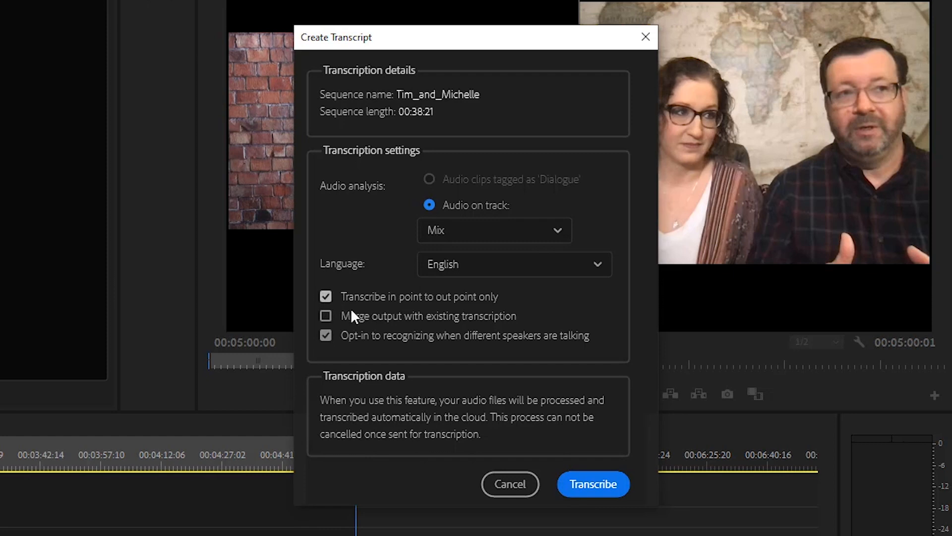
mouse_move(495, 335)
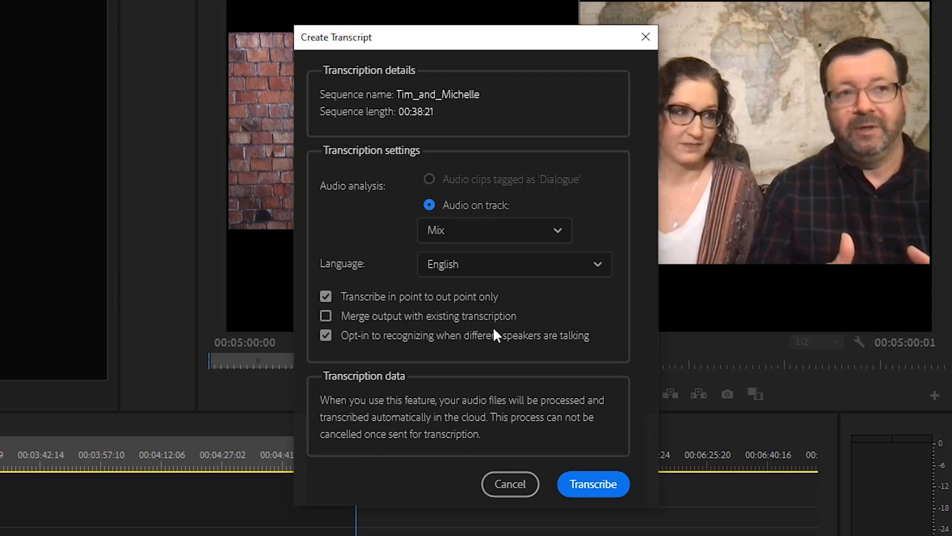
mouse_move(513, 328)
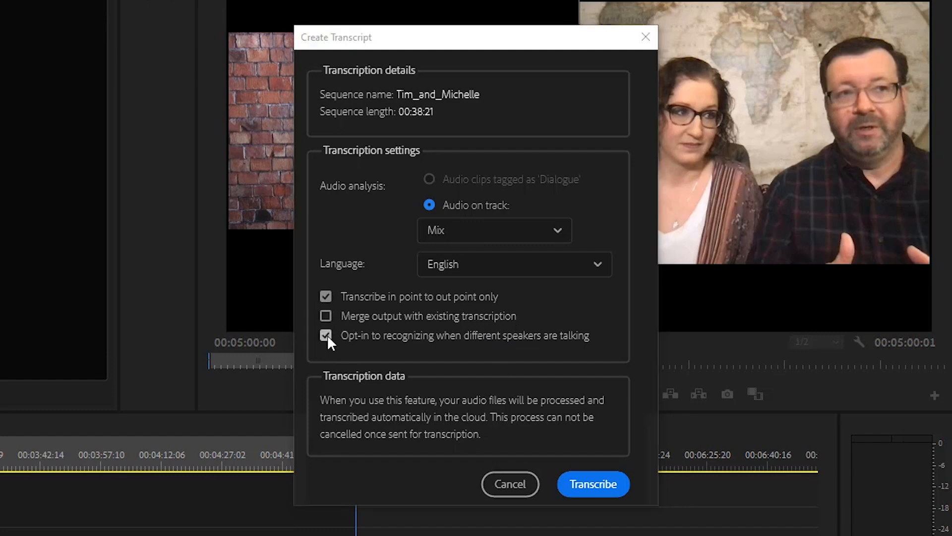
left_click(326, 335)
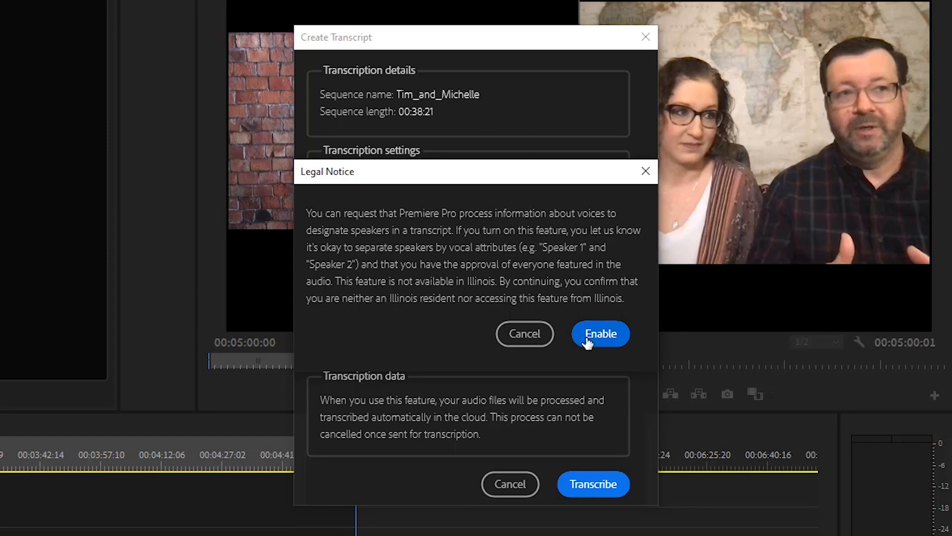
mouse_move(606, 339)
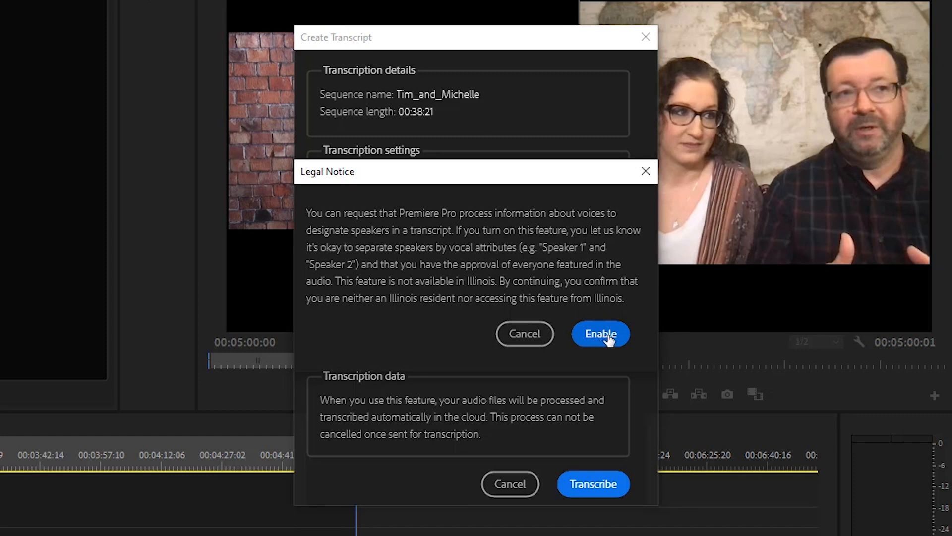
mouse_move(579, 308)
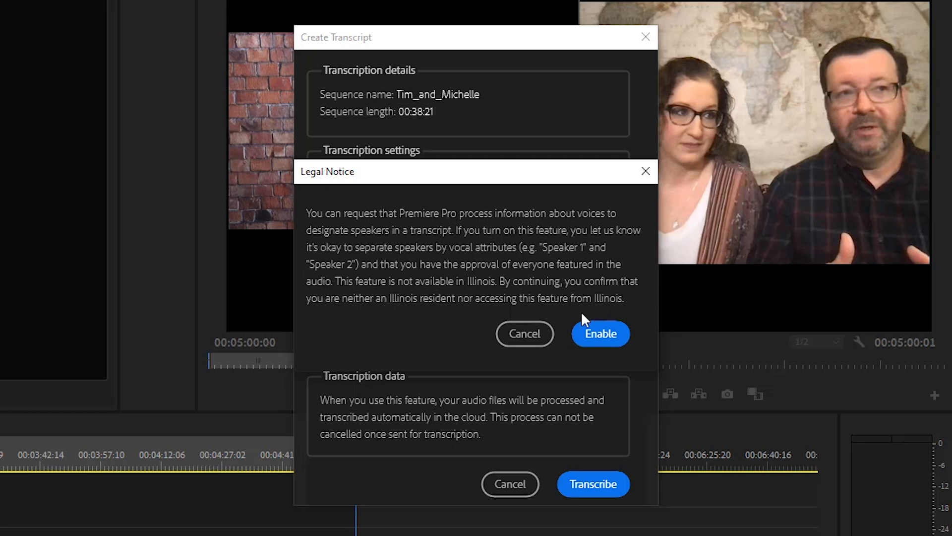
left_click(599, 333)
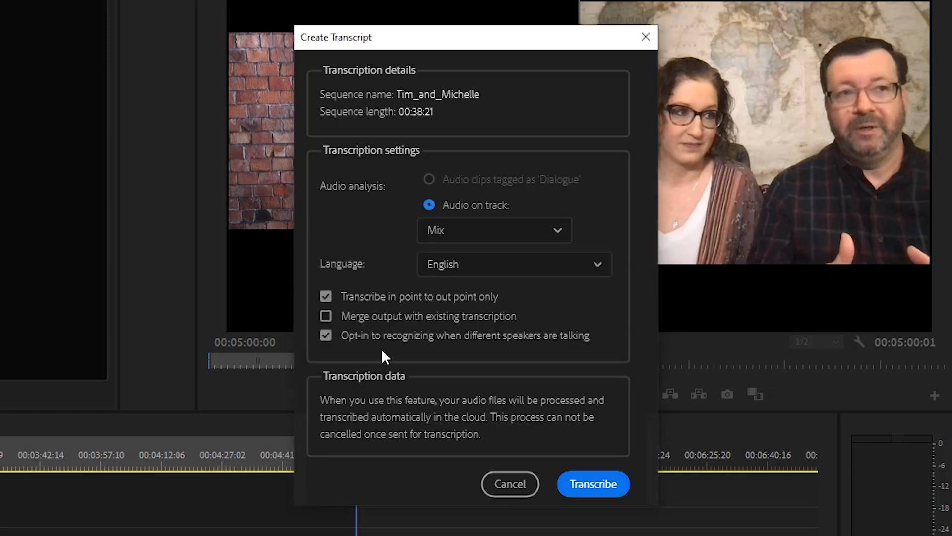
mouse_move(326, 335)
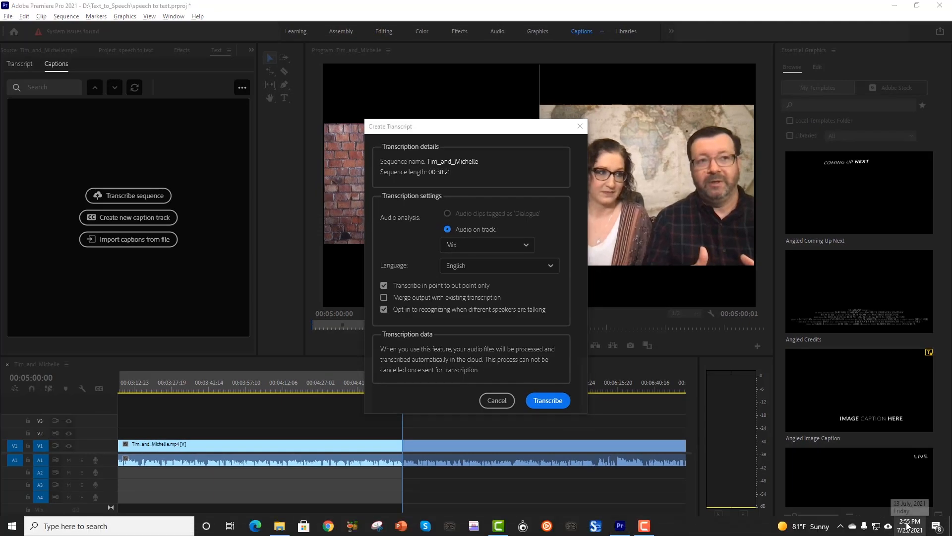
Transcribe the marked Tim_and_Michelle range into timestamped speaker-labelled passages
left_click(909, 525)
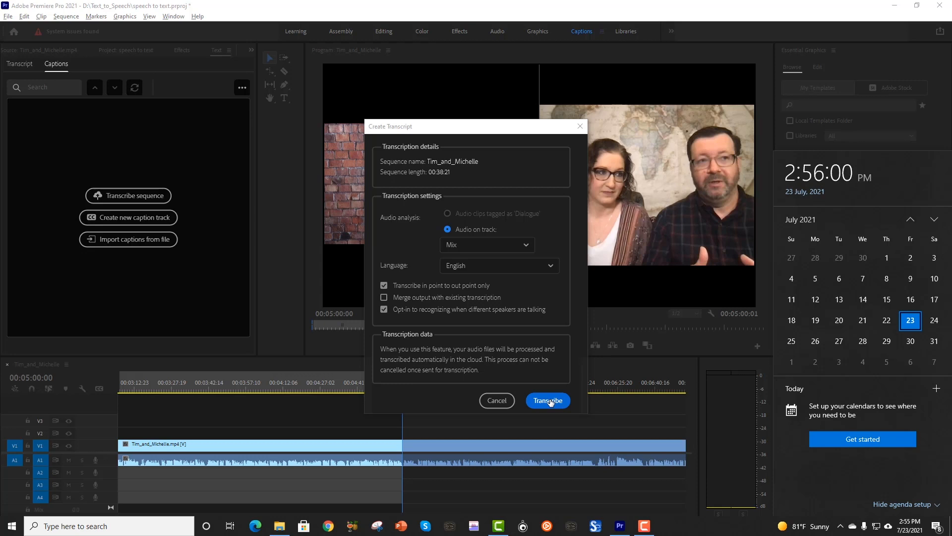
left_click(546, 401)
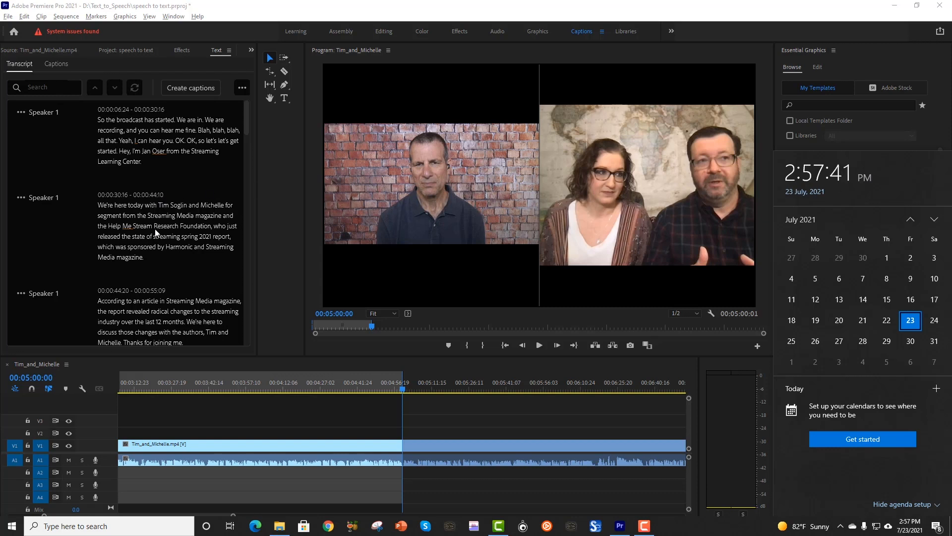
mouse_move(197, 513)
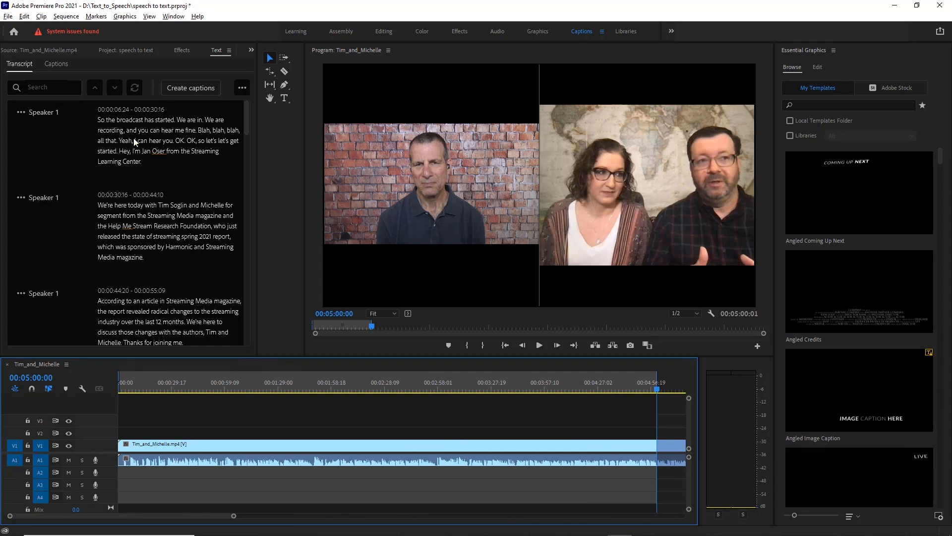
Export the transcript as Tim_and_Michelle.prtranscript into the Text_to_Speech folder
left_click(165, 136)
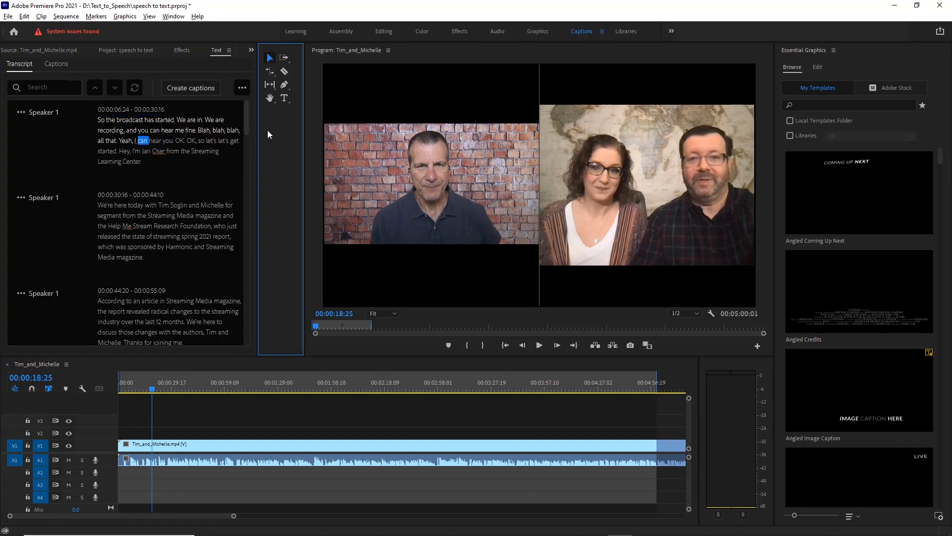
left_click(241, 87)
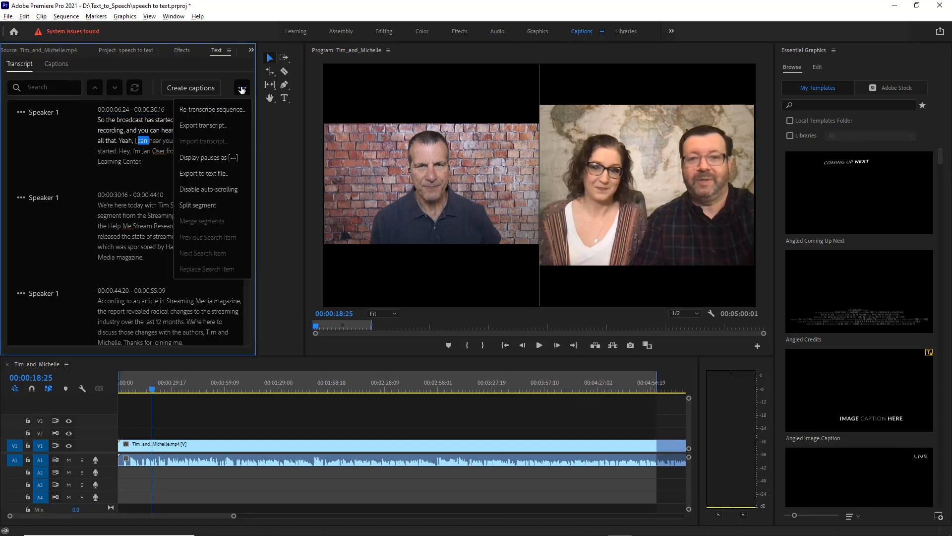
mouse_move(216, 125)
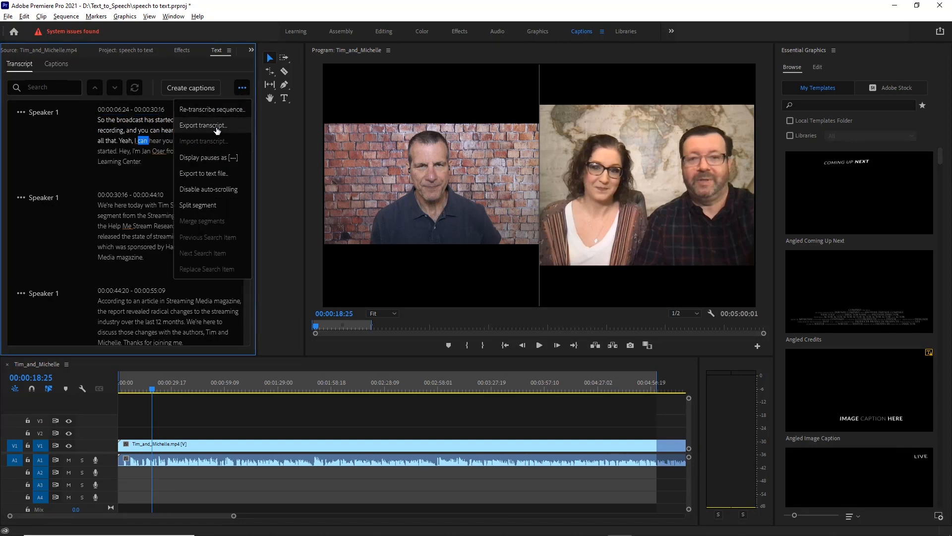
left_click(203, 125)
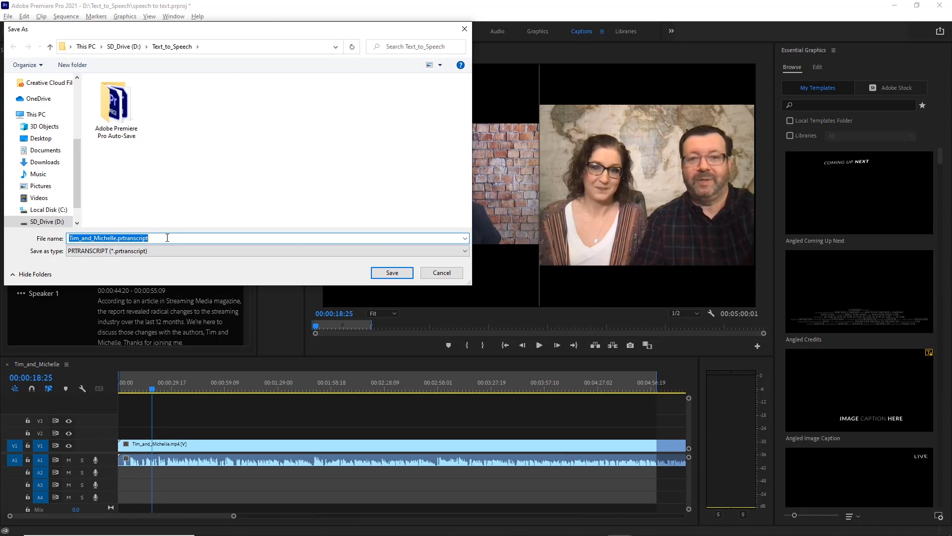
mouse_move(392, 273)
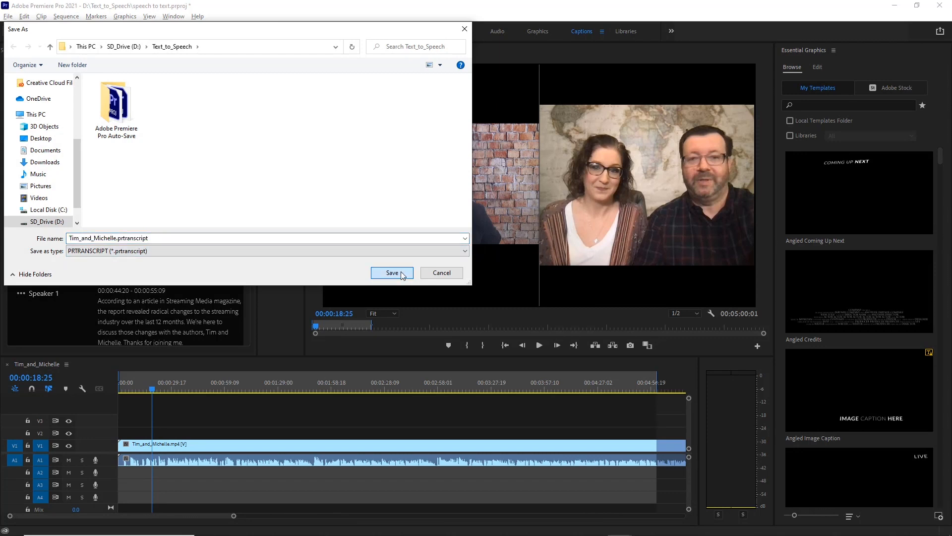
left_click(392, 273)
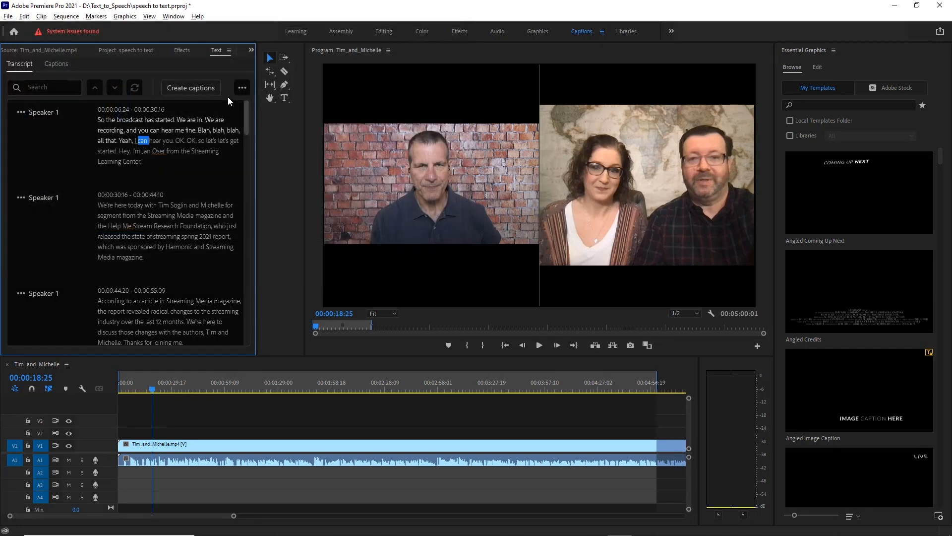
Start a plain-text transcript export, then cancel it
left_click(242, 87)
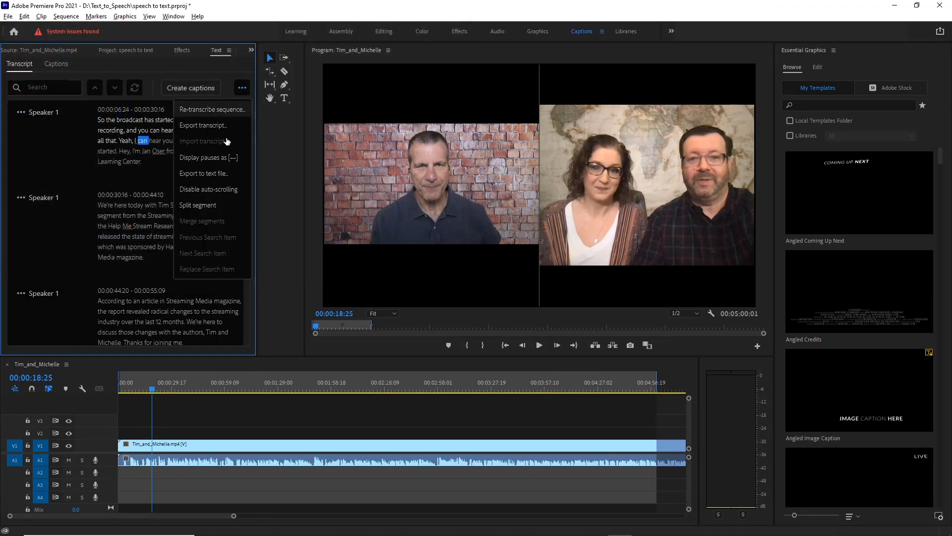
left_click(207, 173)
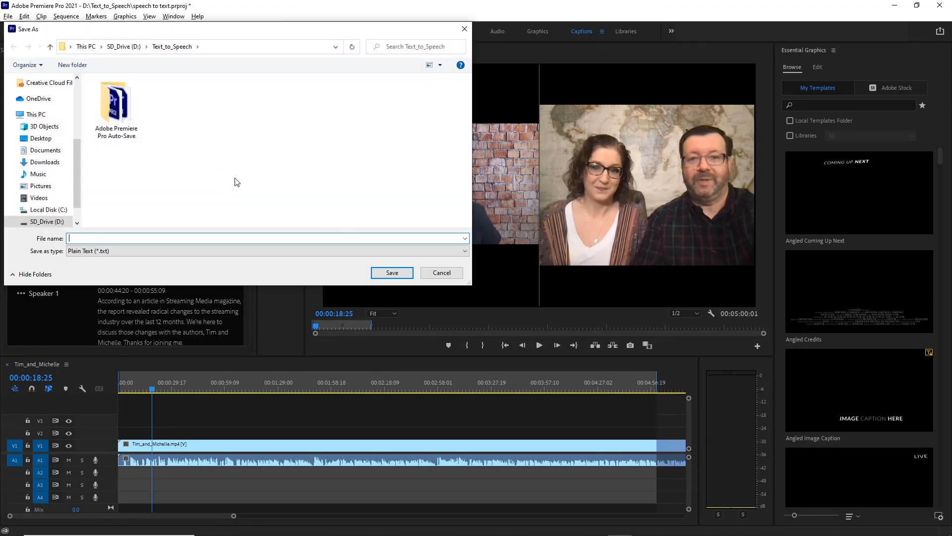
left_click(441, 272)
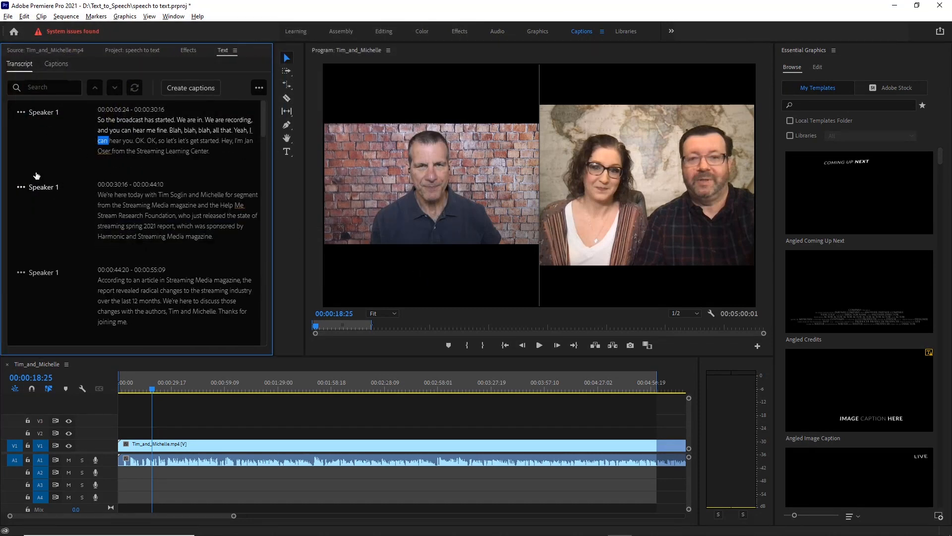
Rename Speaker 1, 2 and 3 to Jan, Tim and Michelle in Edit speakers
left_click(41, 112)
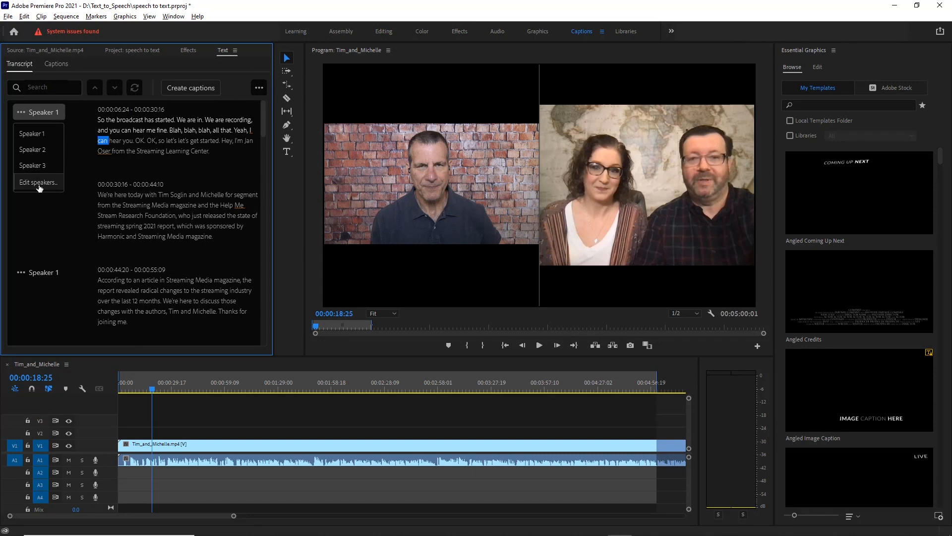
left_click(38, 182)
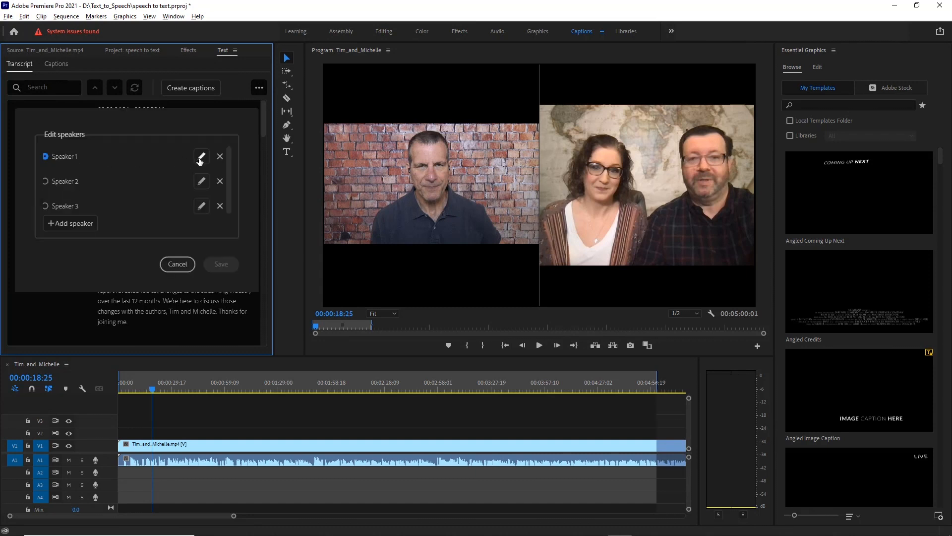
left_click(201, 157)
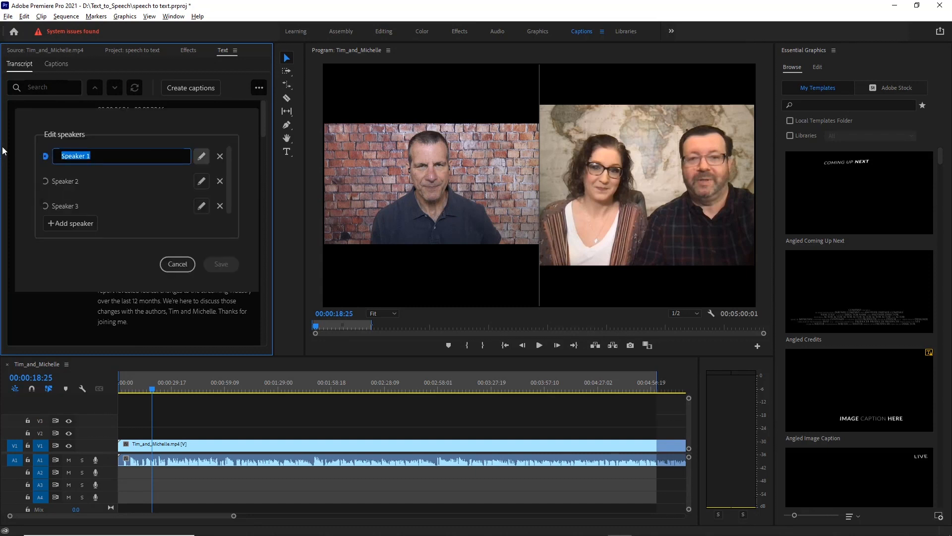
type("Jan")
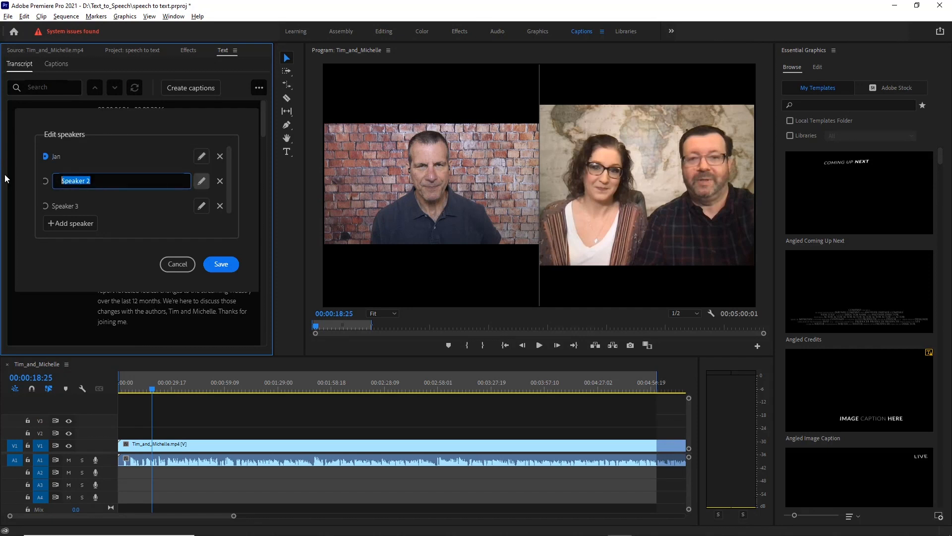
type("Tim")
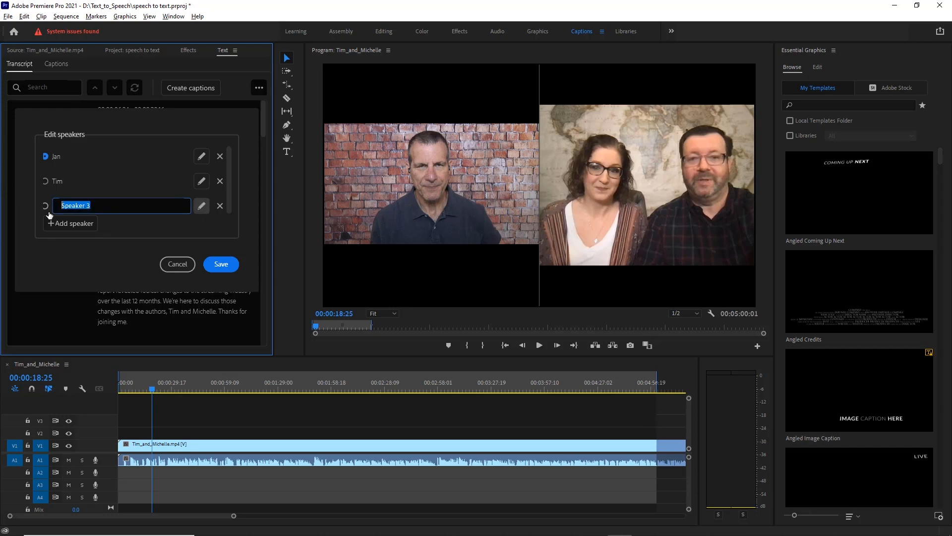
type("Mich")
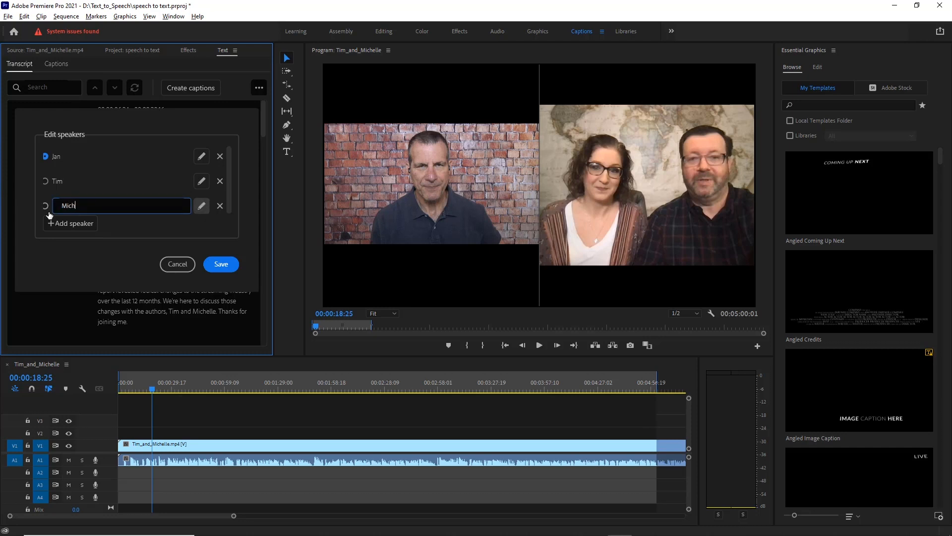
type("elle")
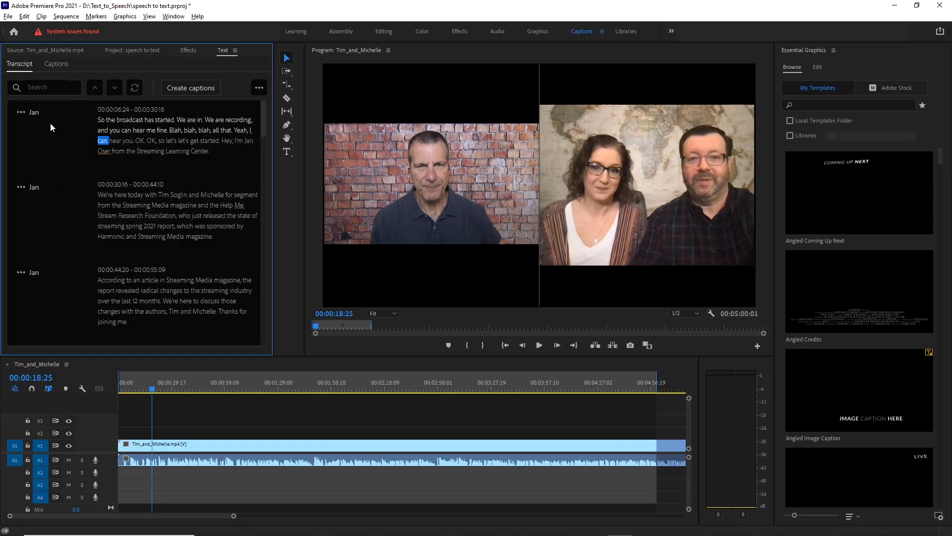
scroll("down", 3)
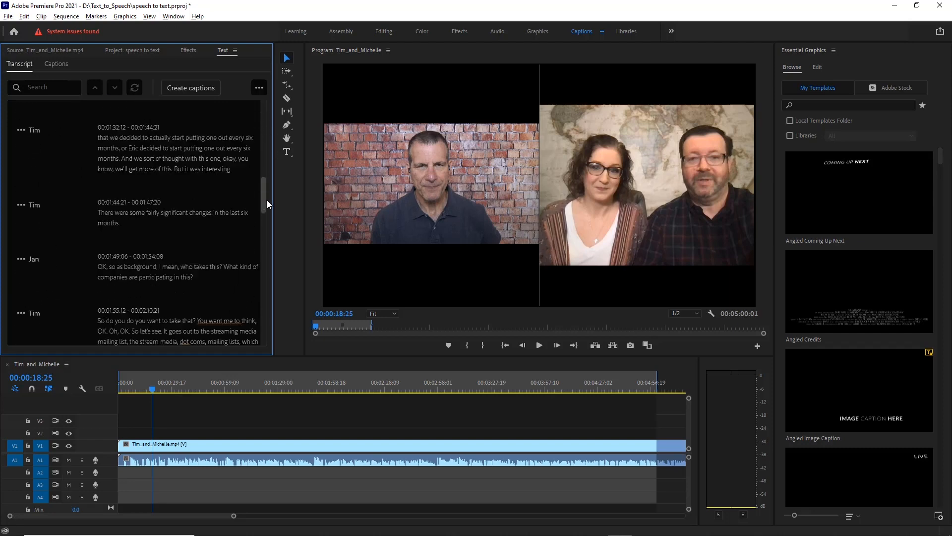
left_click(258, 87)
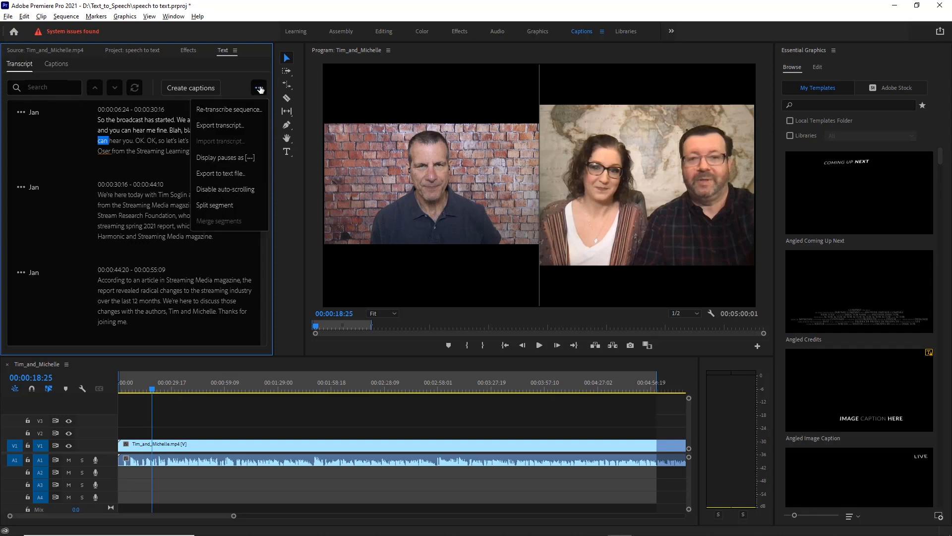
mouse_move(234, 173)
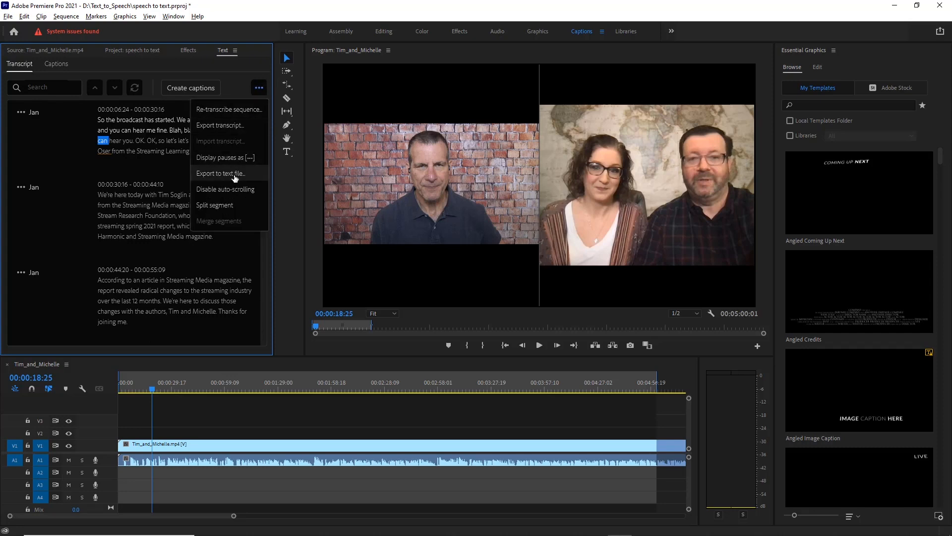
Save the transcript as transcript_text.txt in Text_to_Speech and review it in Notepad
left_click(219, 173)
type("transcript_")
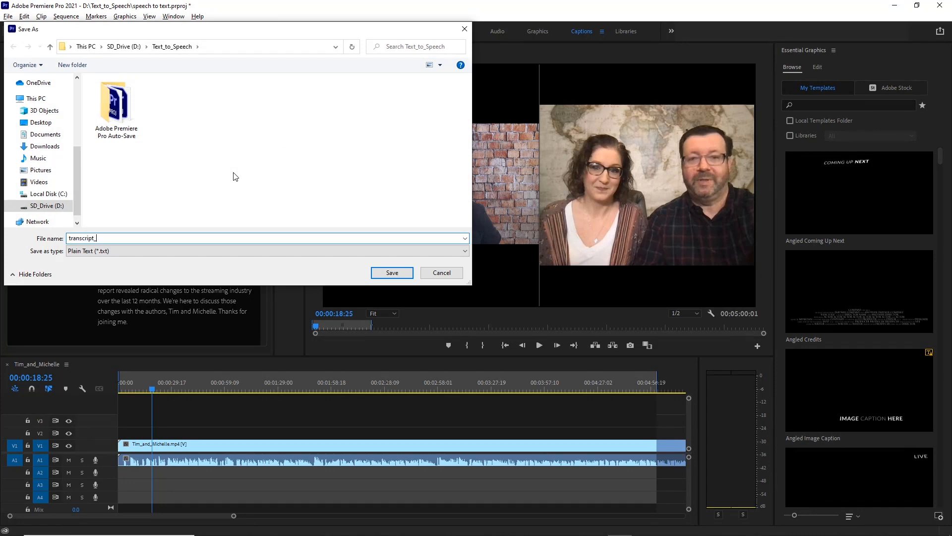
left_click(392, 272)
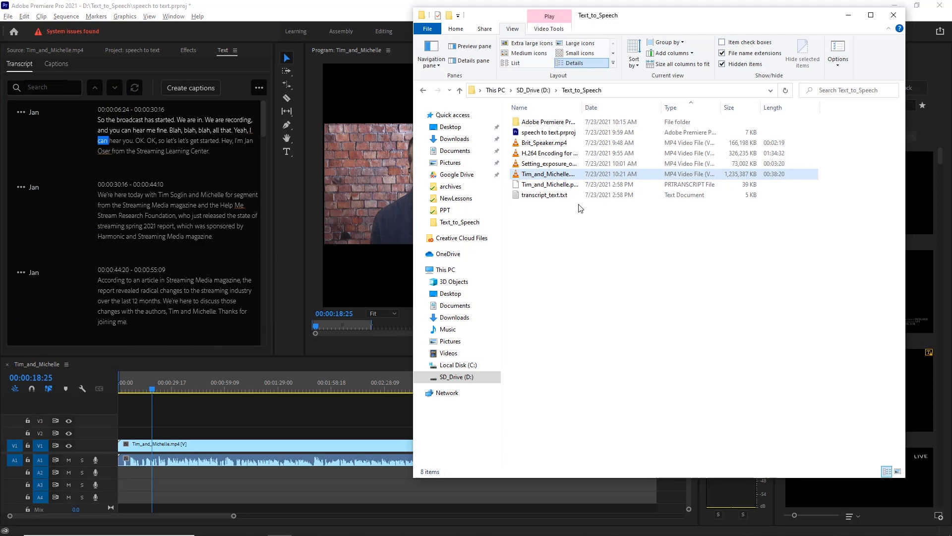
double_click(547, 195)
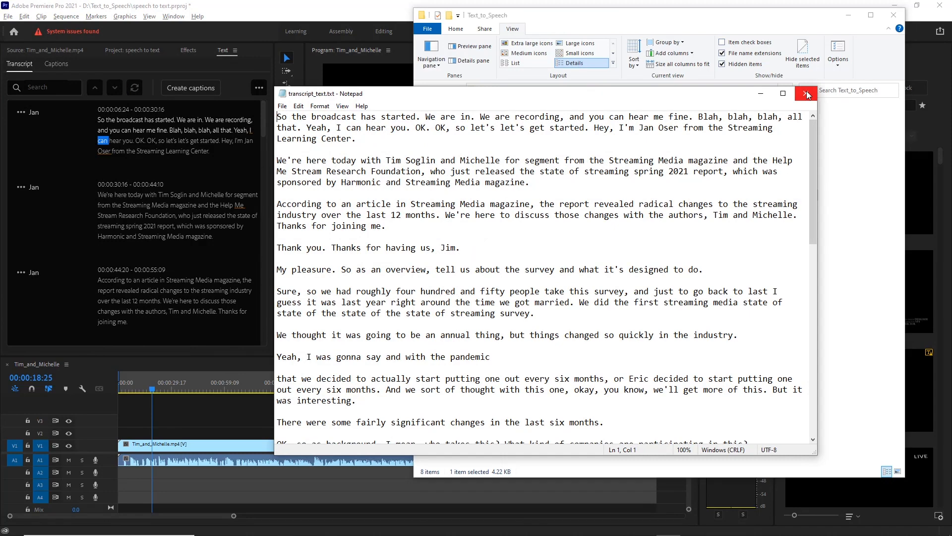
left_click(806, 92)
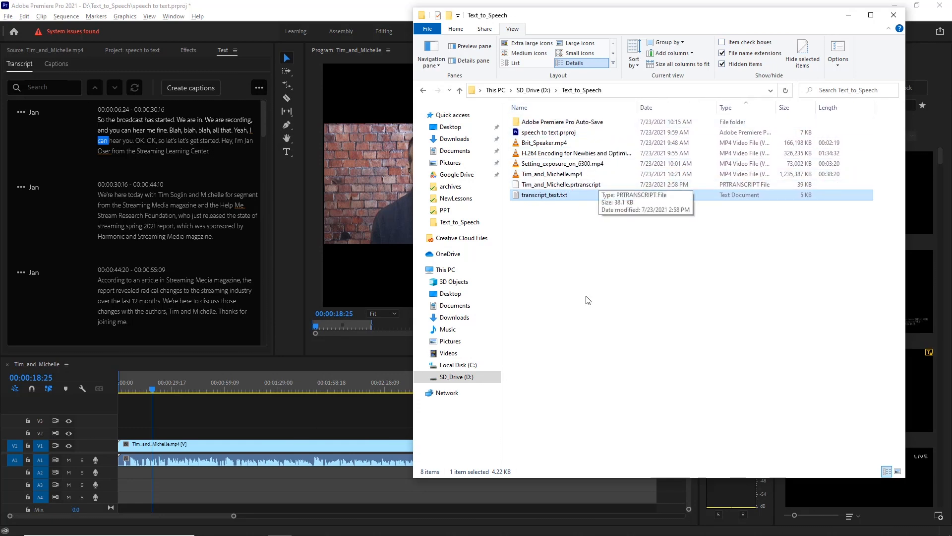
mouse_move(246, 76)
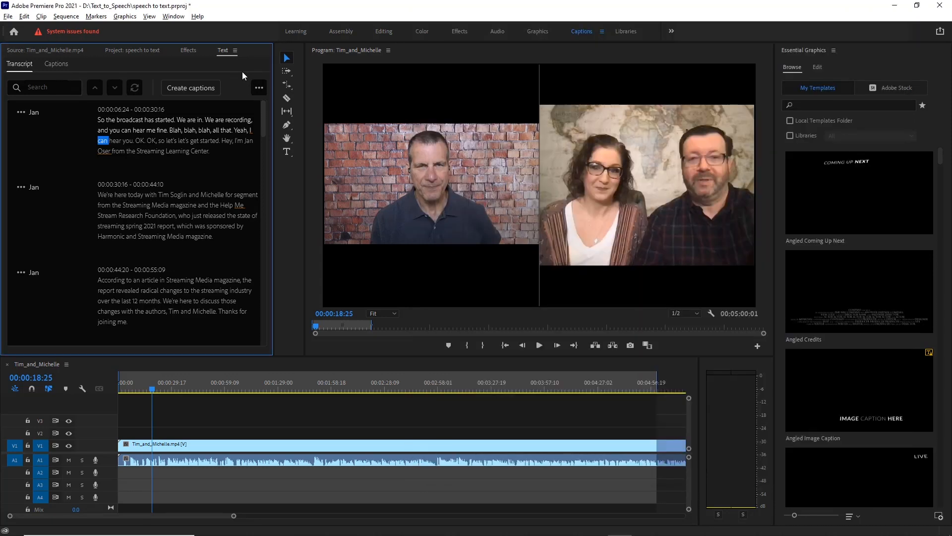
mouse_move(160, 129)
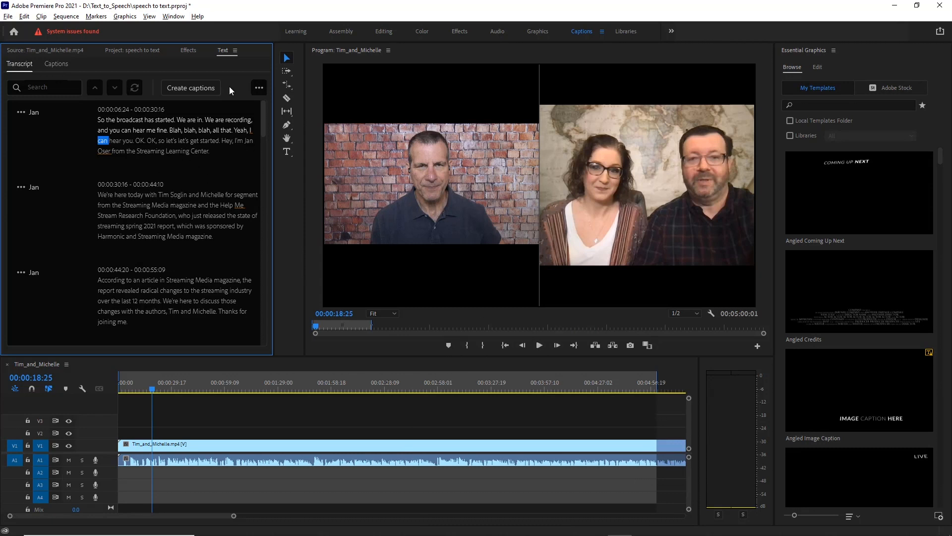
mouse_move(190, 88)
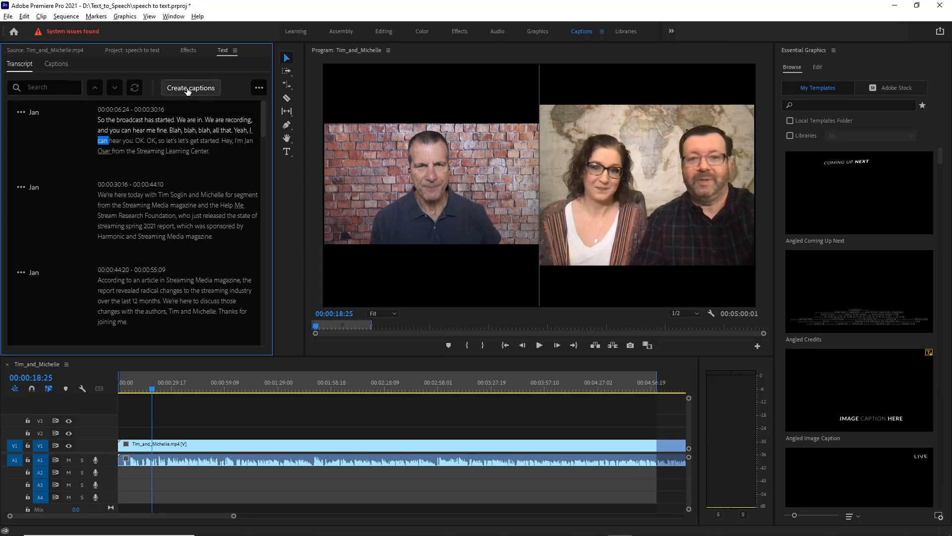
Open the Create Captions dialog from the Text panel's Transcript tab
left_click(190, 88)
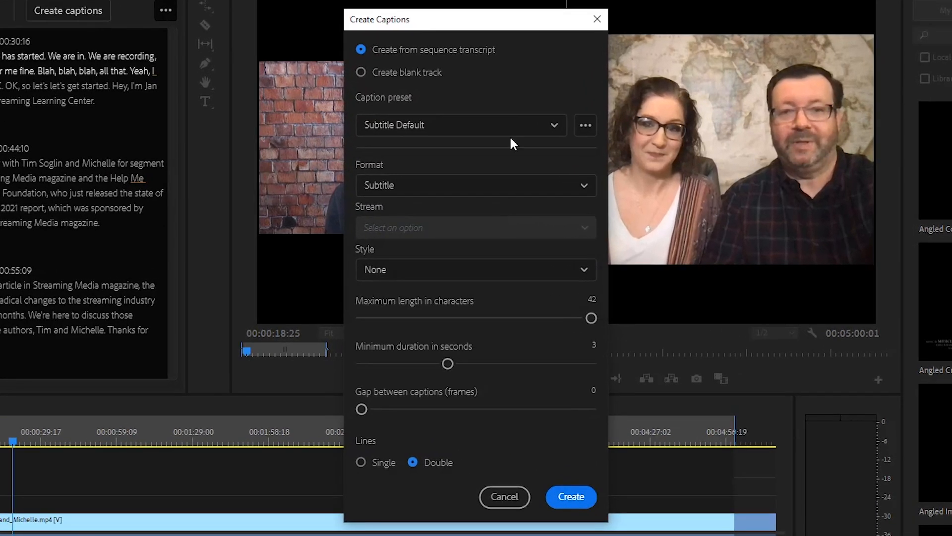
mouse_move(504, 126)
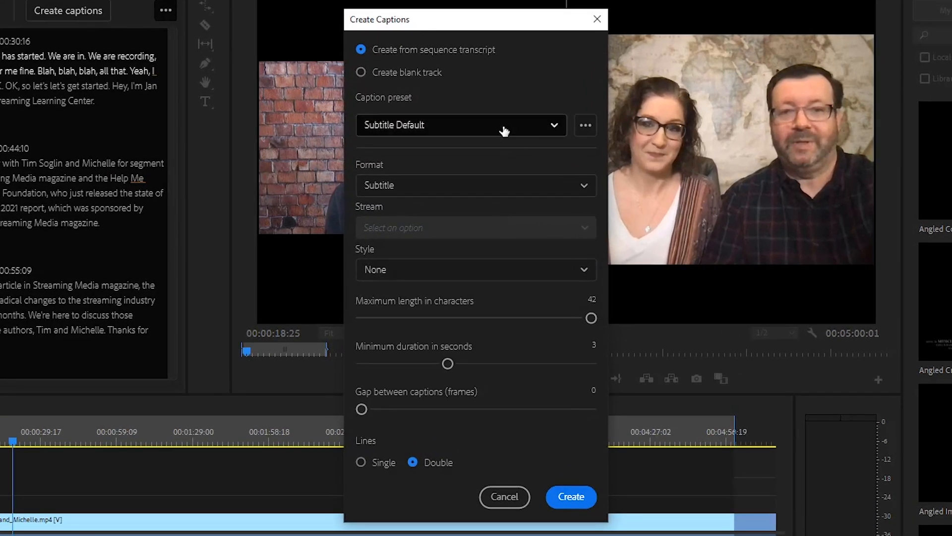
mouse_move(417, 81)
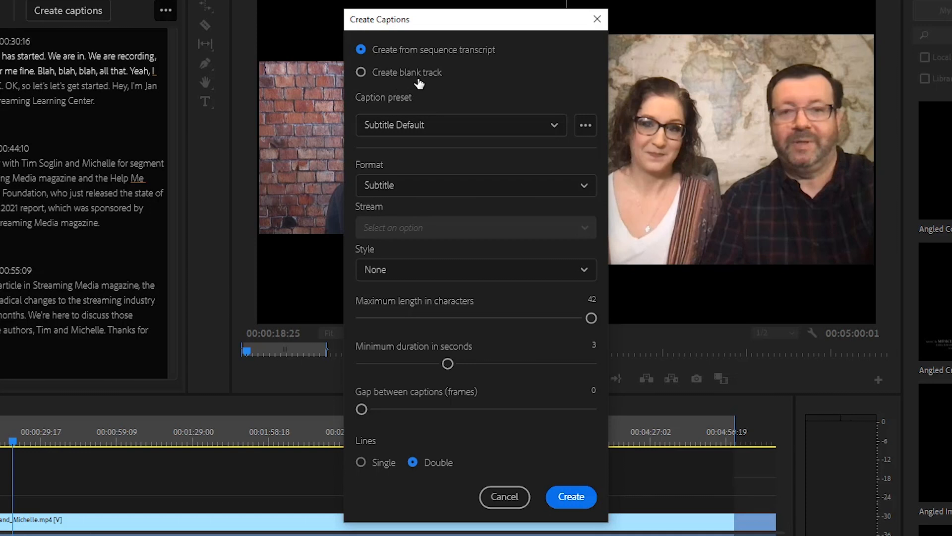
left_click(460, 125)
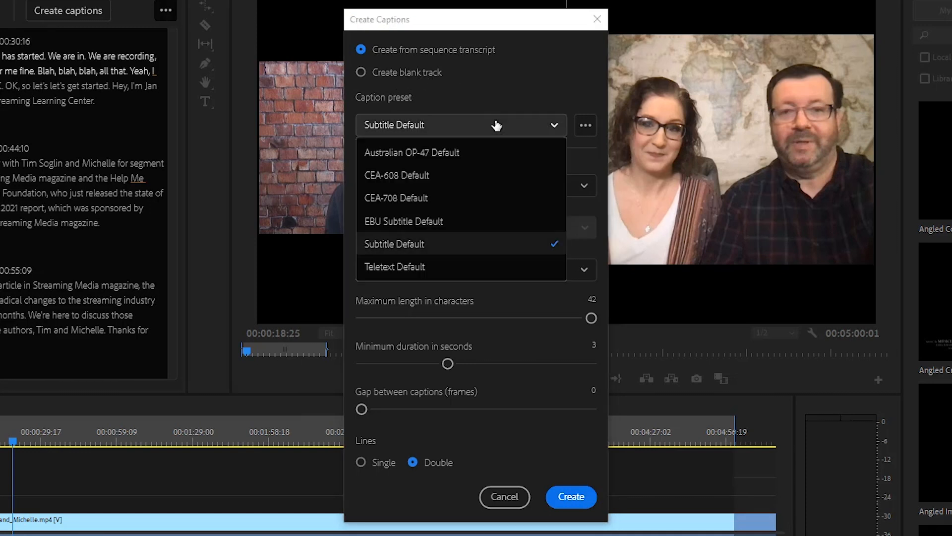
mouse_move(429, 252)
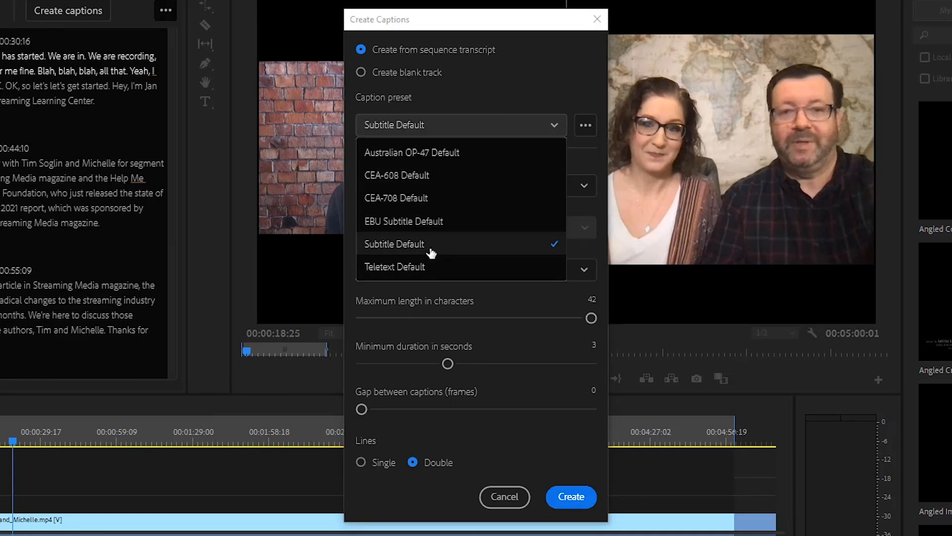
mouse_move(449, 179)
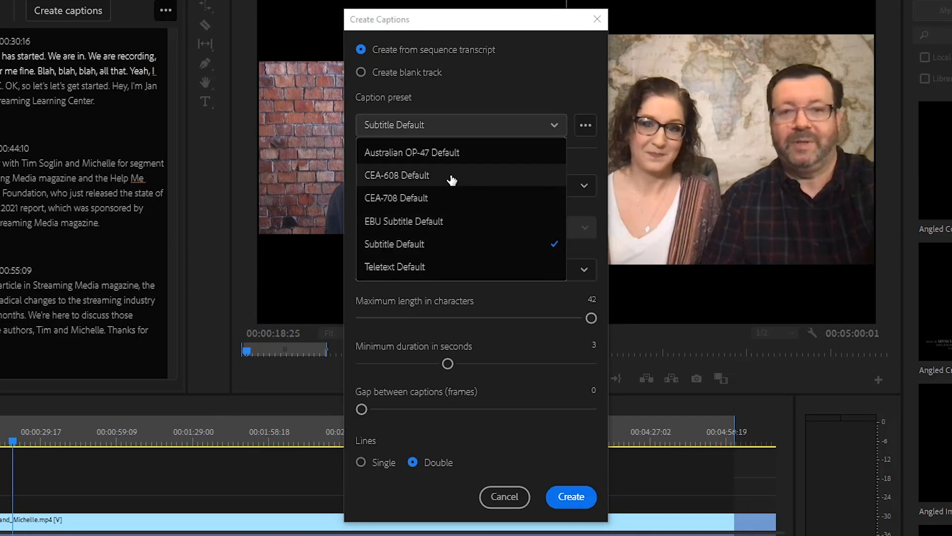
mouse_move(446, 268)
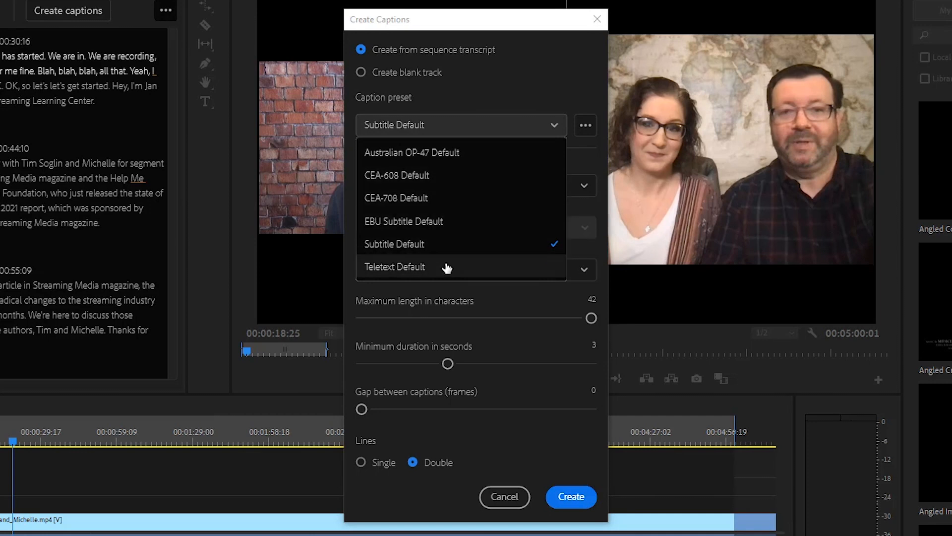
mouse_move(447, 247)
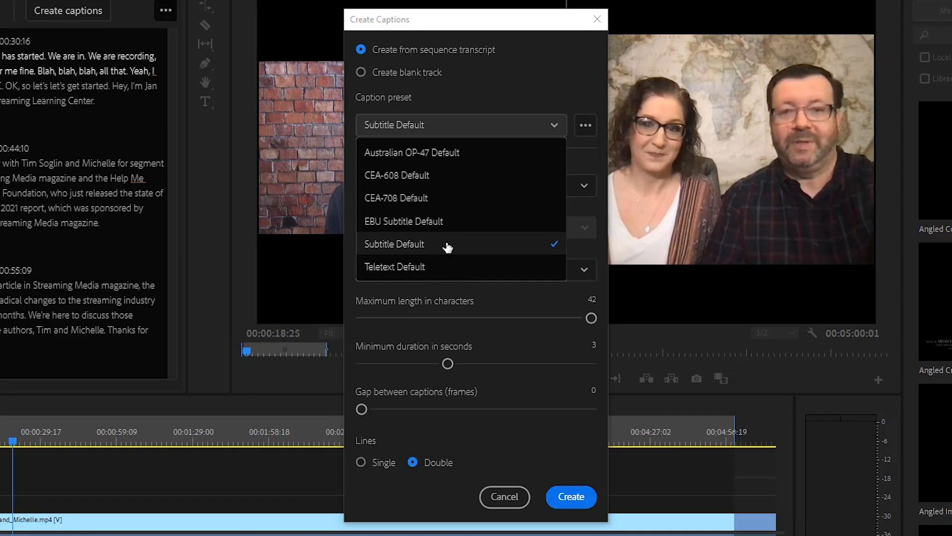
left_click(393, 244)
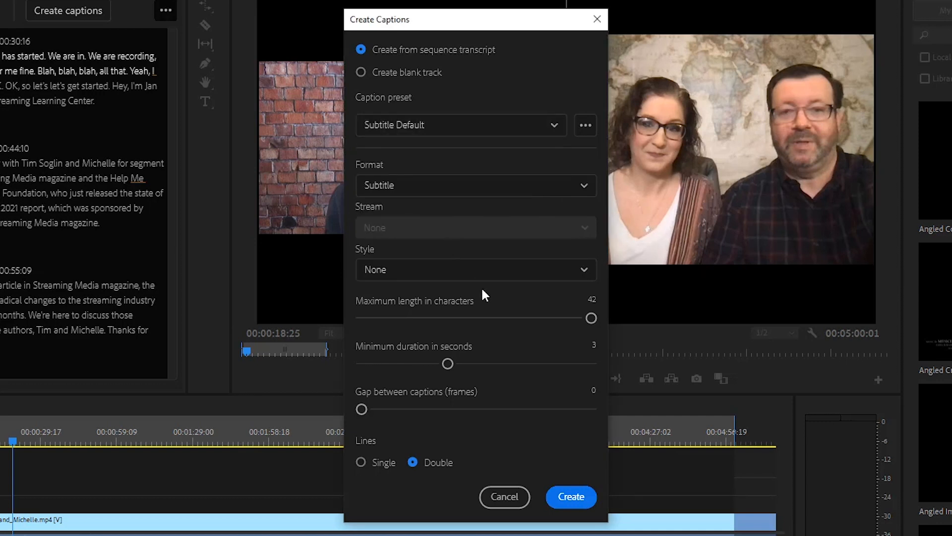
left_click(476, 185)
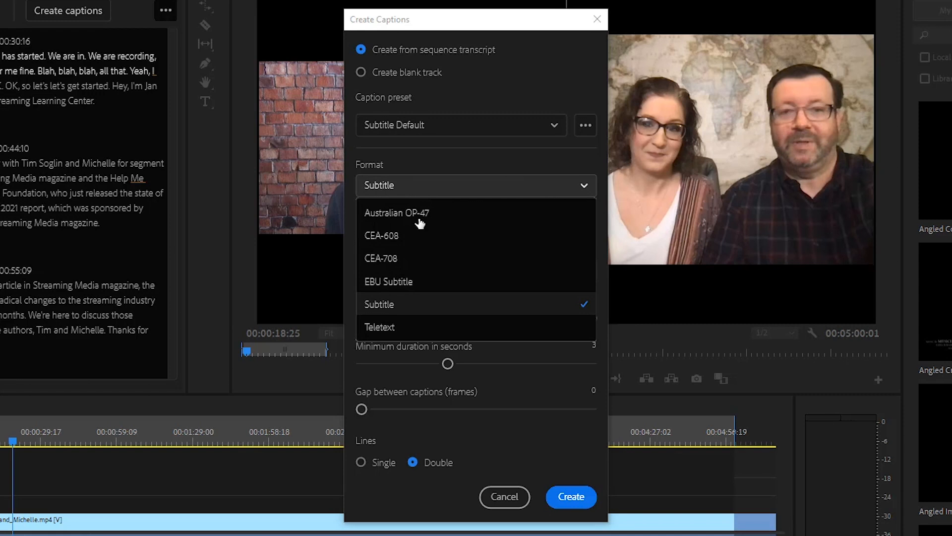
left_click(379, 303)
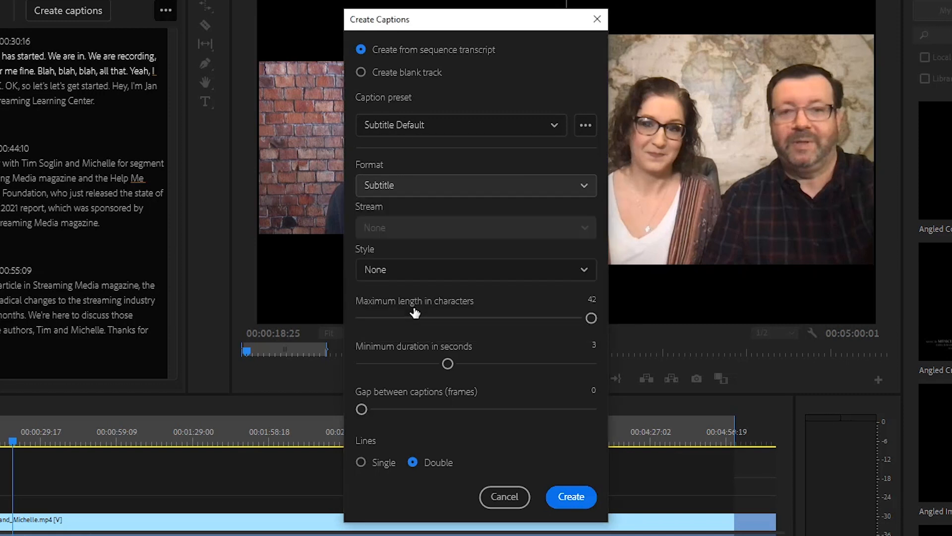
left_click(476, 270)
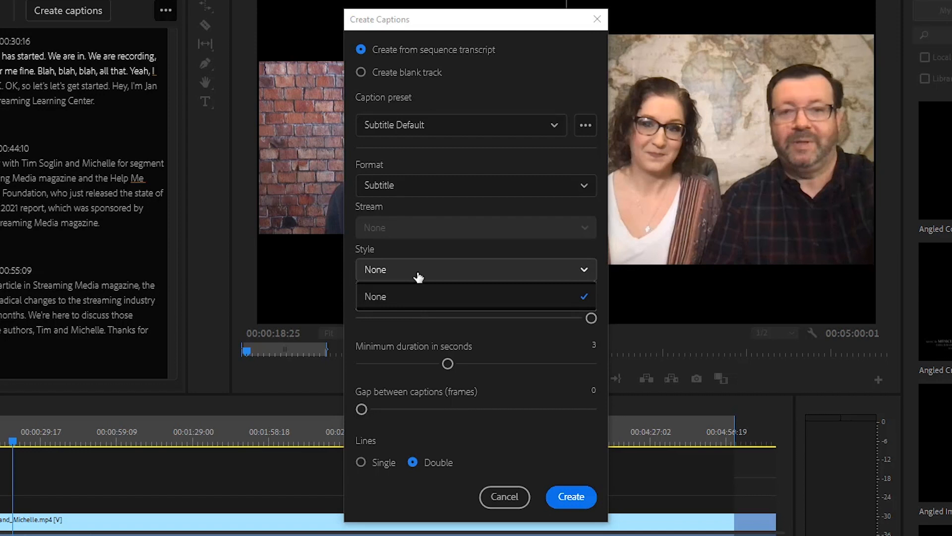
mouse_move(407, 304)
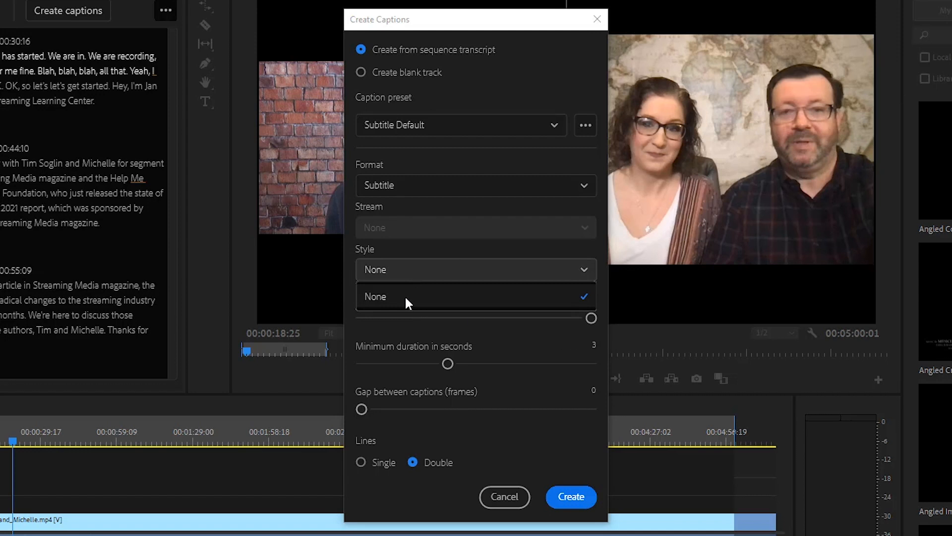
mouse_move(406, 303)
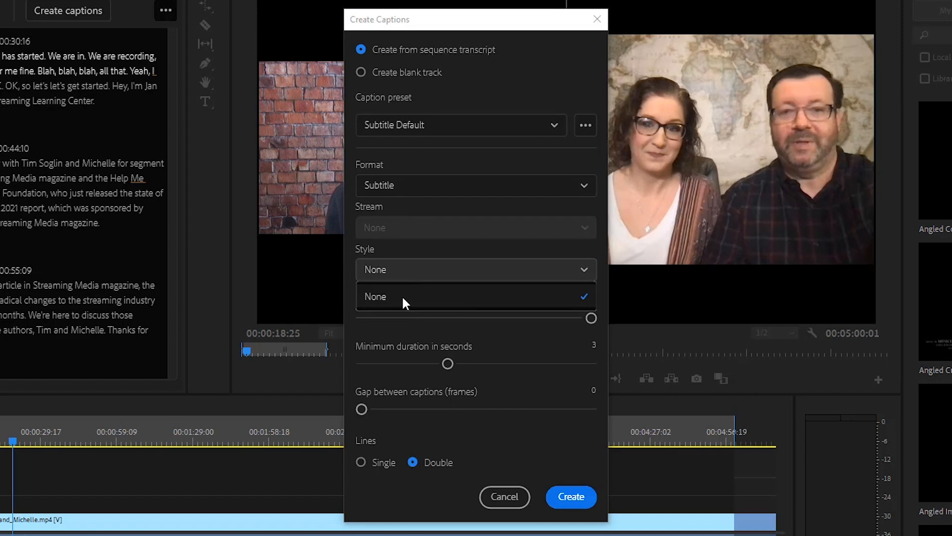
mouse_move(416, 277)
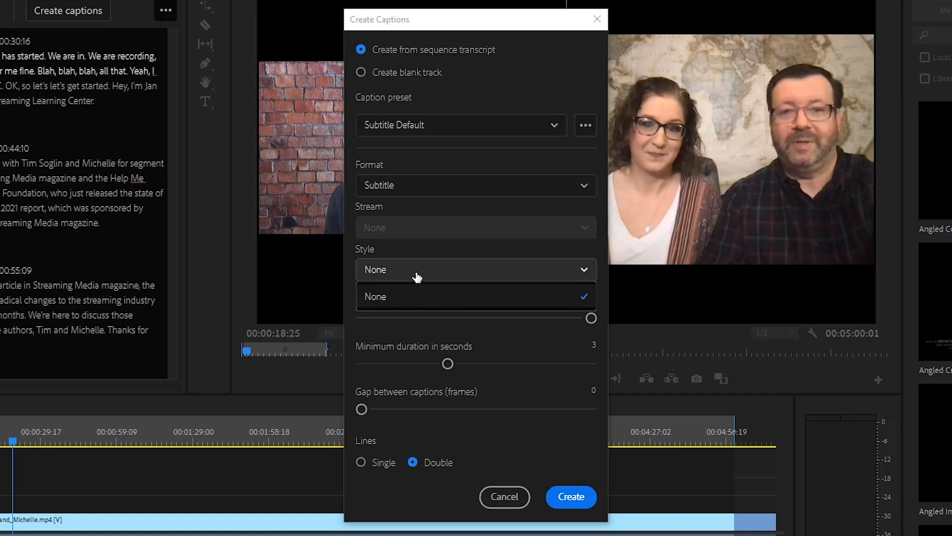
left_click(475, 296)
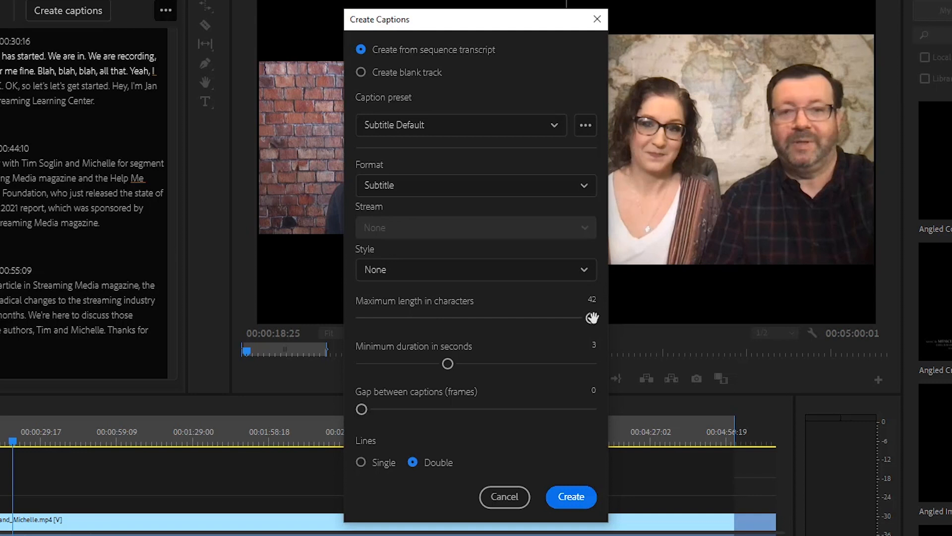
mouse_move(594, 319)
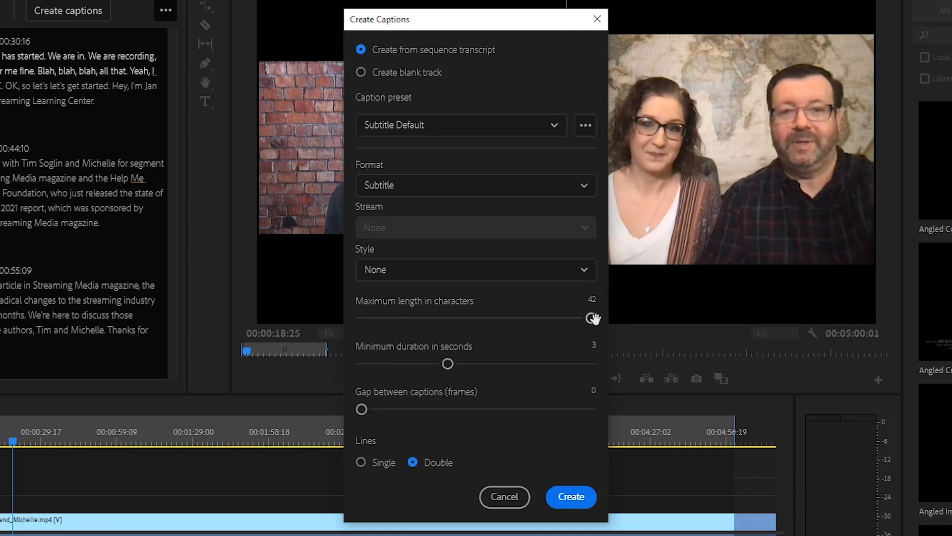
mouse_move(750, 286)
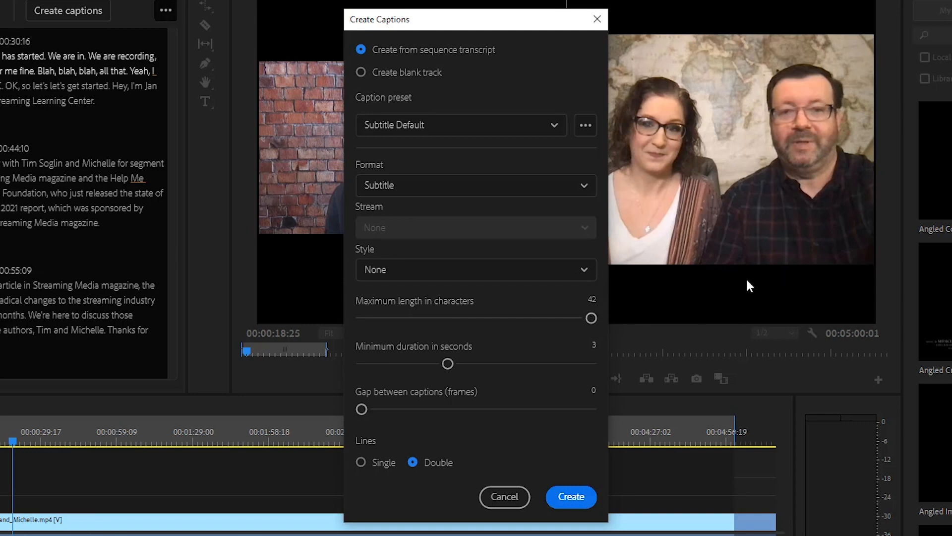
mouse_move(333, 290)
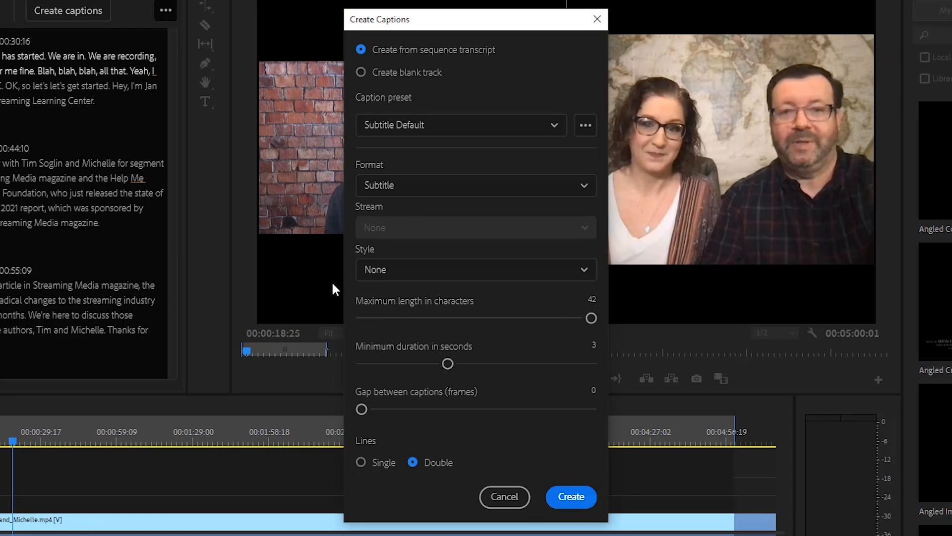
mouse_move(697, 230)
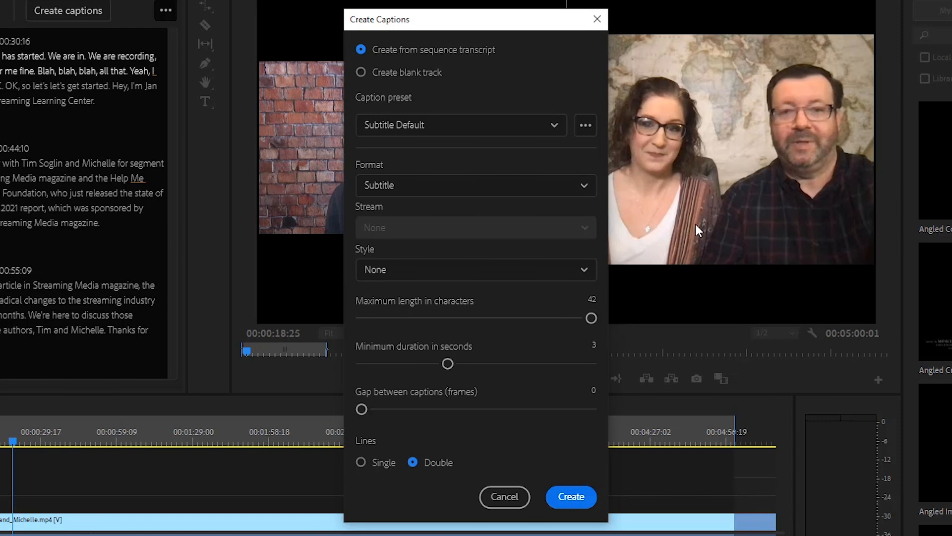
mouse_move(685, 146)
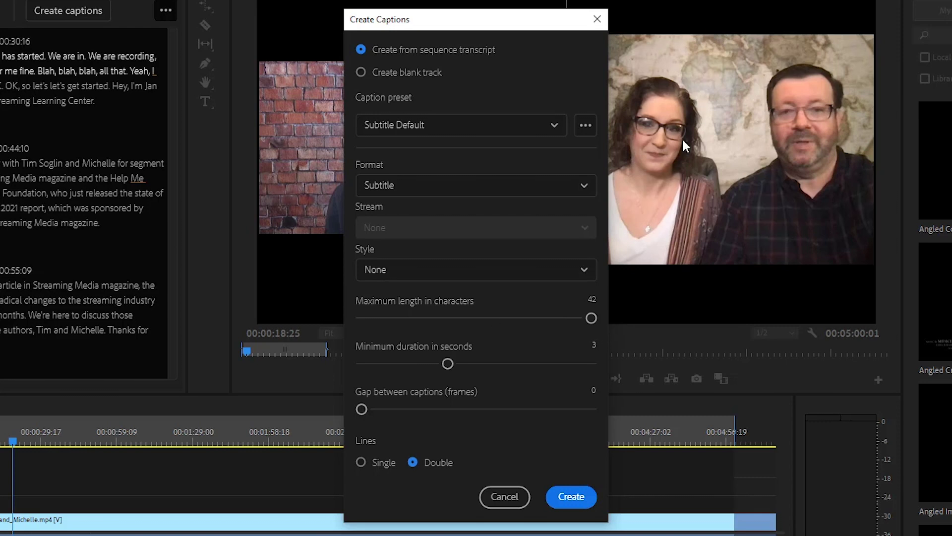
mouse_move(362, 113)
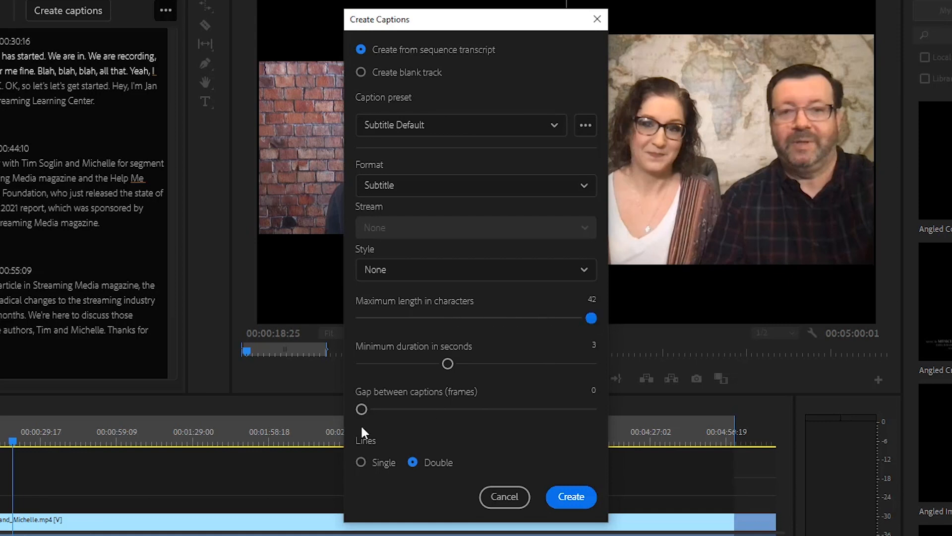
mouse_move(378, 491)
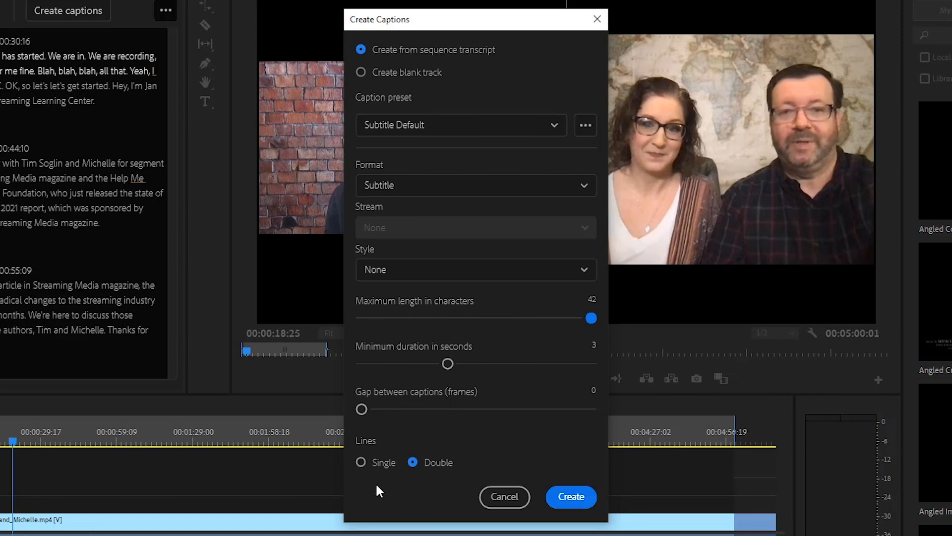
mouse_move(441, 471)
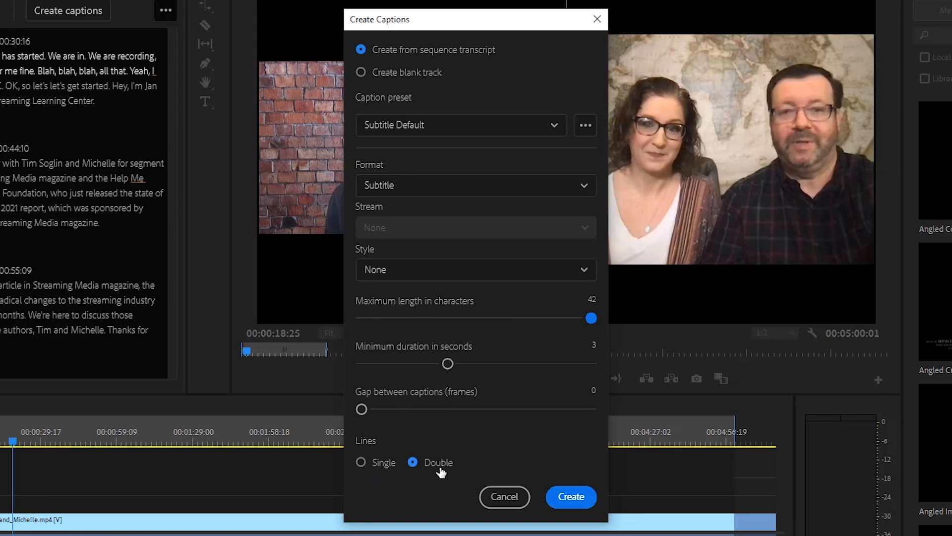
left_click(570, 496)
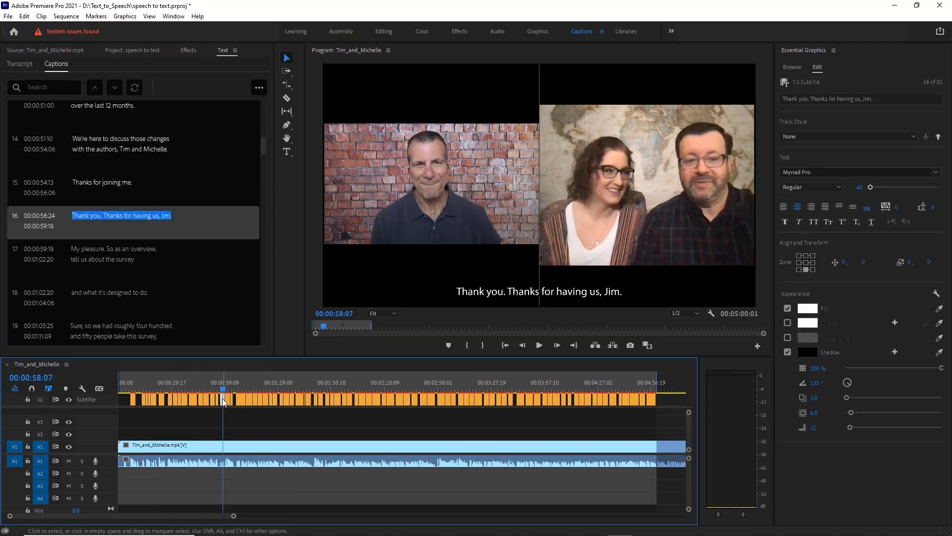
mouse_move(225, 401)
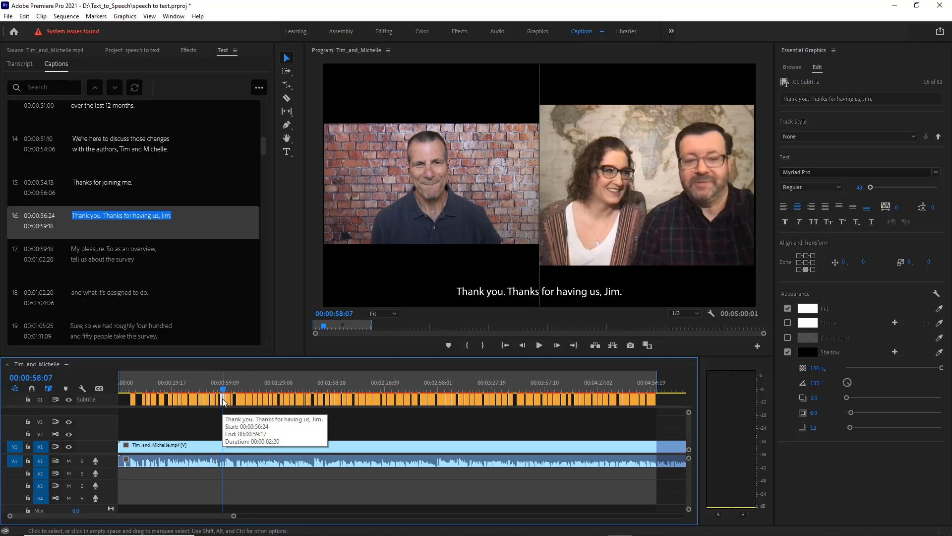
mouse_move(513, 316)
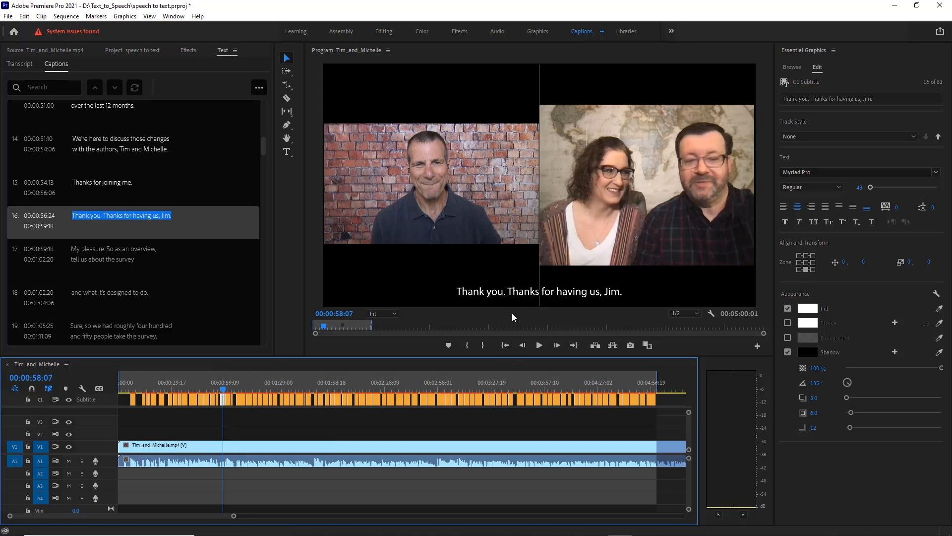
mouse_move(629, 304)
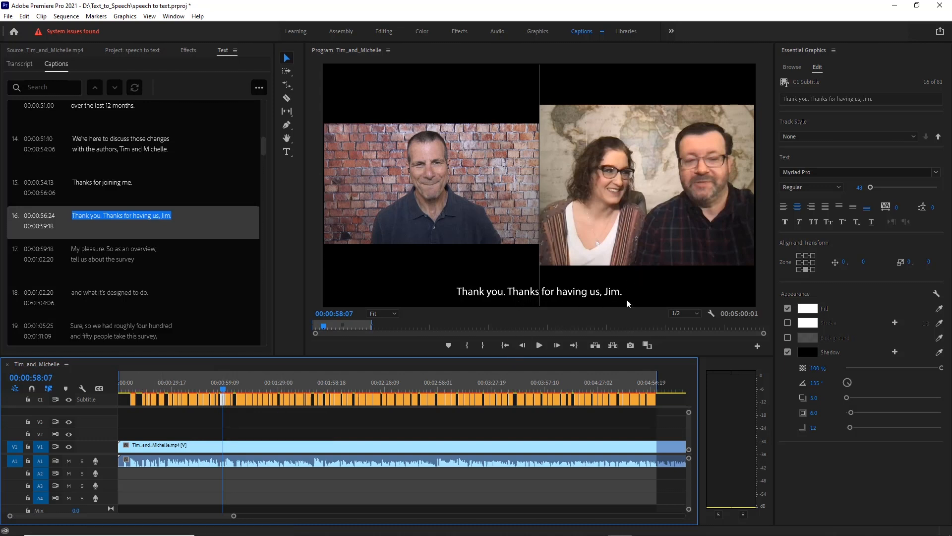
mouse_move(298, 382)
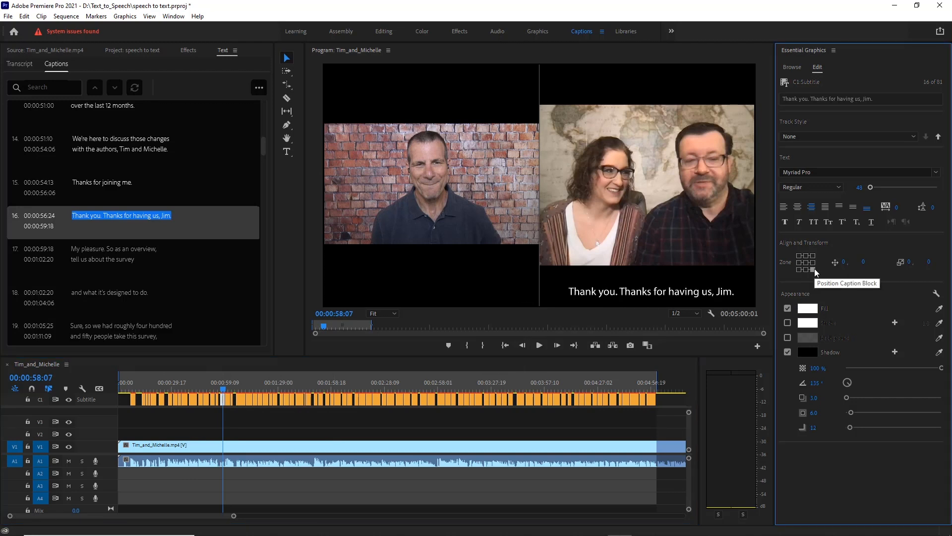
Set the selected captions to Arial and push the style to all captions on the track
left_click(813, 269)
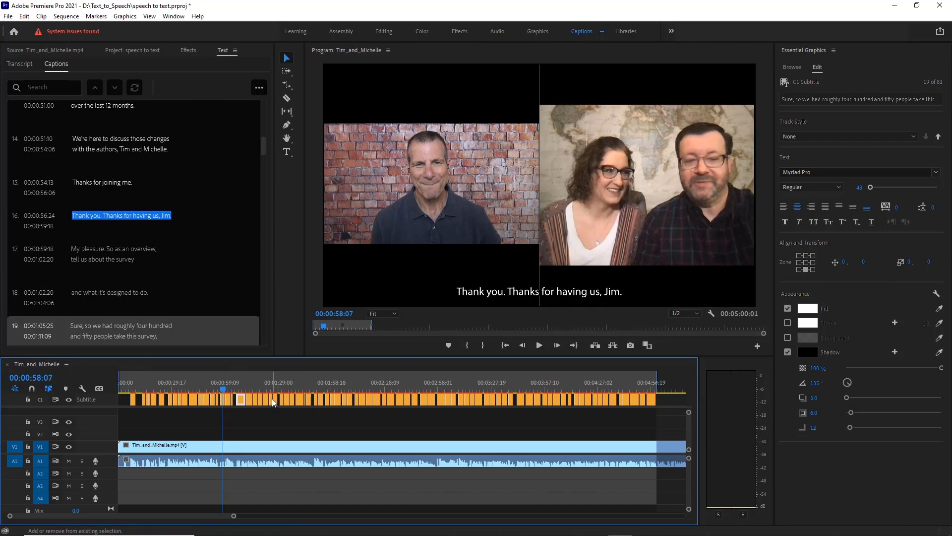
left_click(298, 400)
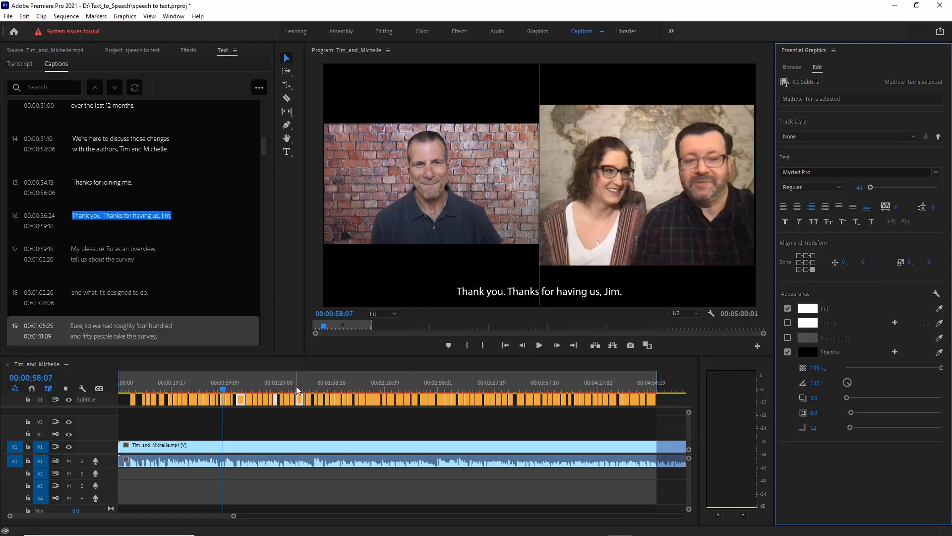
left_click(297, 390)
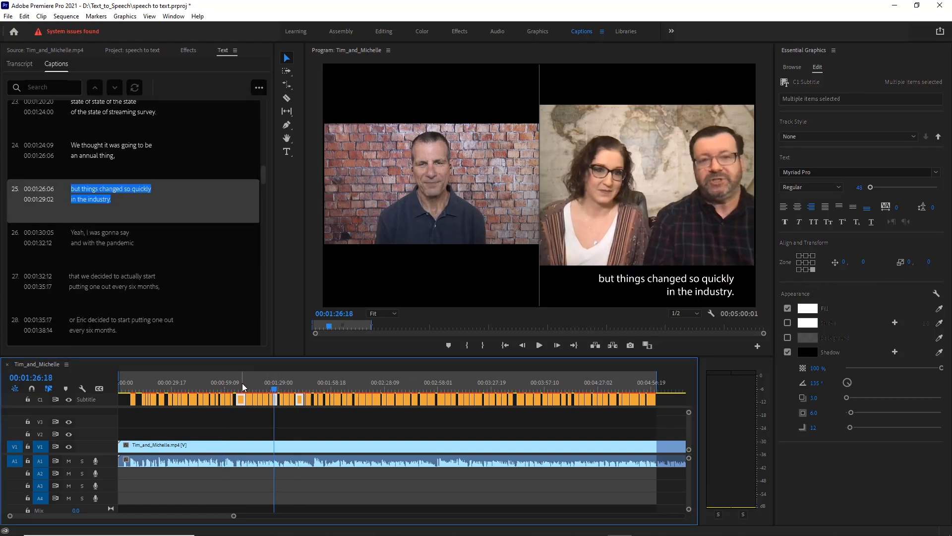
left_click(241, 382)
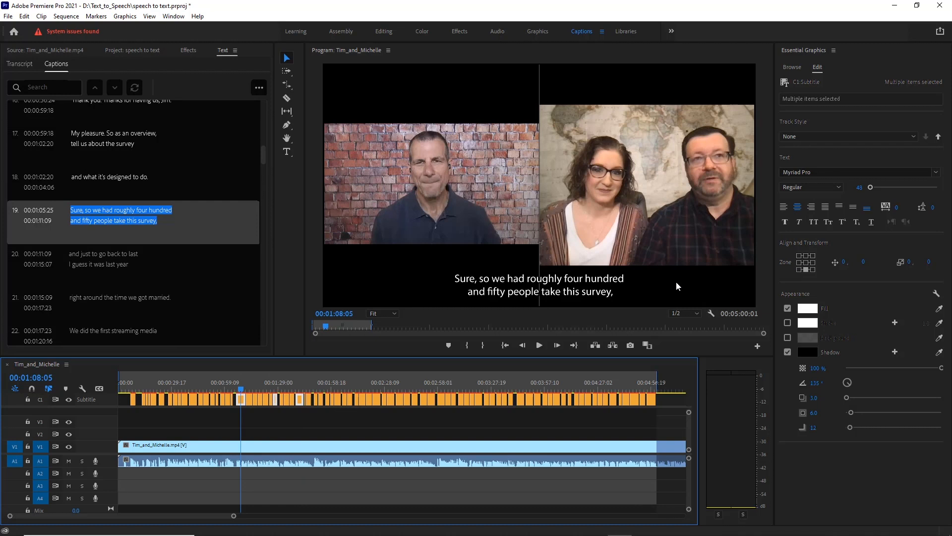
mouse_move(846, 328)
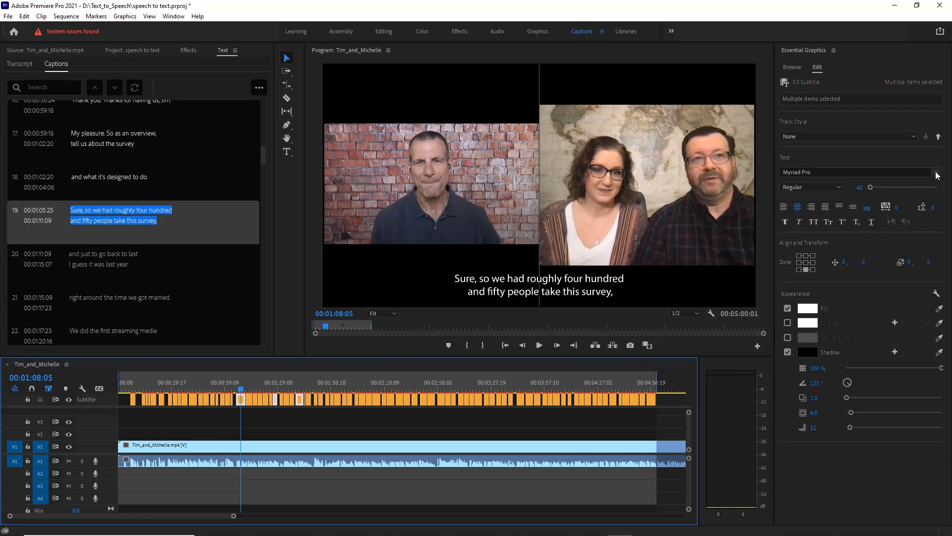
left_click(937, 172)
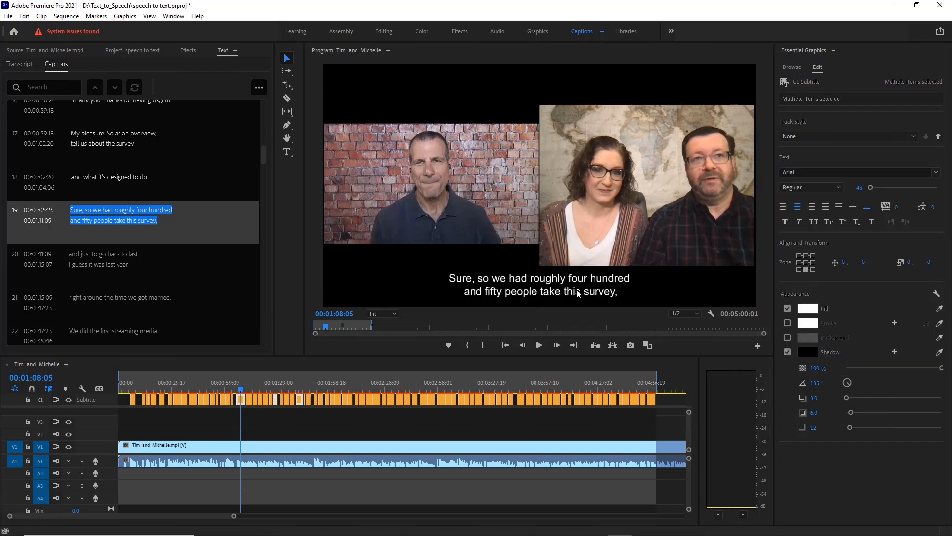
mouse_move(811, 249)
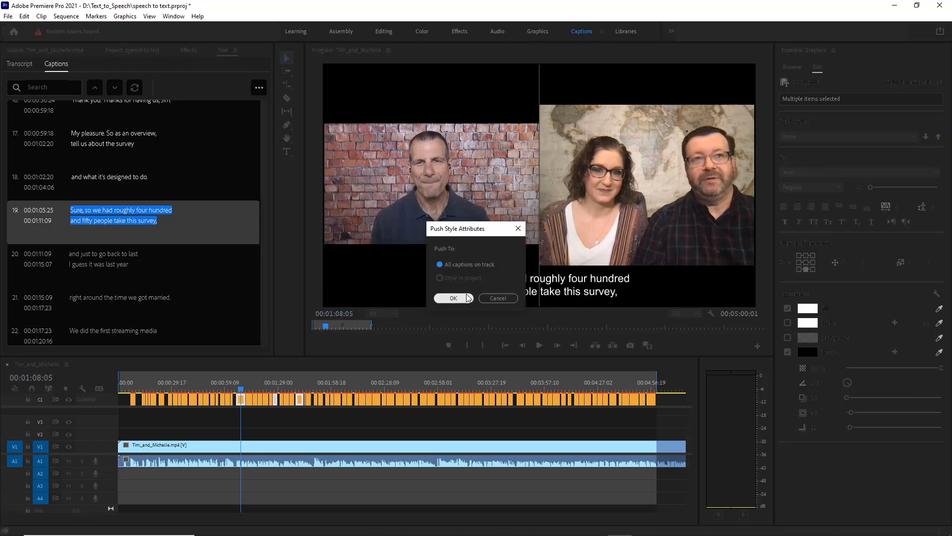
left_click(451, 298)
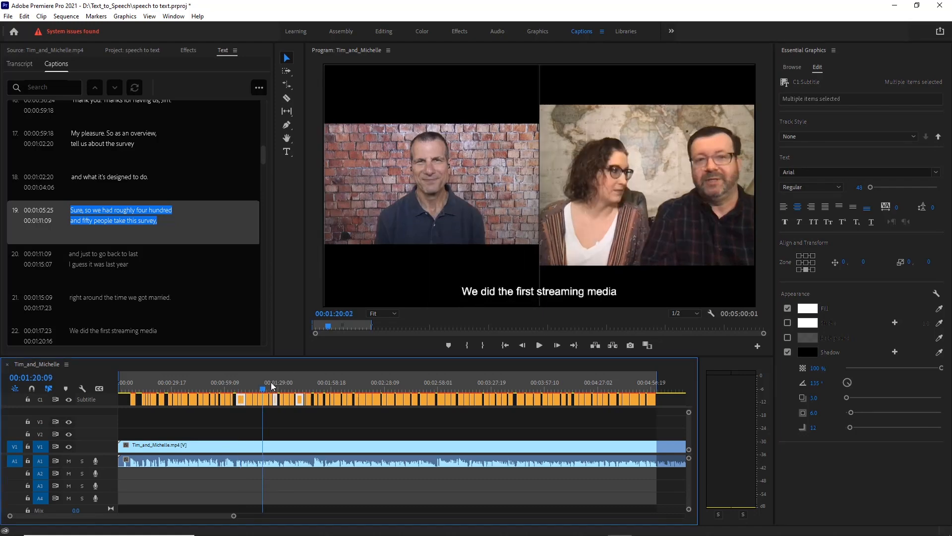
left_click(297, 386)
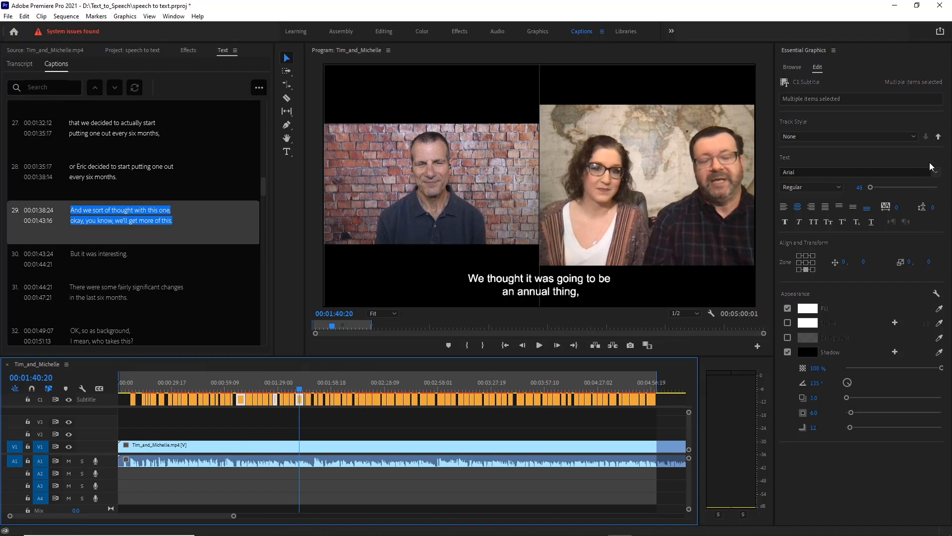
mouse_move(925, 136)
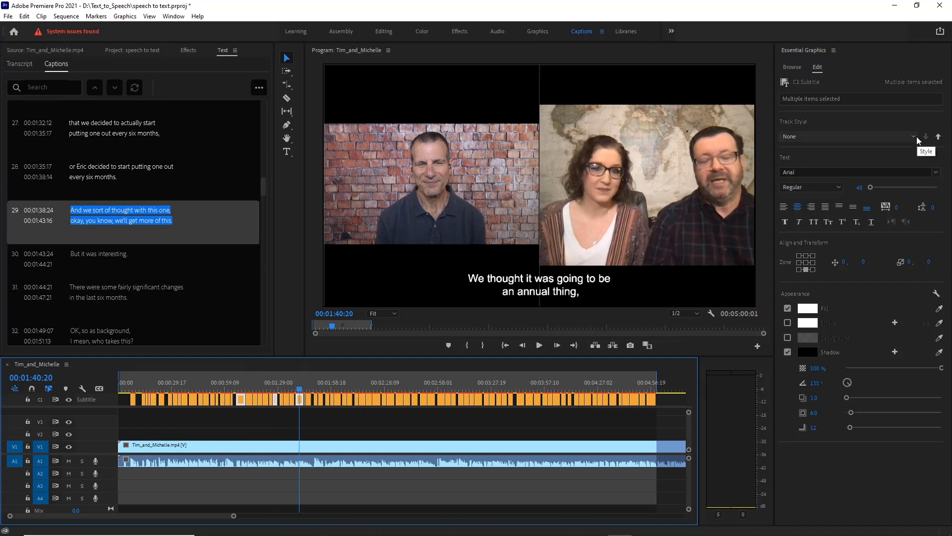
Create a track style named 'captions' from the Track Style dropdown in Essential Graphics
left_click(913, 136)
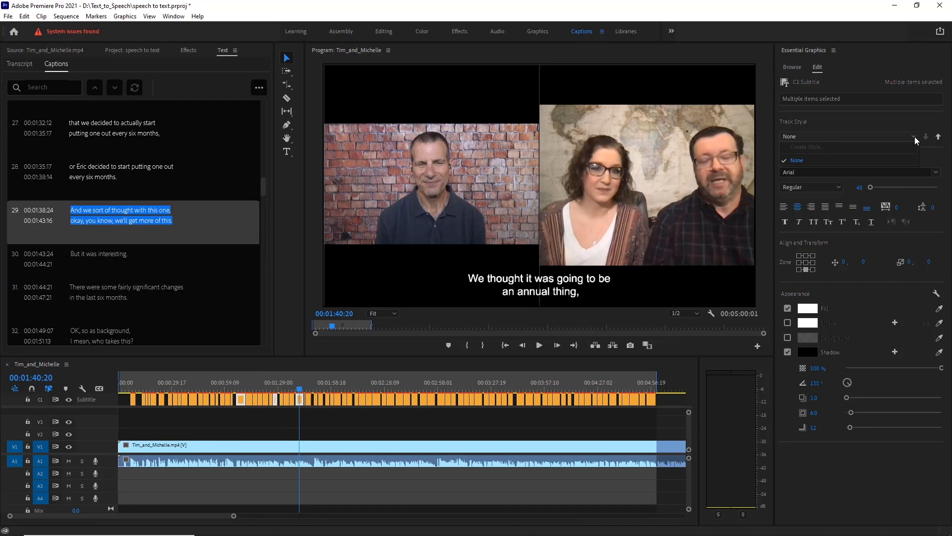
left_click(451, 398)
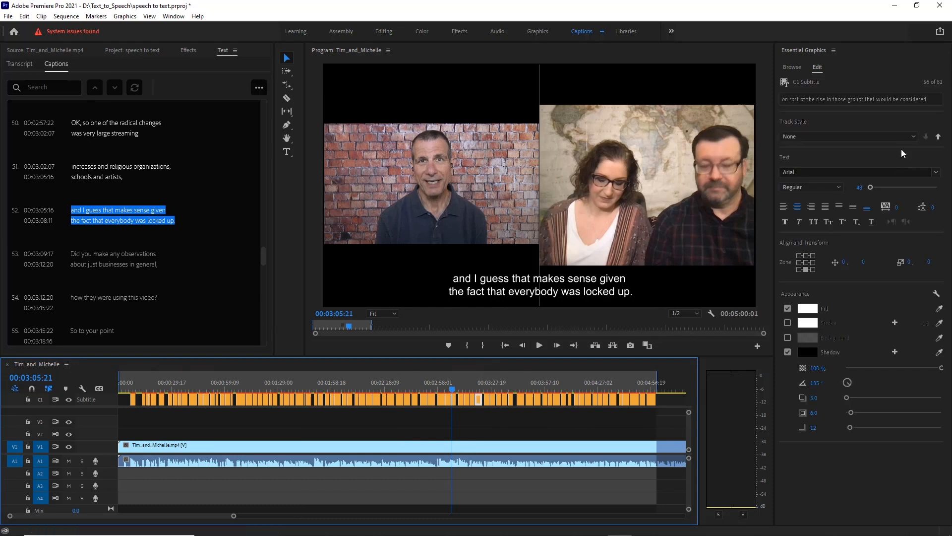
left_click(847, 136)
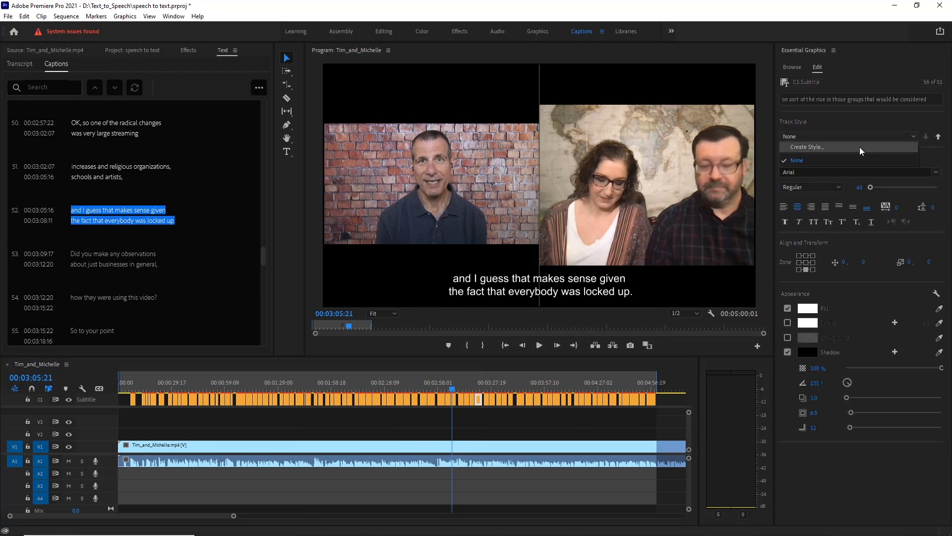
left_click(804, 146)
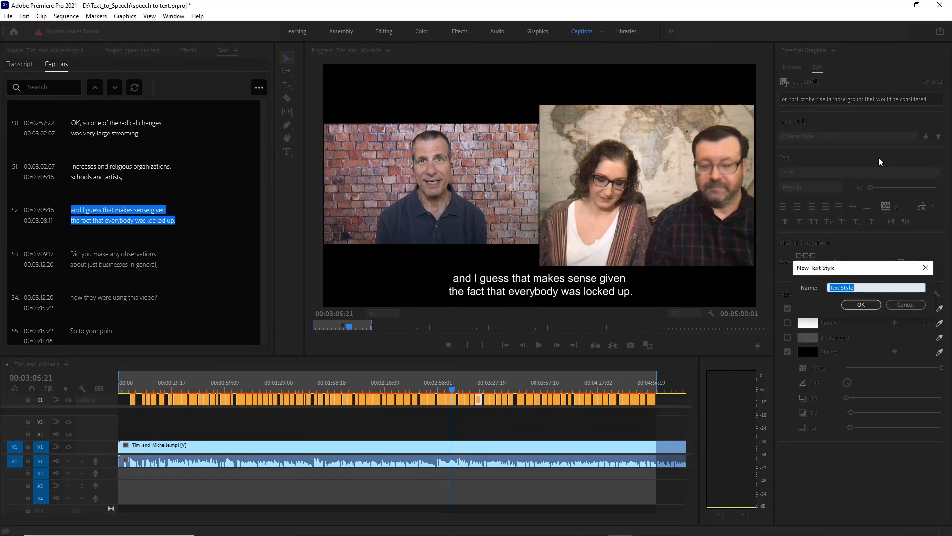
type("captin")
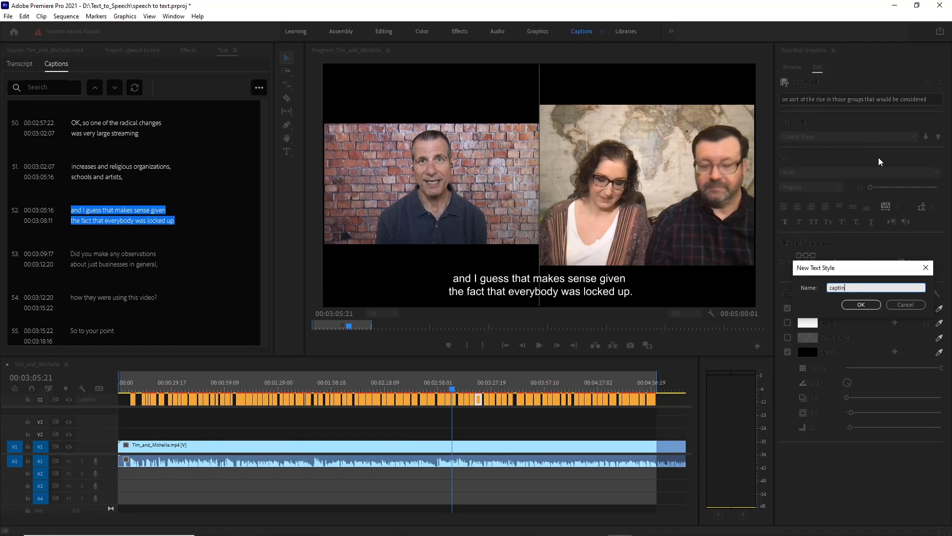
left_click(860, 304)
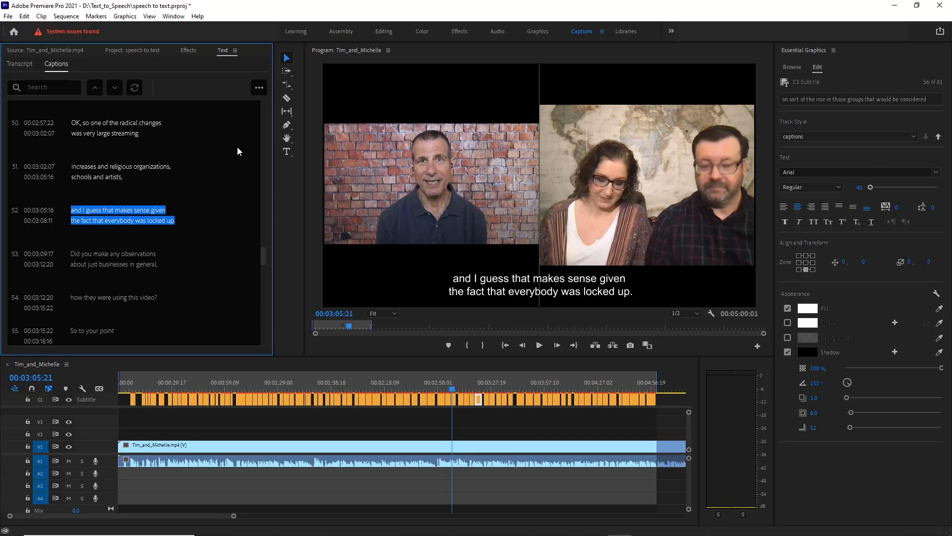
Export the captions as an SRT file into Text_to_Speech
left_click(259, 87)
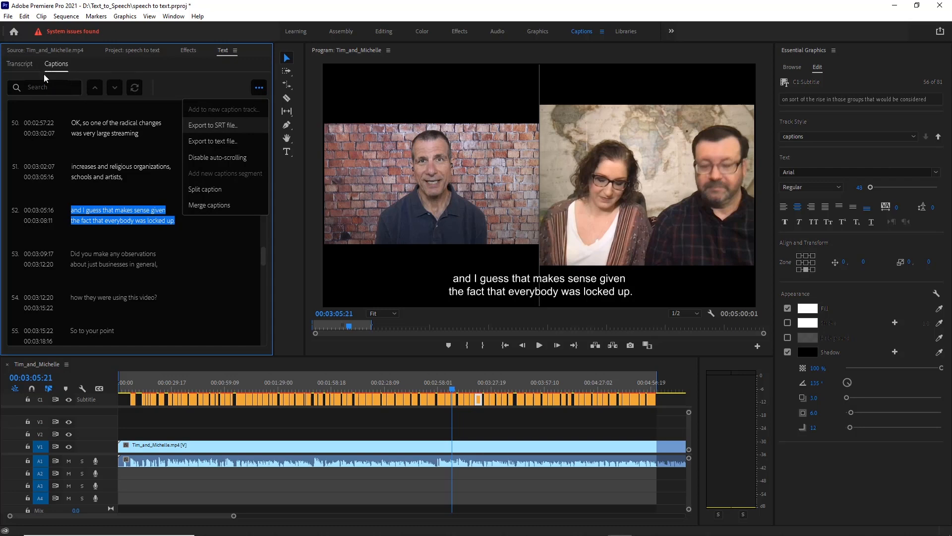
mouse_move(230, 130)
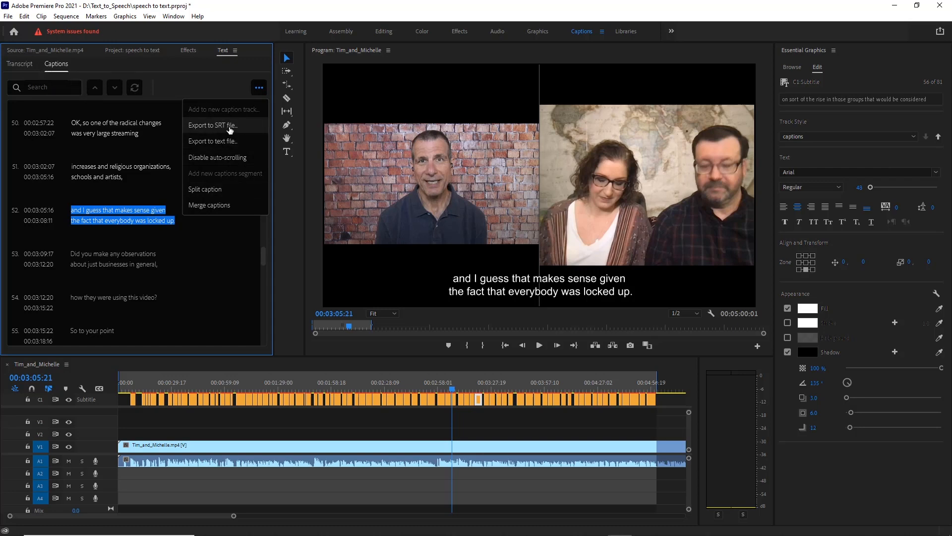
left_click(213, 125)
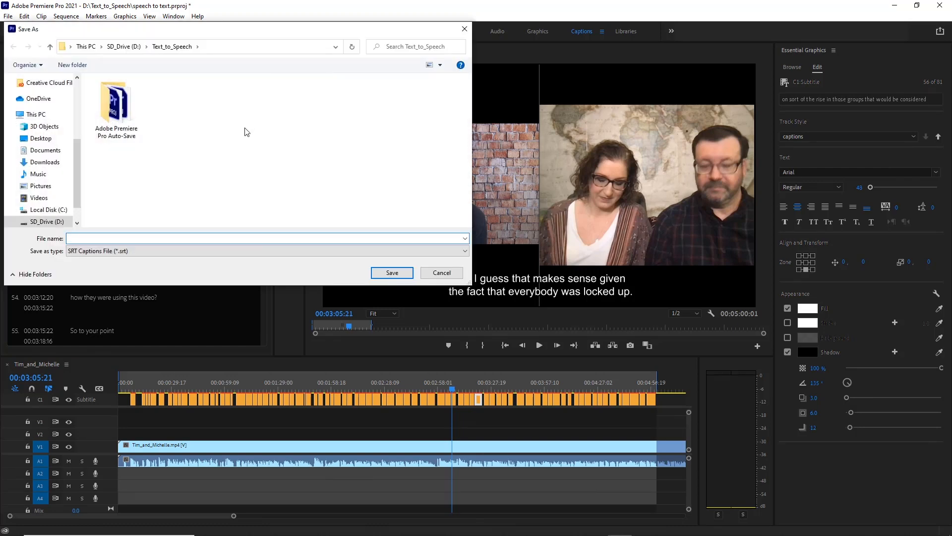
type("captio")
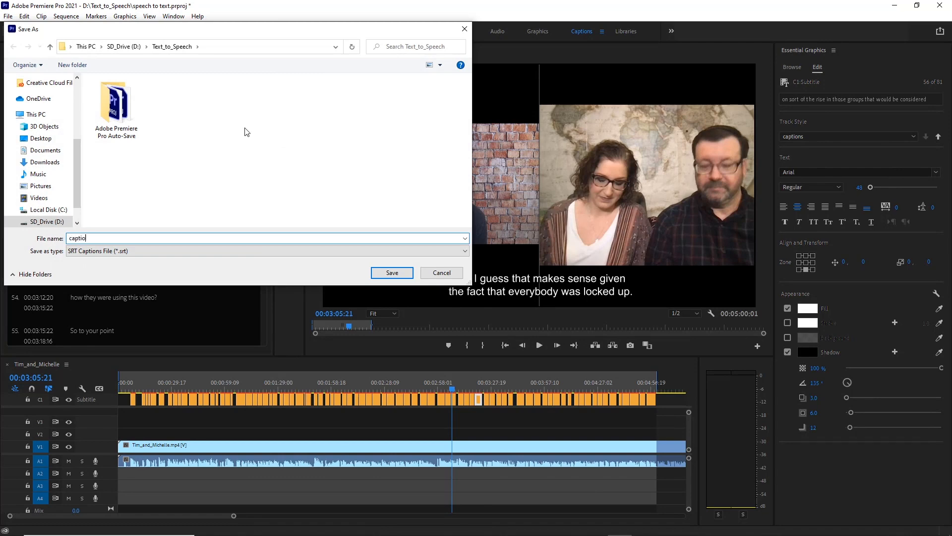
left_click(392, 272)
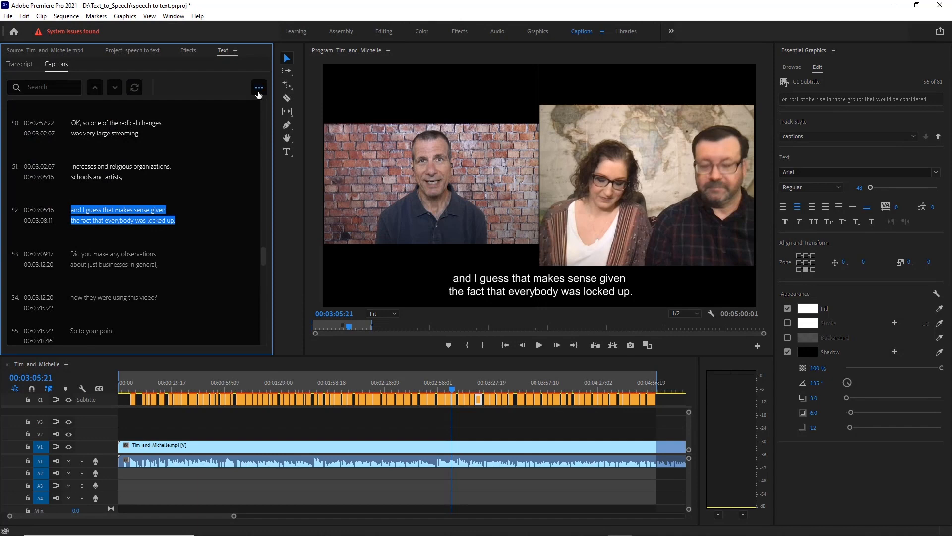
Export the captions as the plain-text file captions_txt
left_click(258, 87)
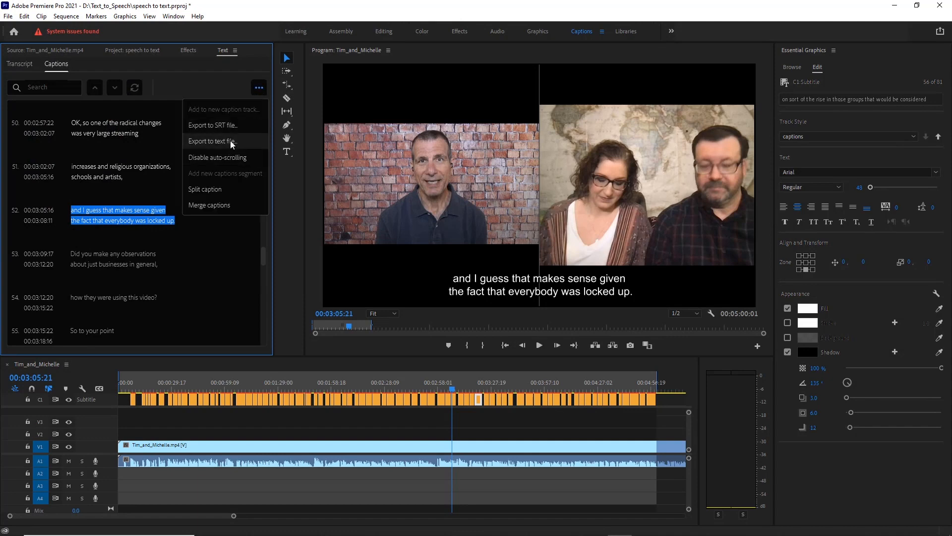
left_click(212, 141)
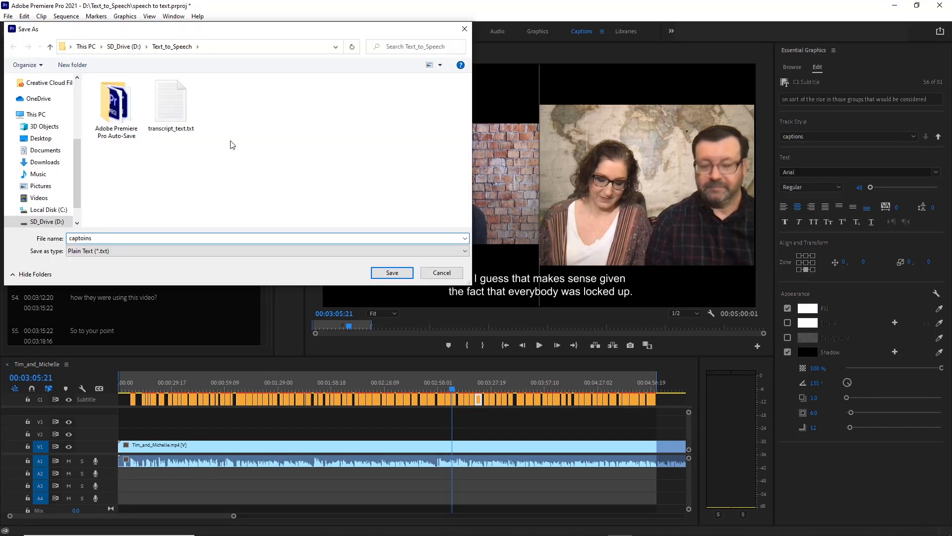
type("_t")
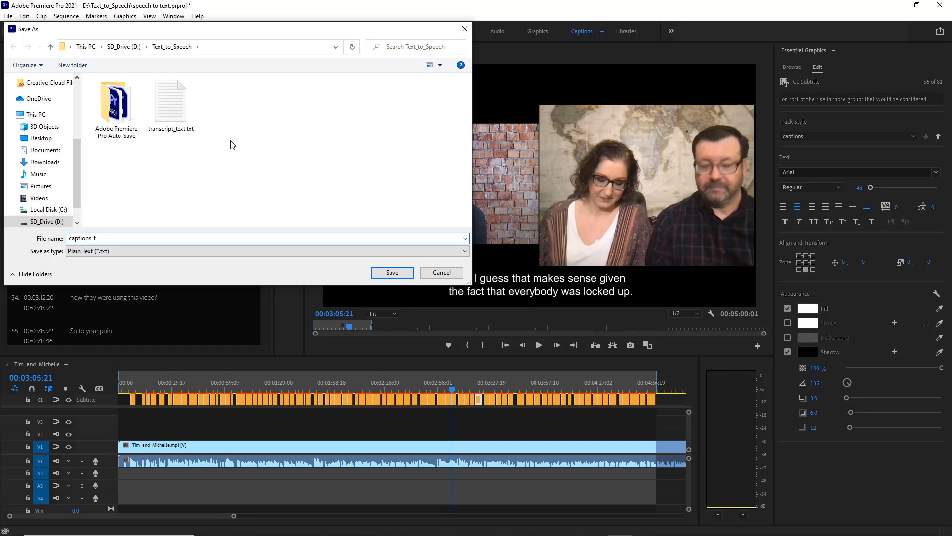
type("xt.")
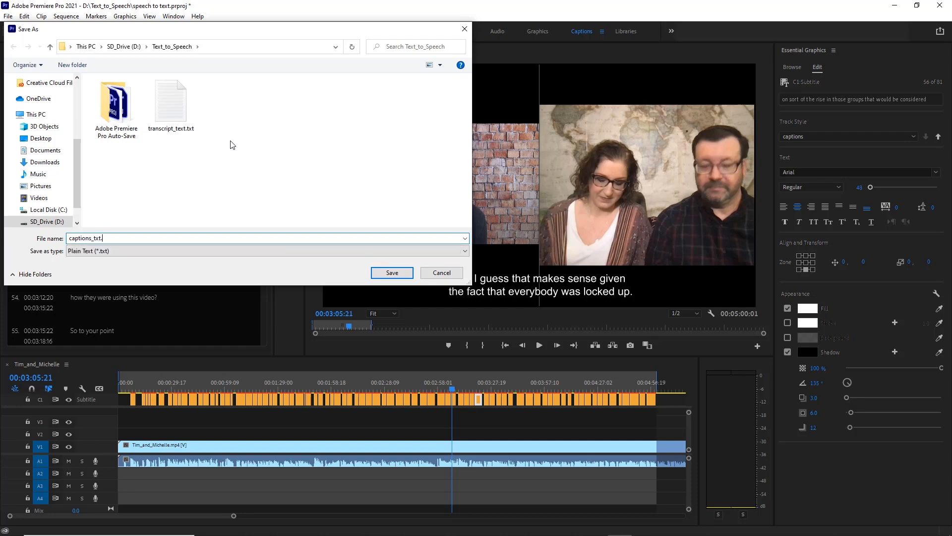
left_click(391, 272)
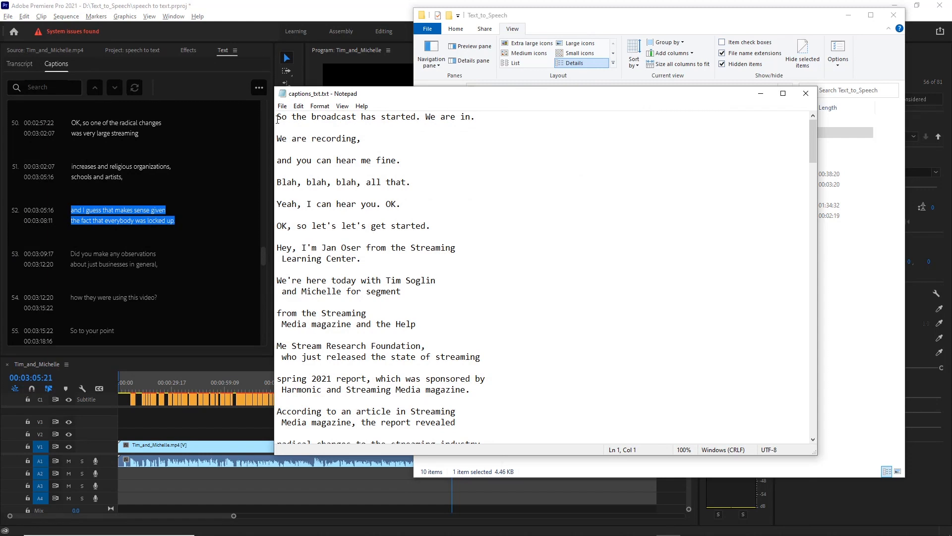
mouse_move(517, 100)
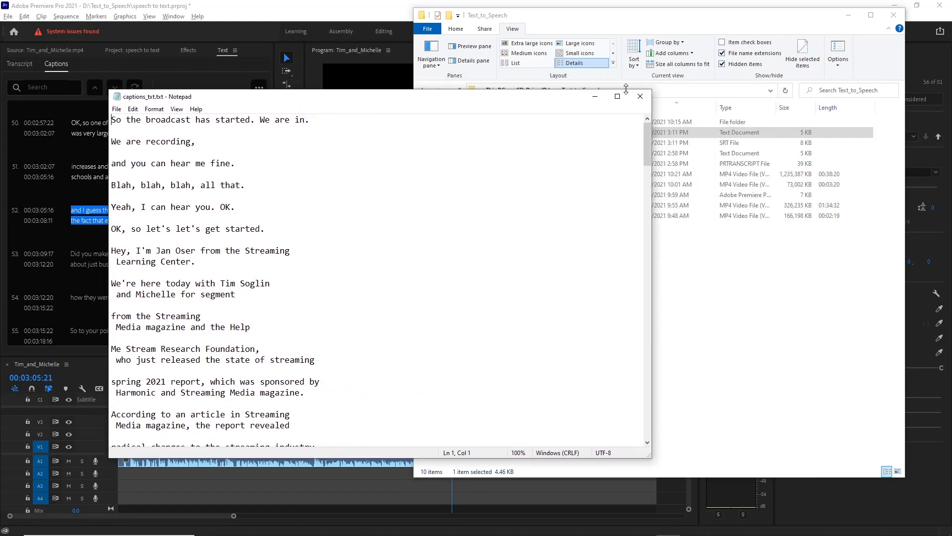
Close captions_txt.txt in Notepad and open captions_srt.srt to inspect it
left_click(639, 96)
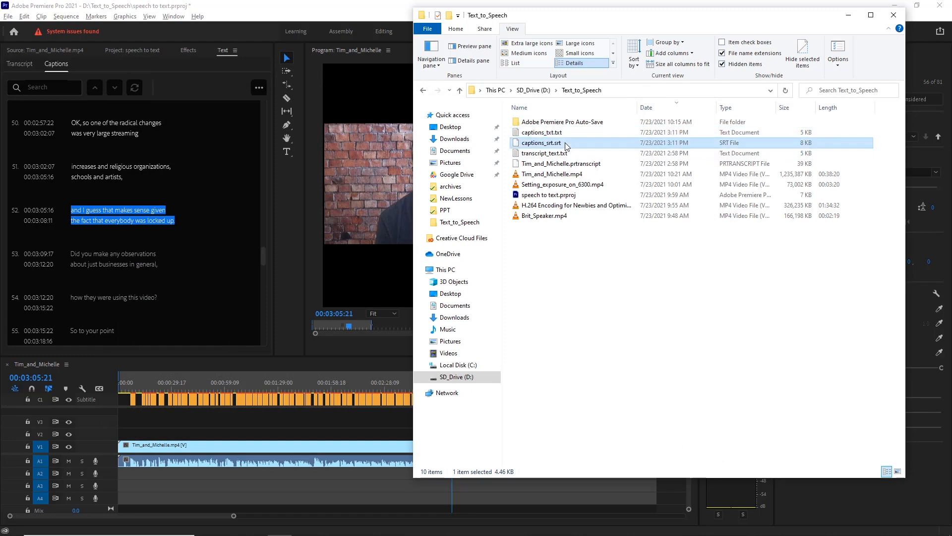
left_click(551, 174)
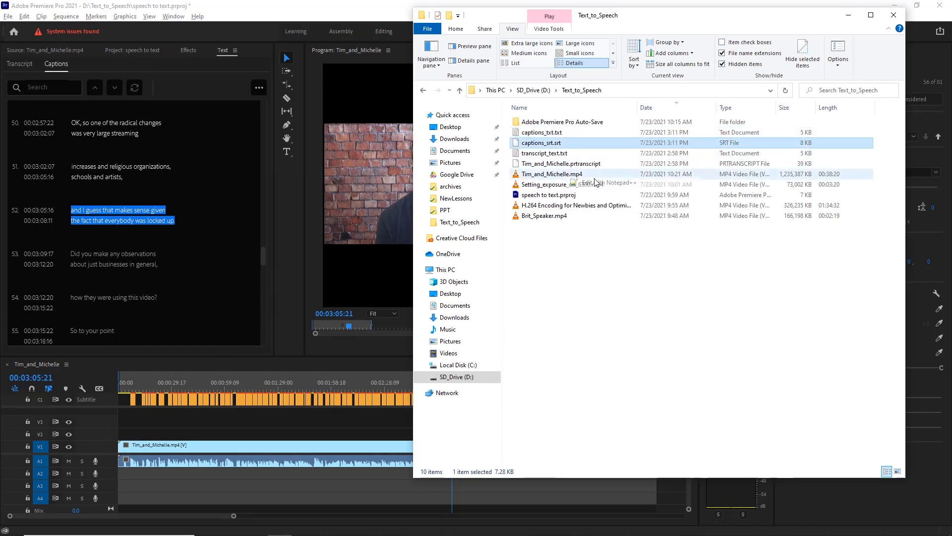
double_click(542, 143)
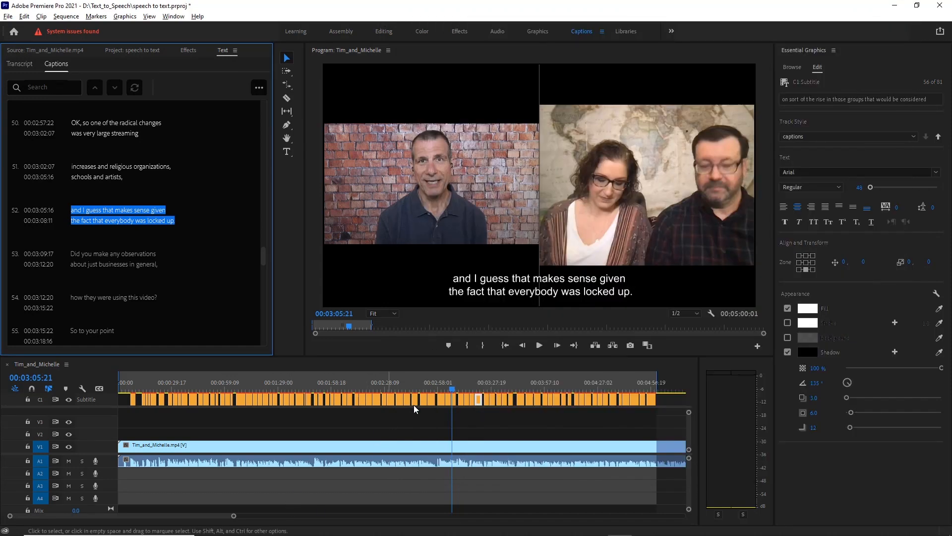
left_click(120, 171)
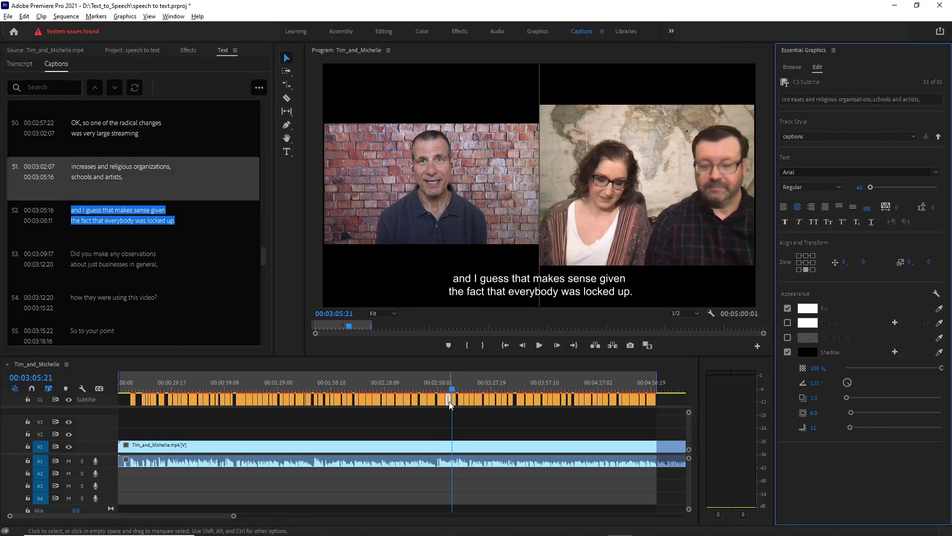
mouse_move(507, 292)
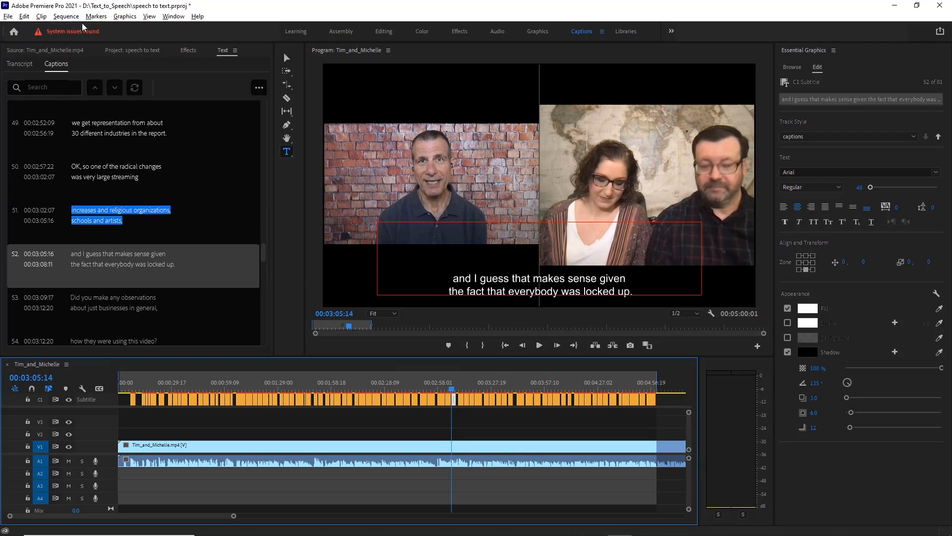
mouse_move(8, 16)
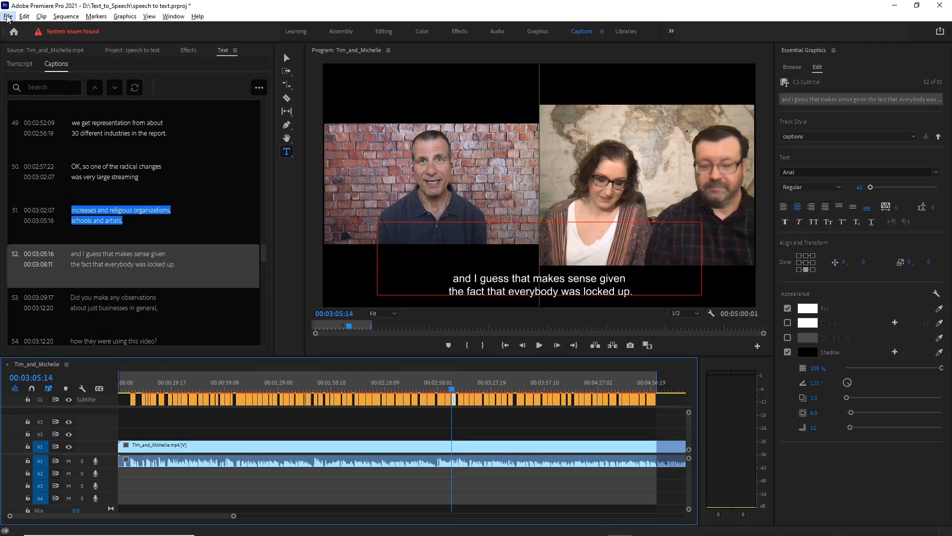
Set caption Export Options to Burn Captions Into Video, then close Export Settings
left_click(8, 16)
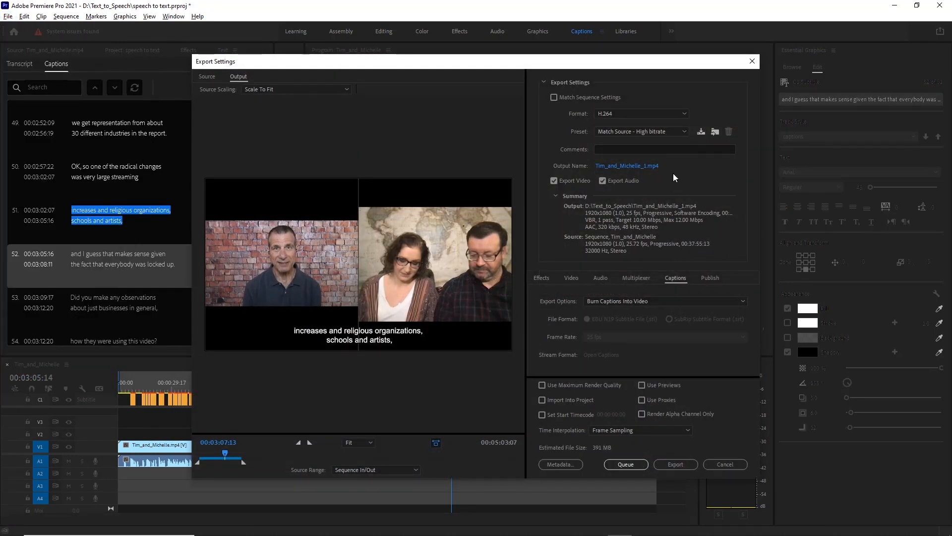
mouse_move(656, 295)
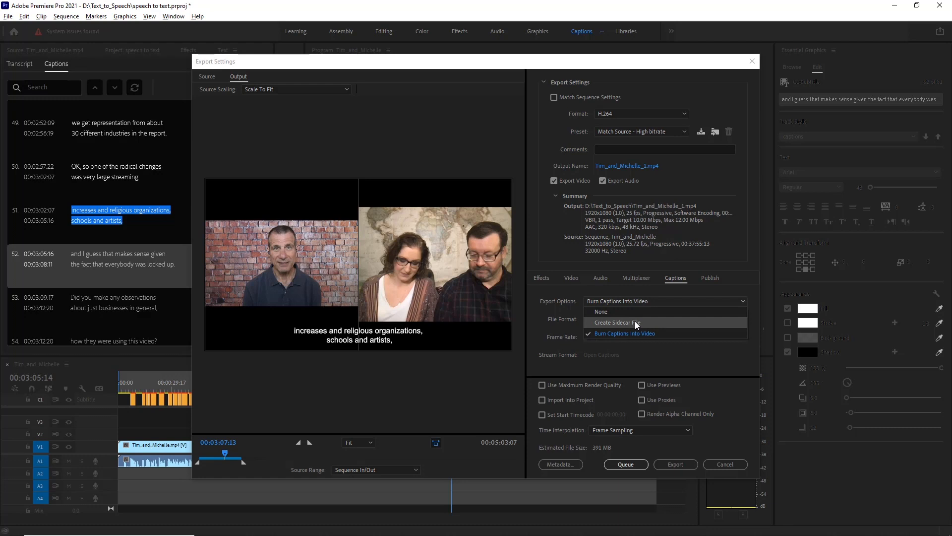
left_click(623, 332)
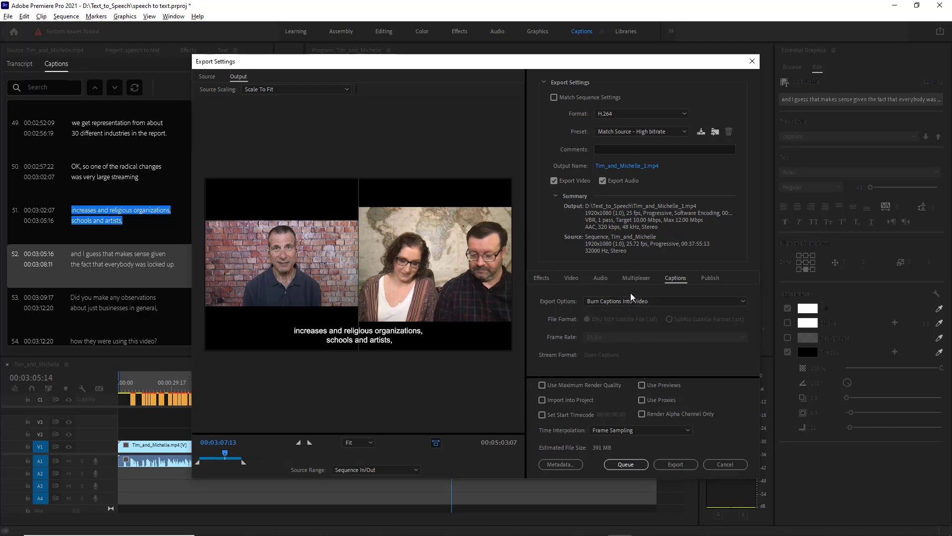
mouse_move(660, 283)
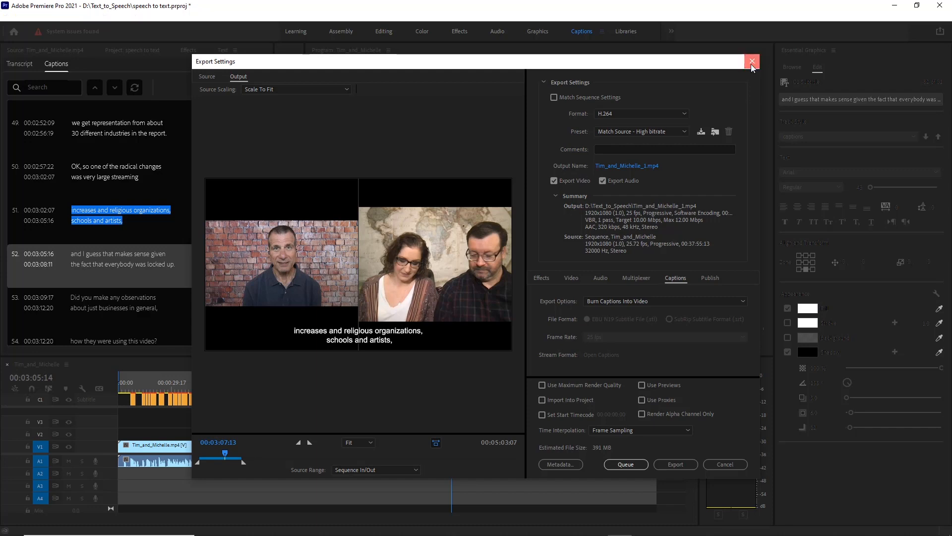
left_click(752, 61)
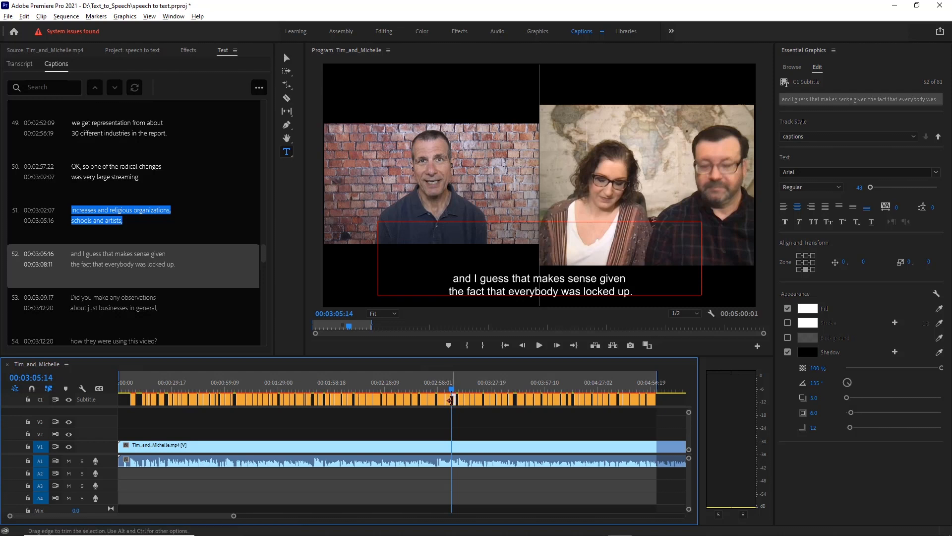
left_click(454, 401)
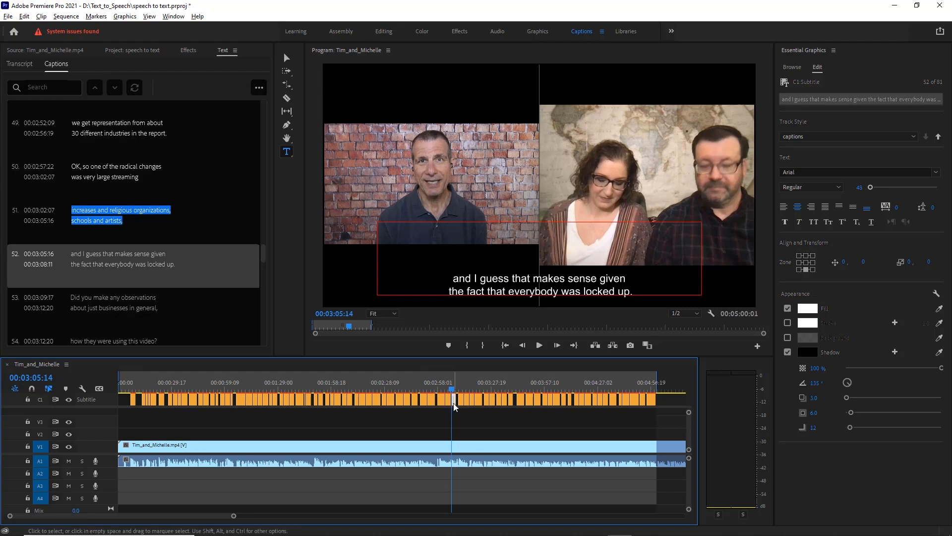
mouse_move(454, 405)
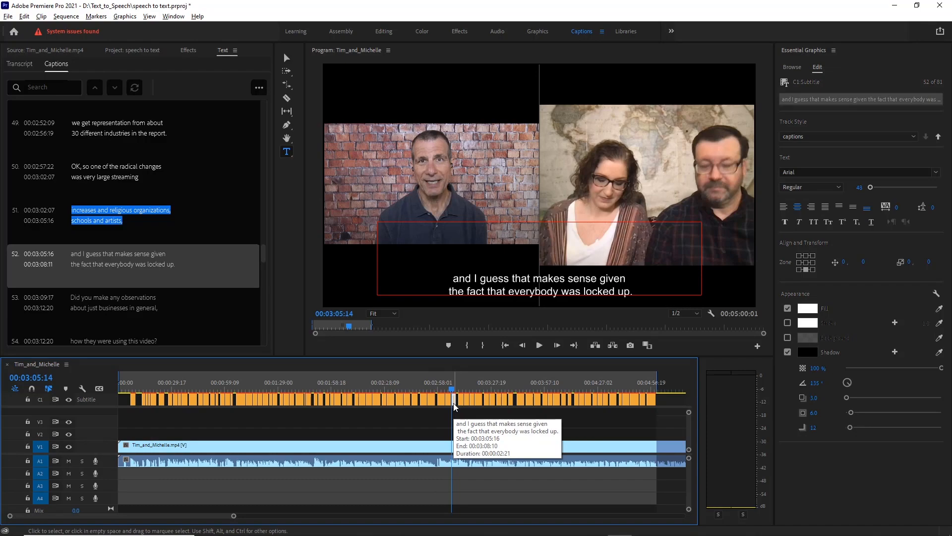